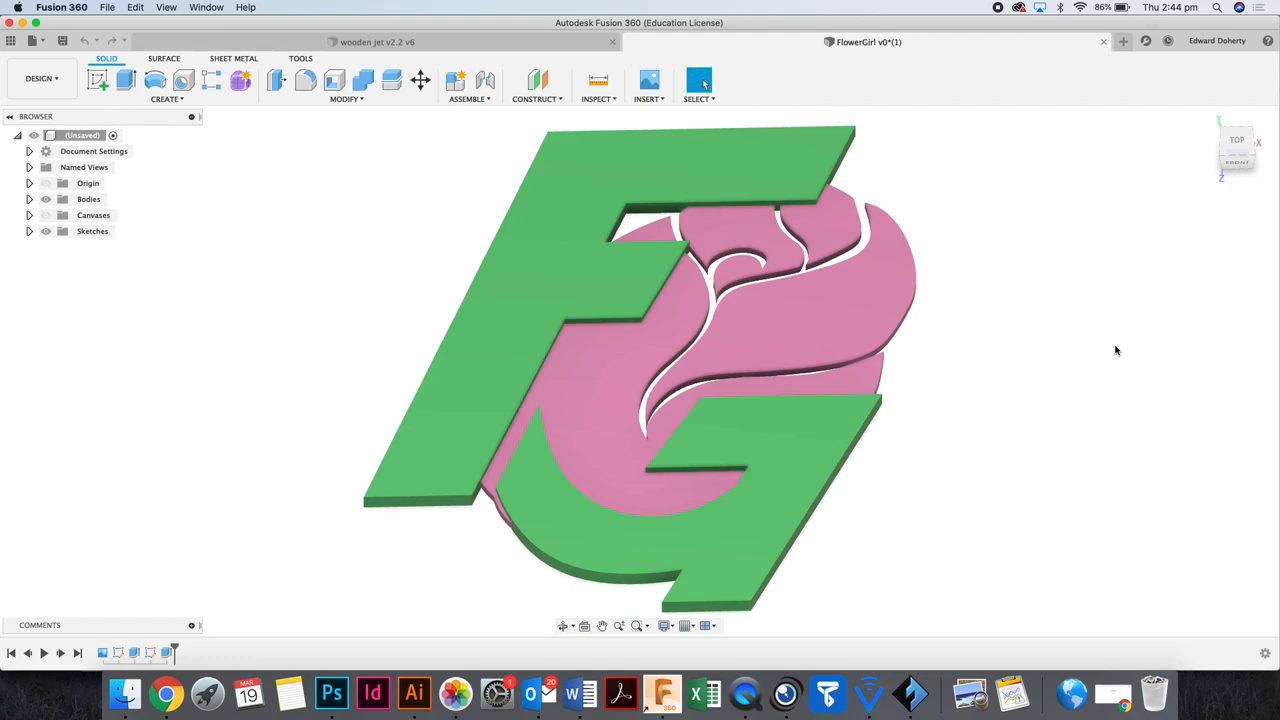
Start a new blank Untitled design alongside the FlowerGirl design.
left_click(1122, 40)
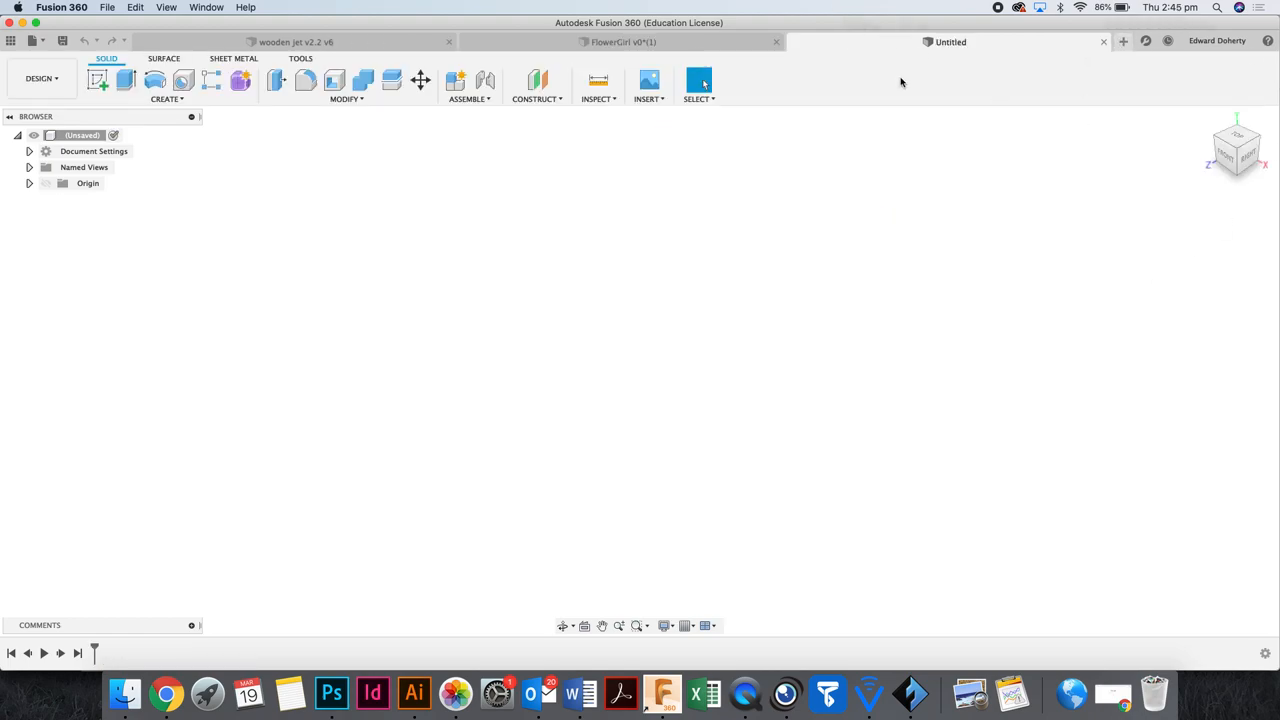
mouse_move(442, 280)
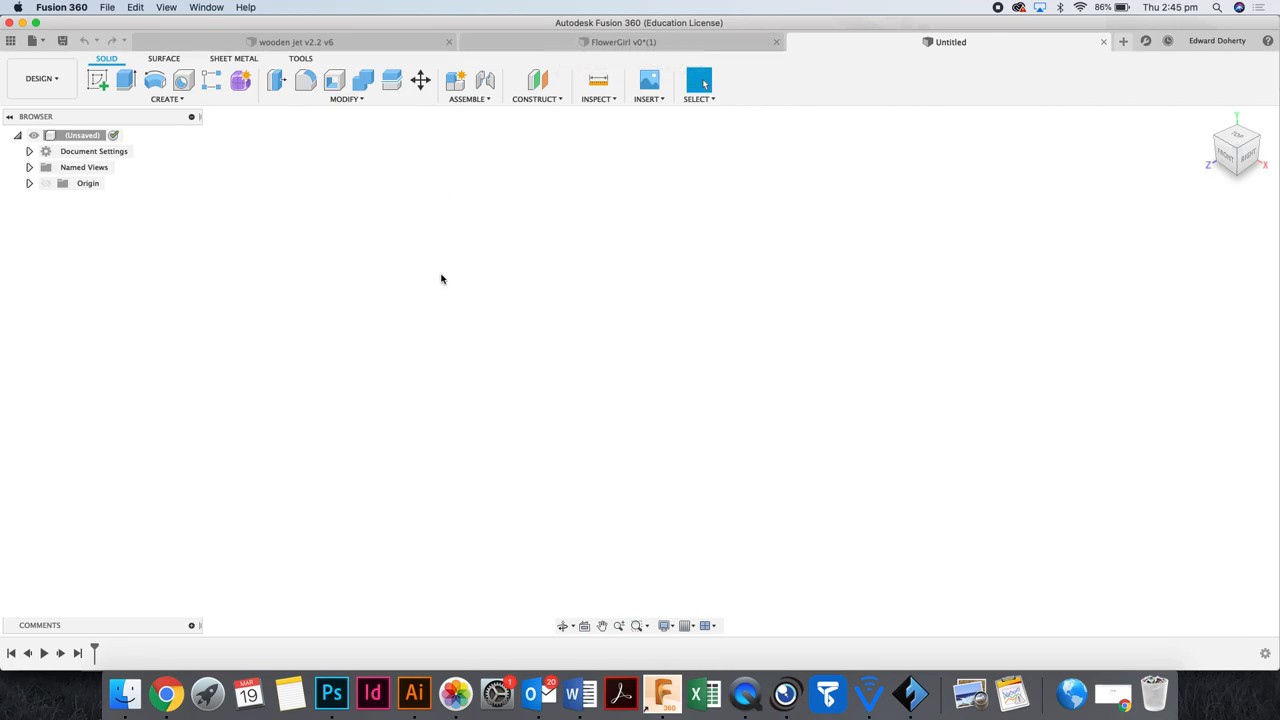
mouse_move(320, 312)
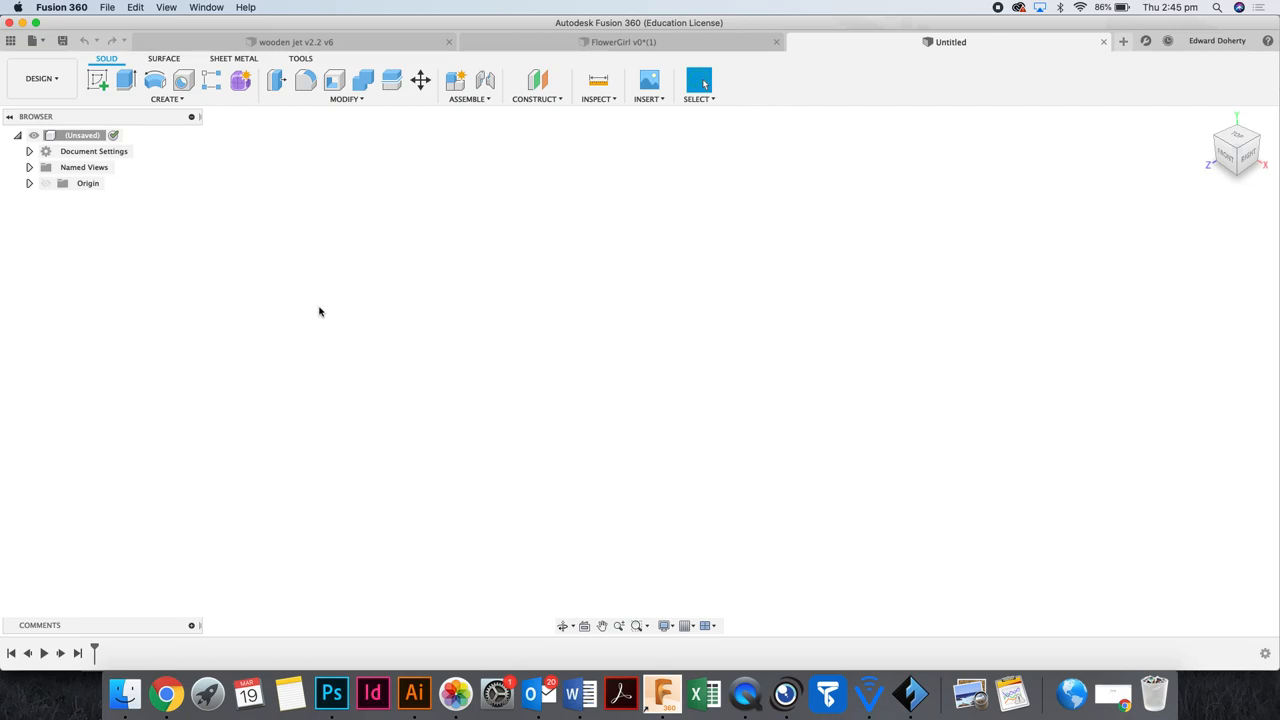
mouse_move(144, 148)
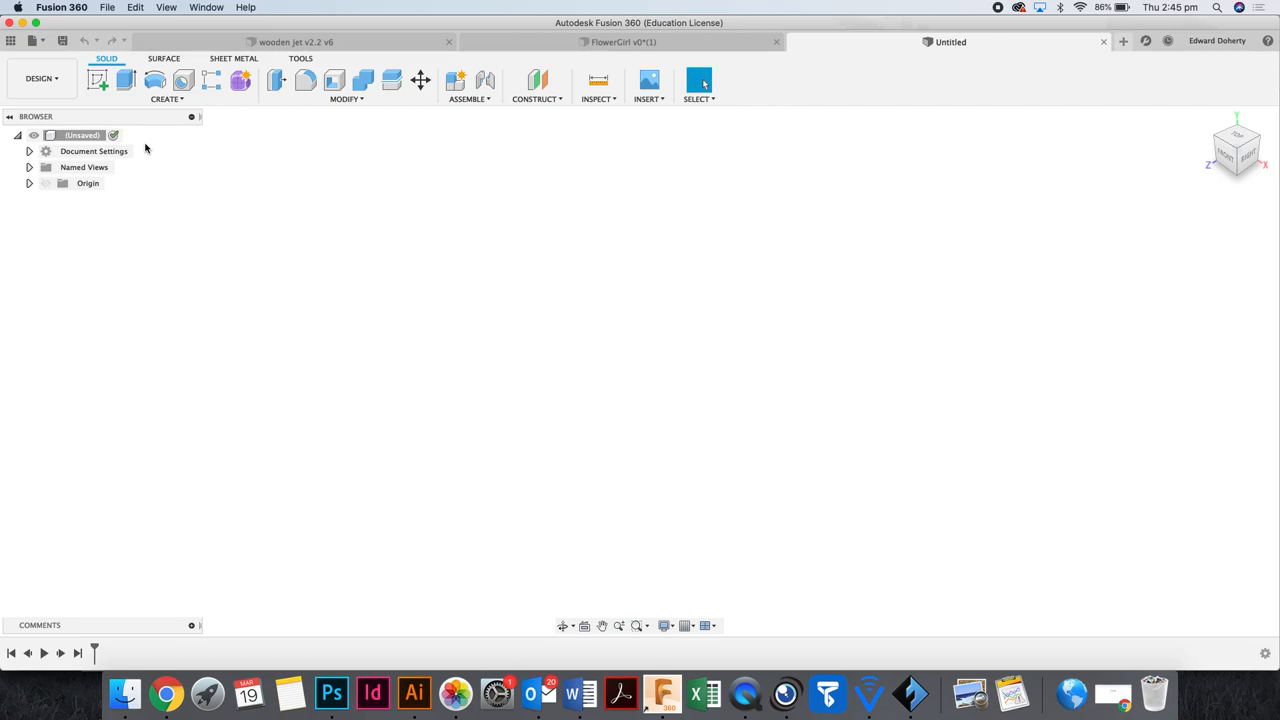
mouse_move(76, 24)
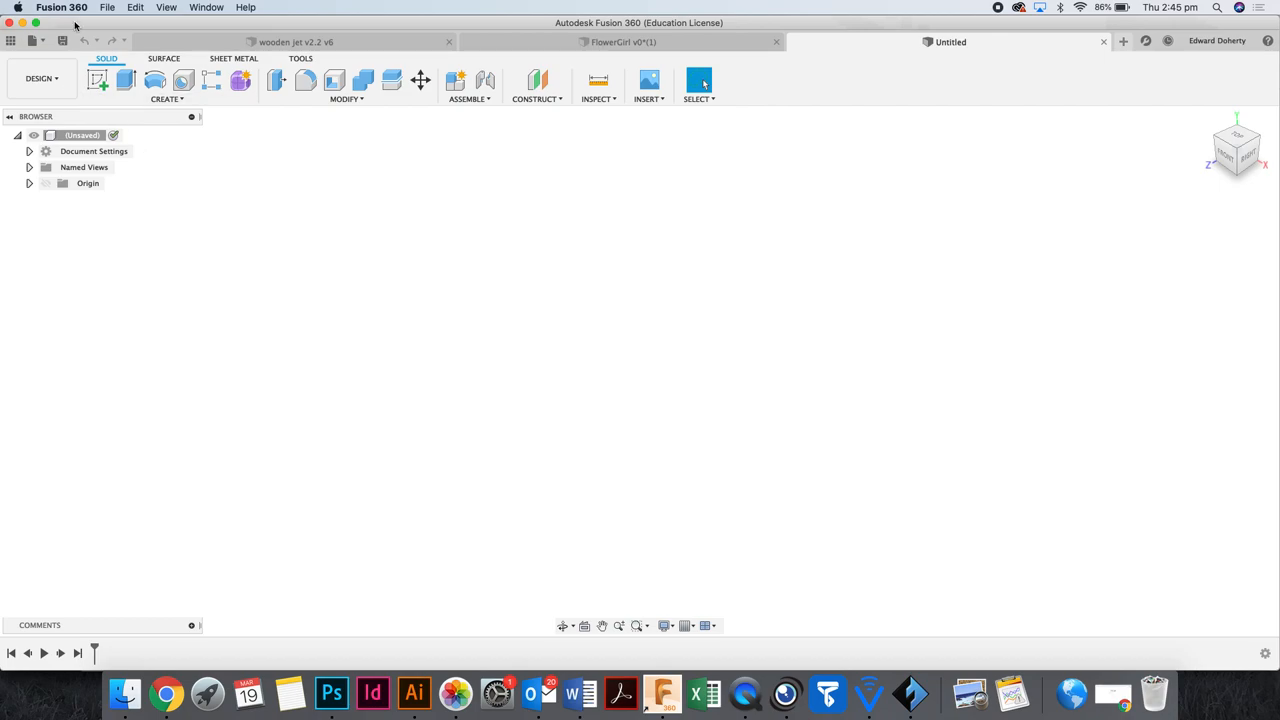
mouse_move(98, 80)
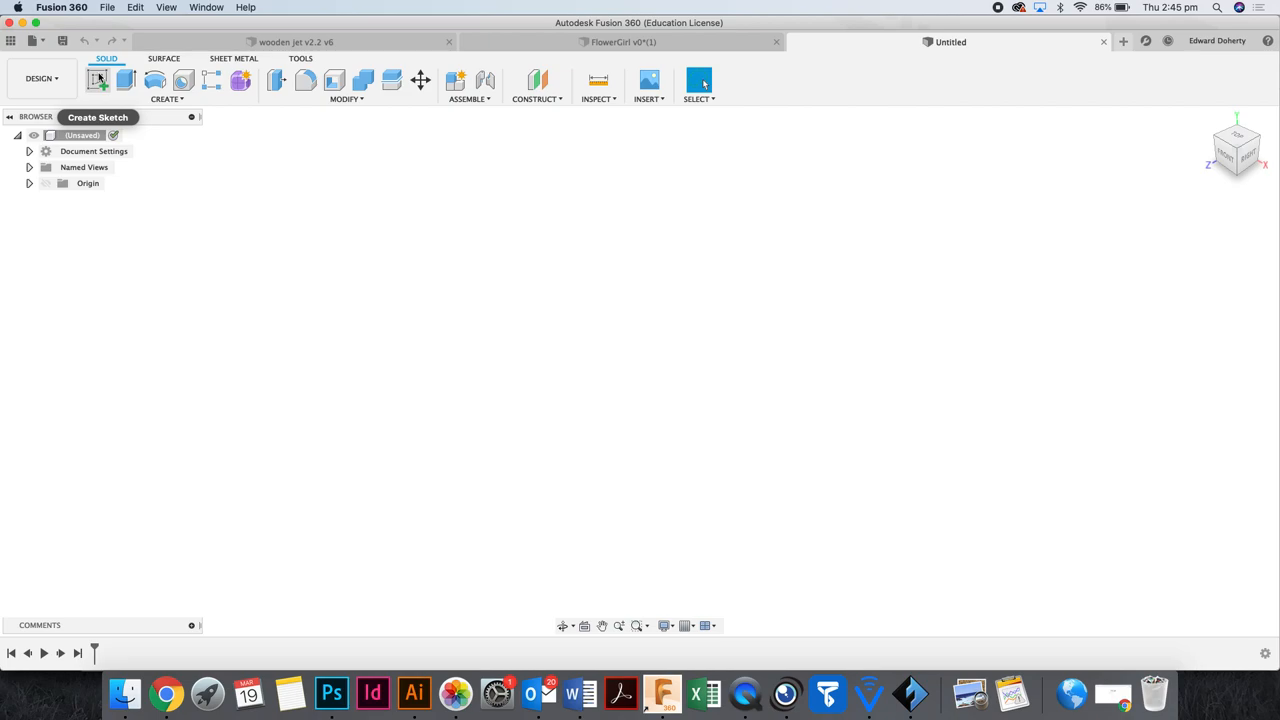
Sketch two concentric centre-diameter circles at the origin and finish the sketch.
left_click(98, 80)
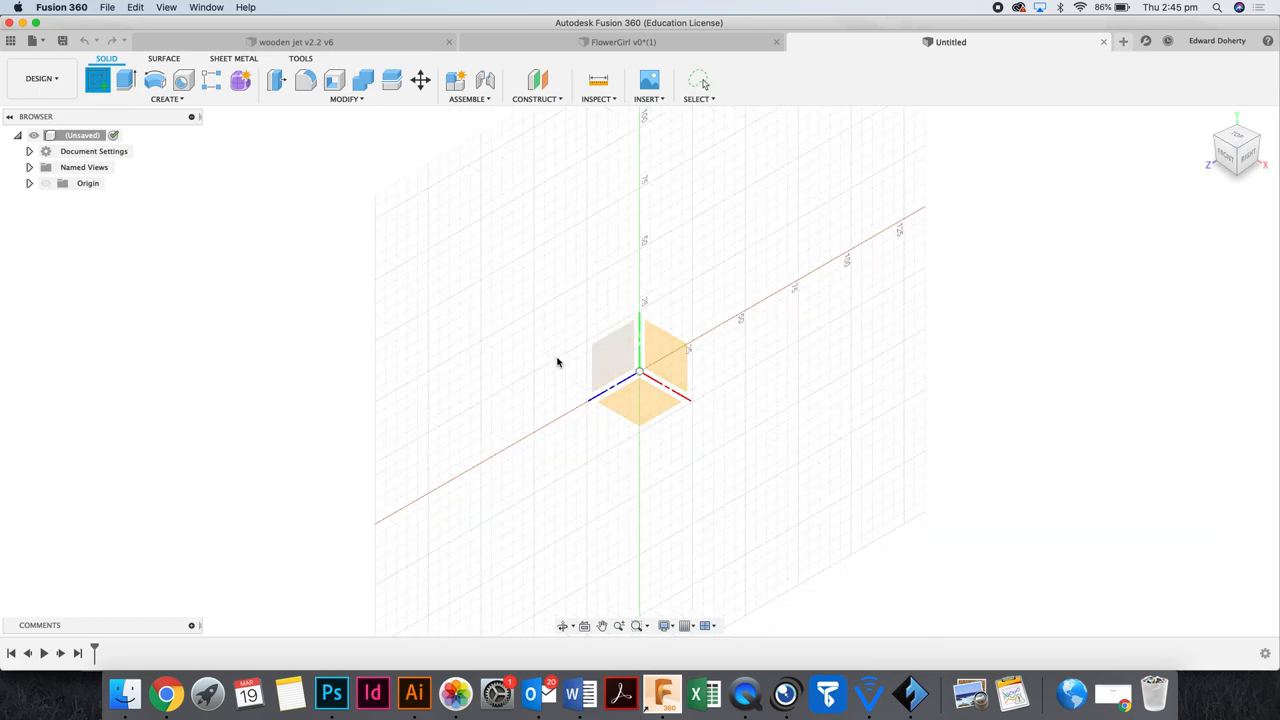
left_click(1248, 152)
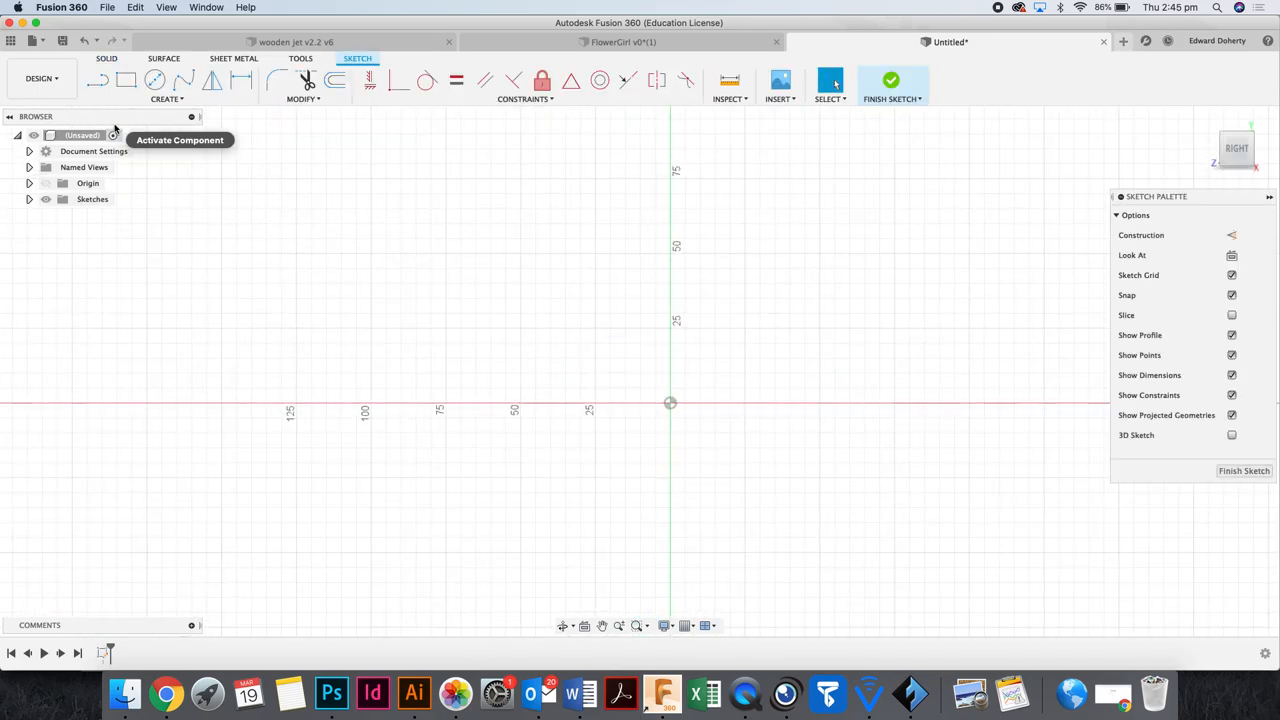
mouse_move(244, 82)
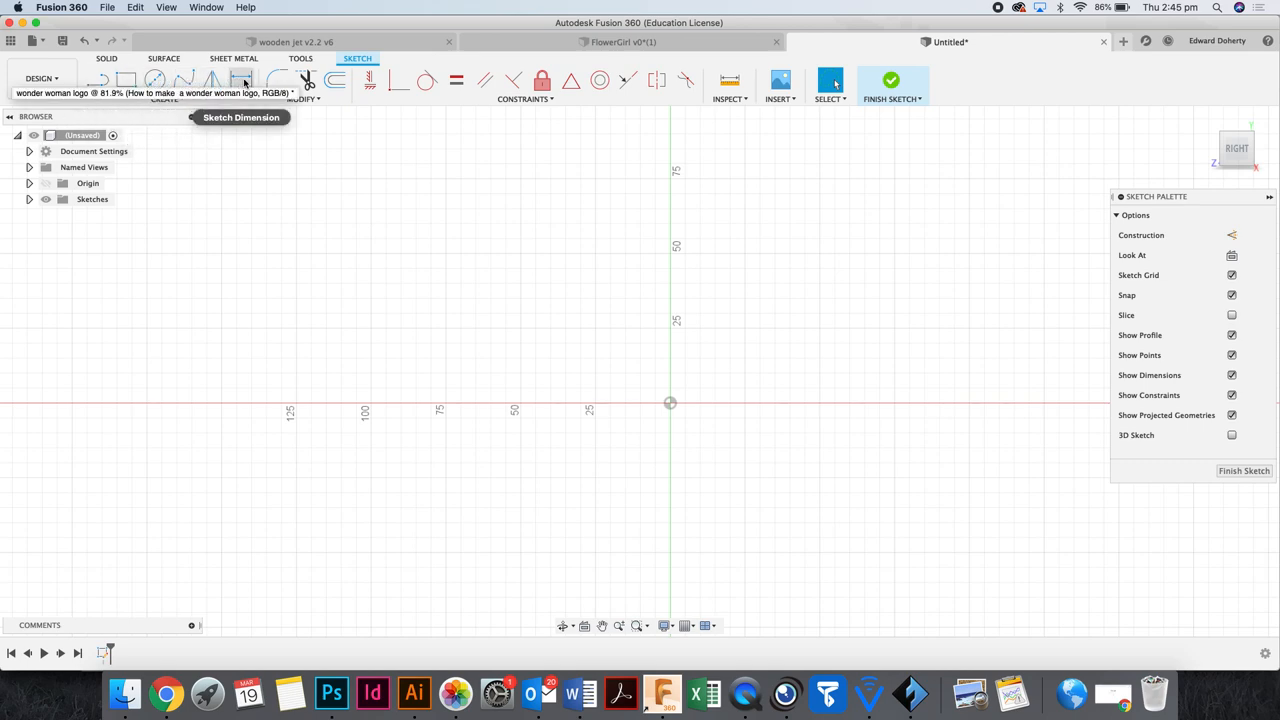
mouse_move(128, 80)
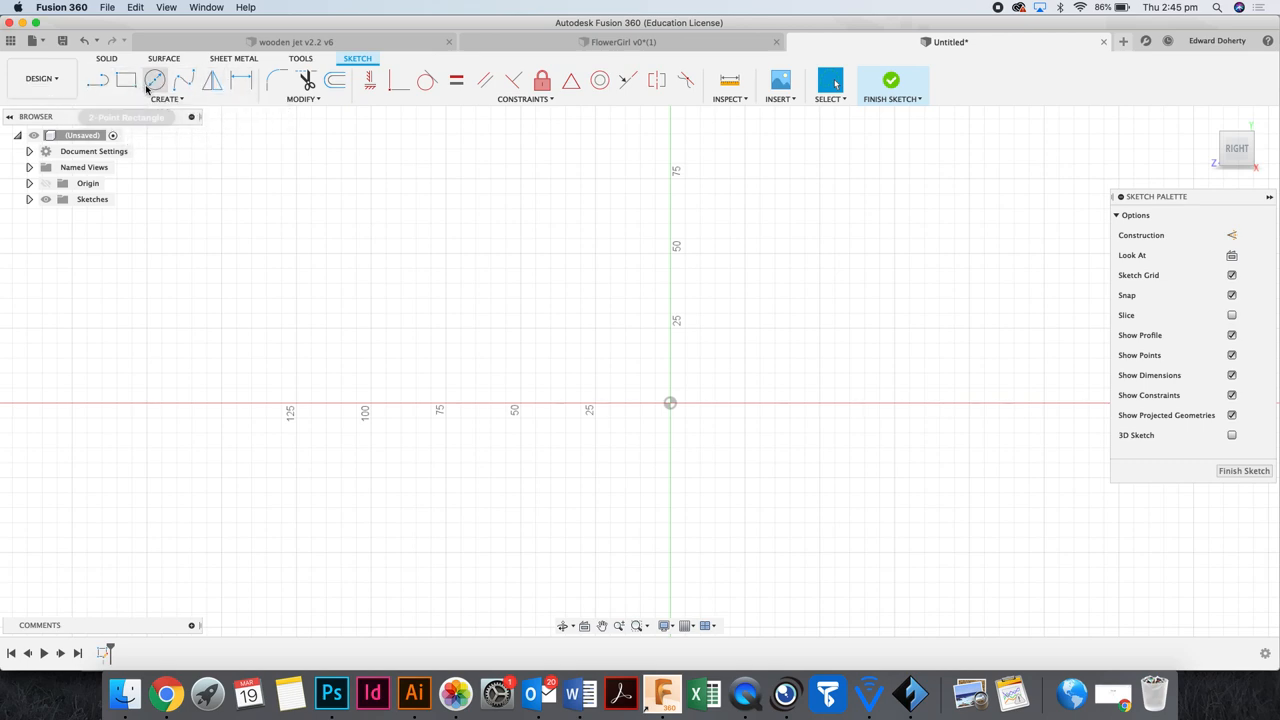
left_click(126, 80)
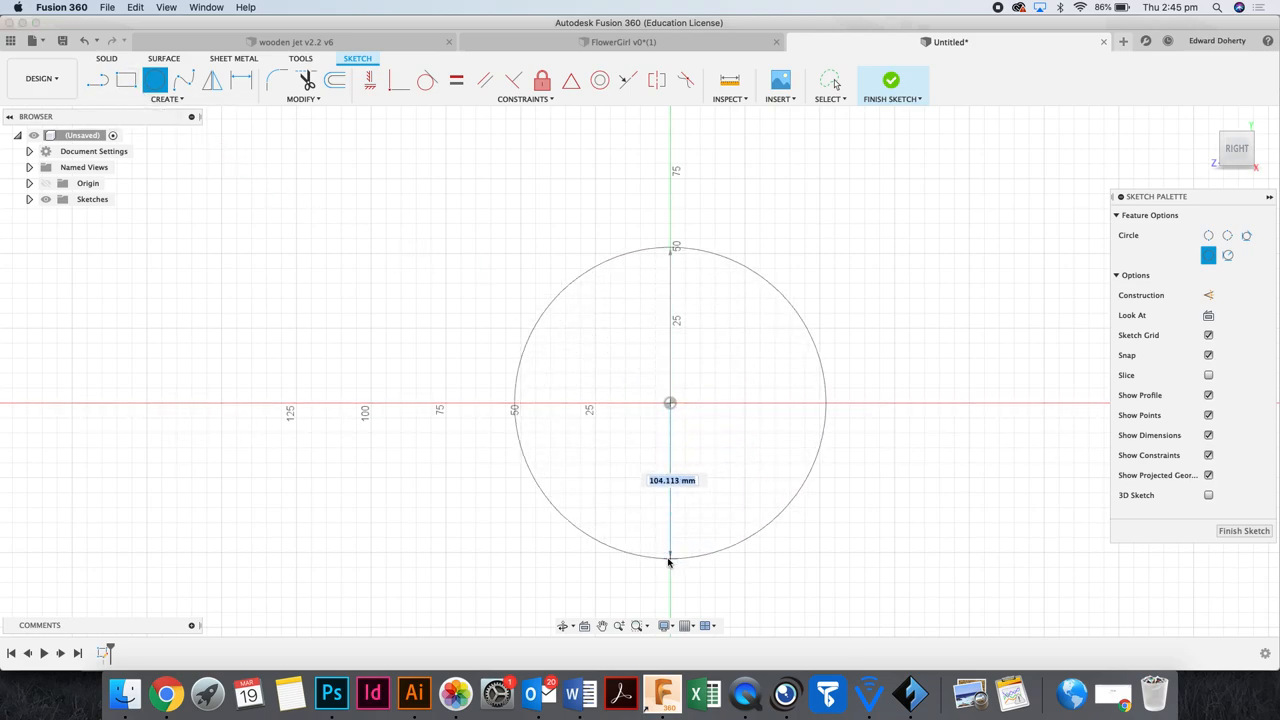
left_click(670, 414)
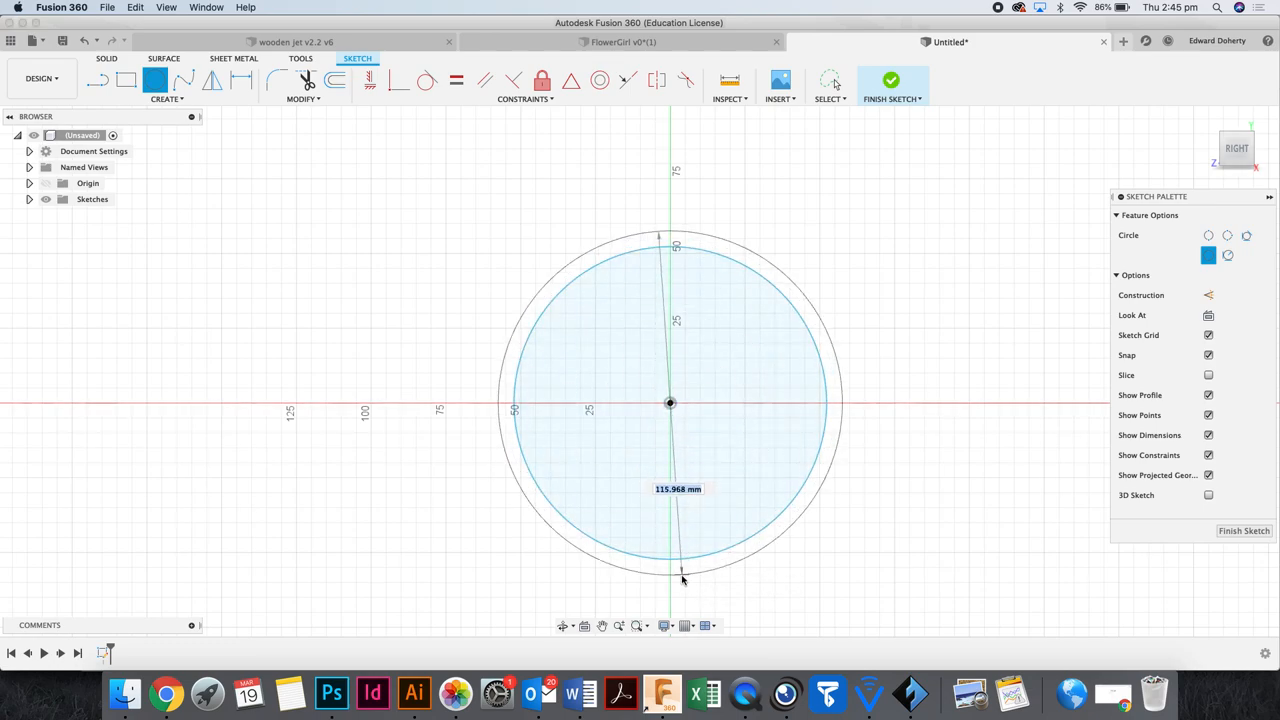
mouse_move(670, 584)
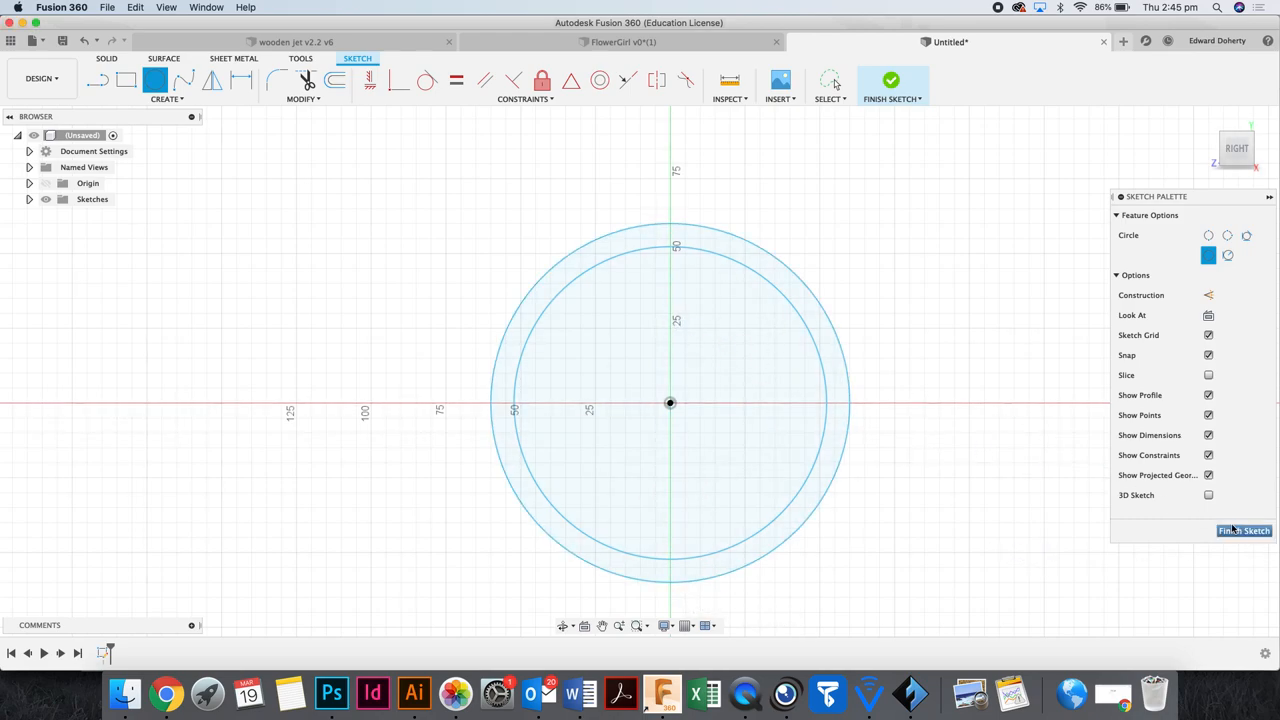
left_click(1244, 530)
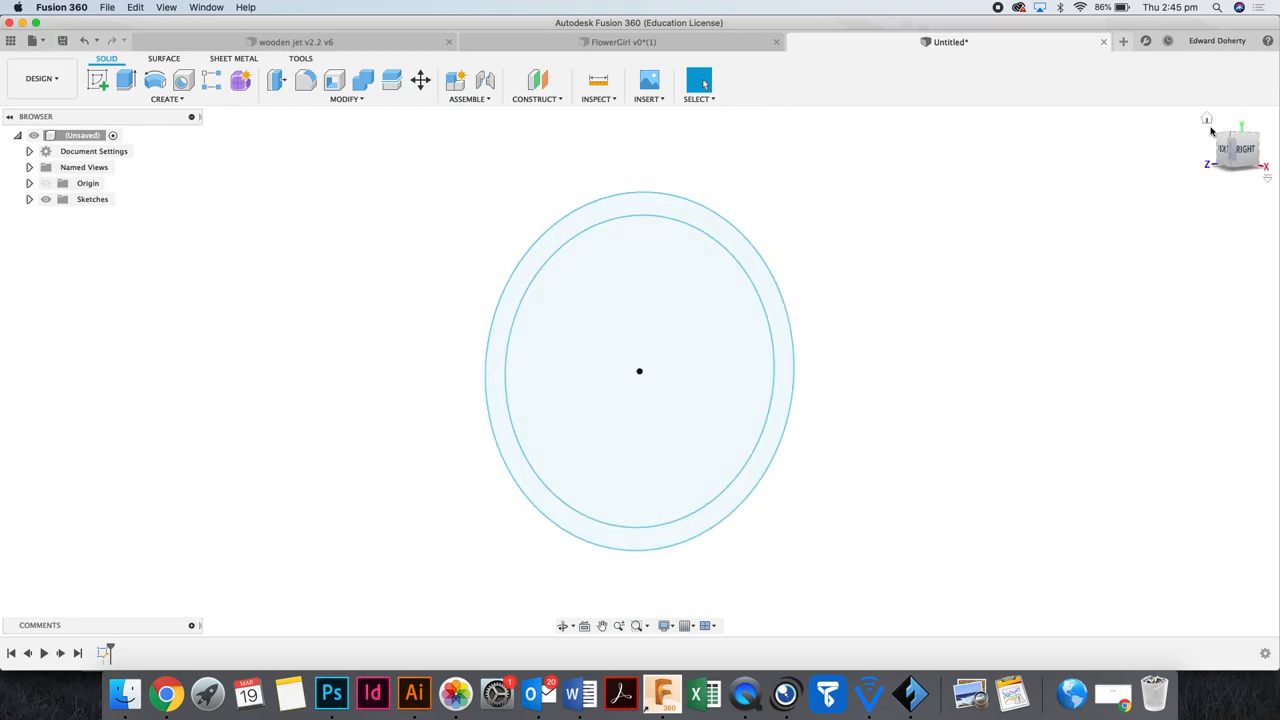
mouse_move(744, 250)
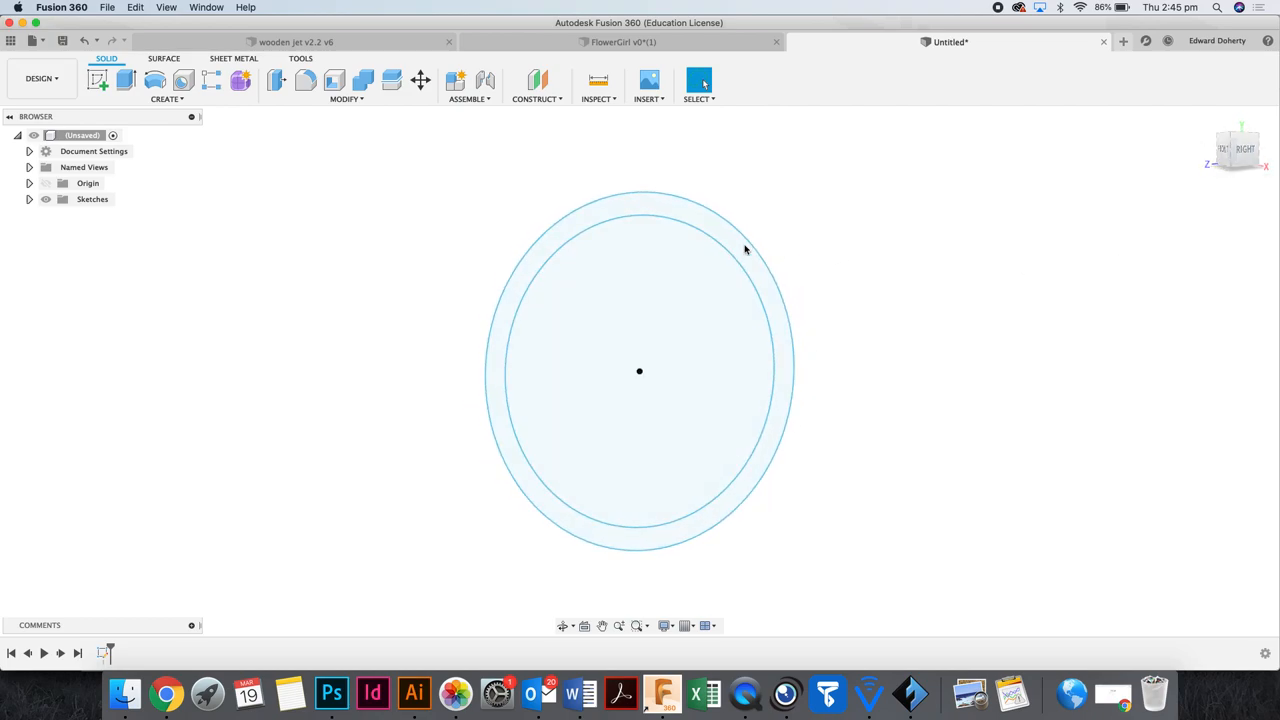
Extrude the ring and inner circle profiles 3 mm into a solid disc.
left_click(740, 248)
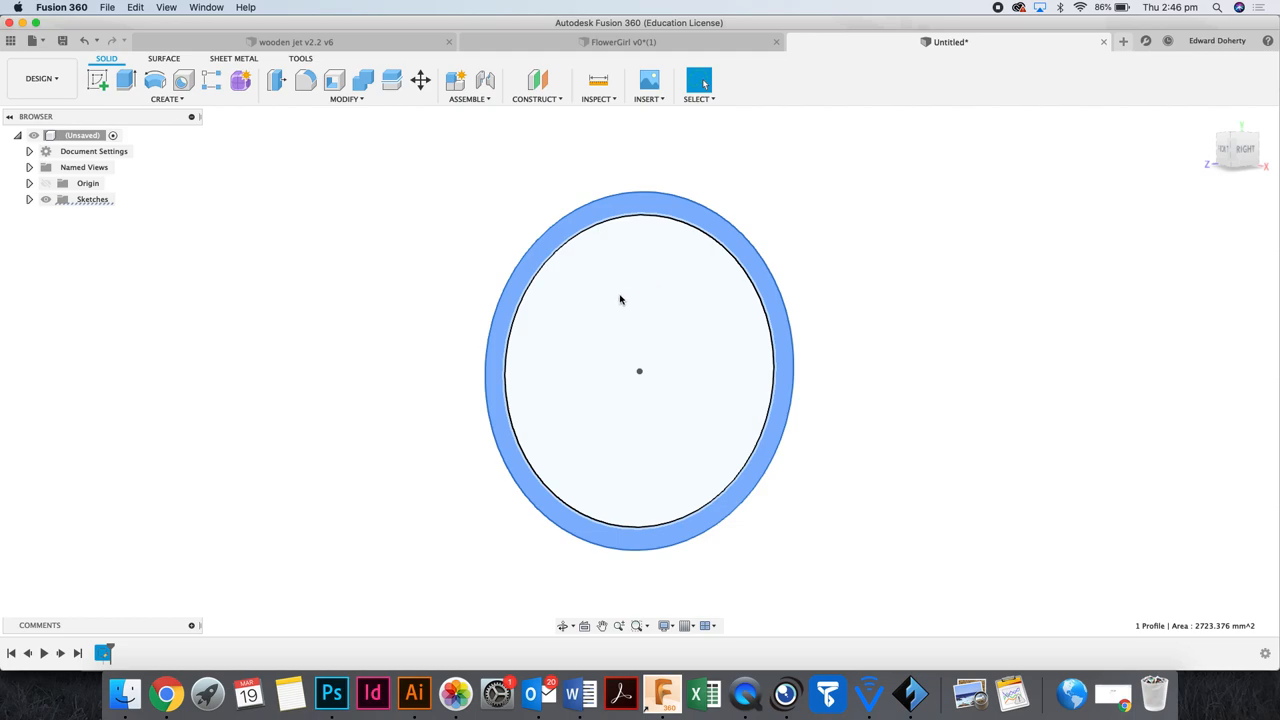
left_click(620, 300)
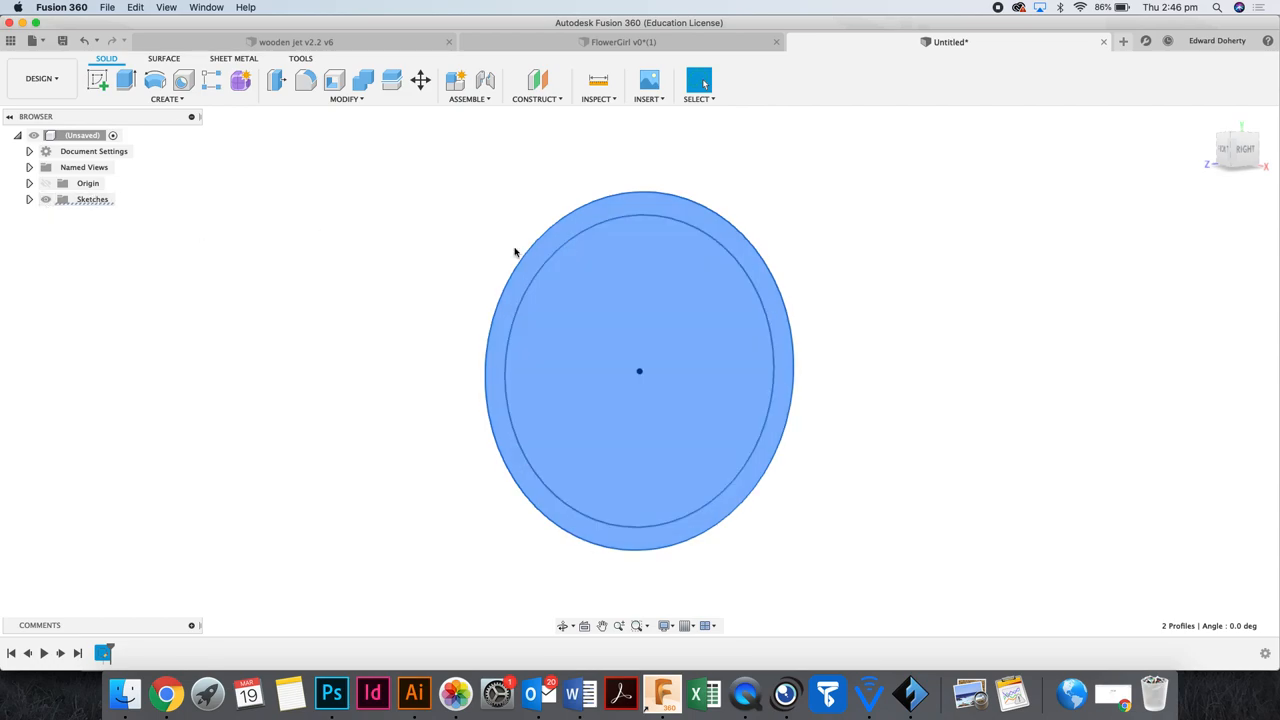
mouse_move(124, 80)
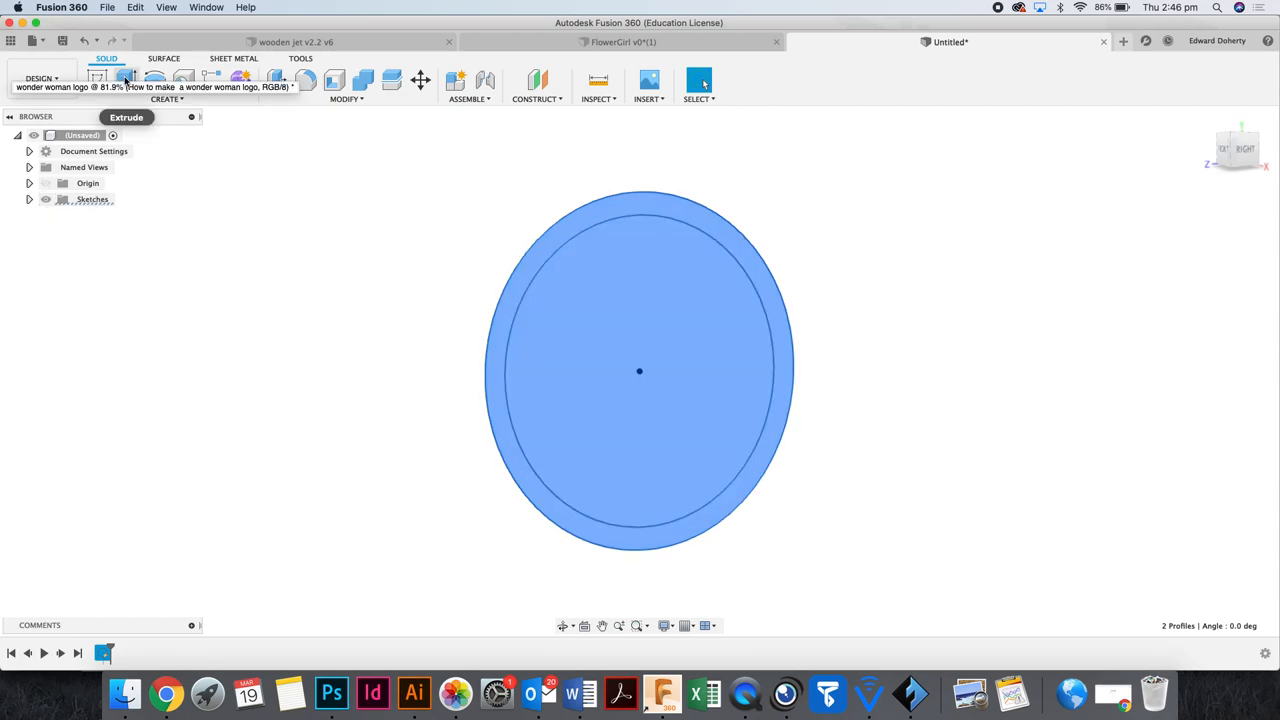
left_click(124, 80)
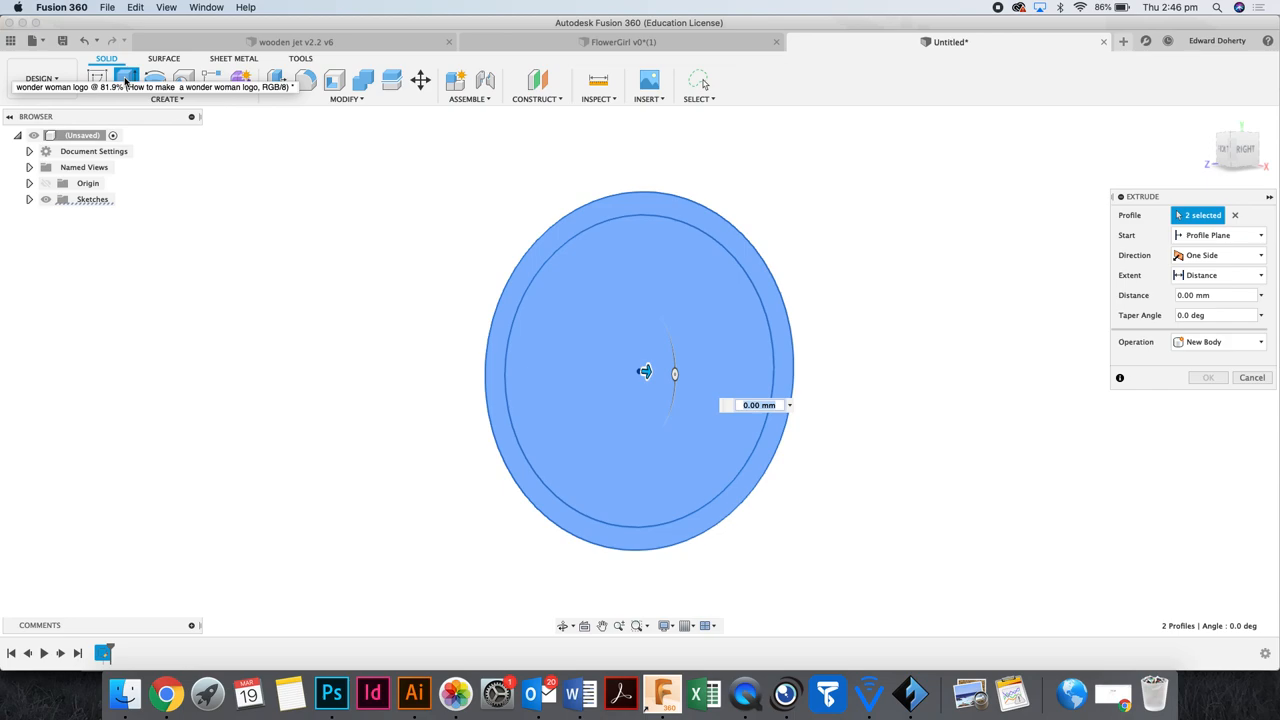
type("3")
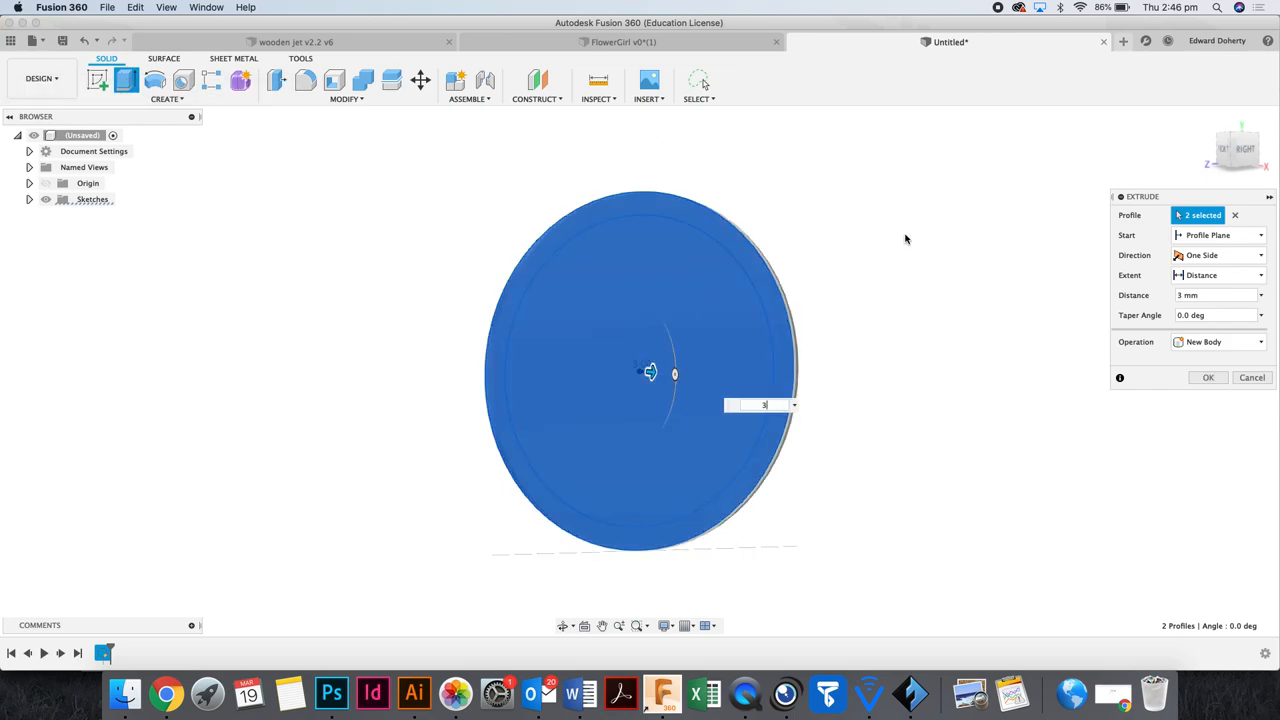
left_click(1208, 376)
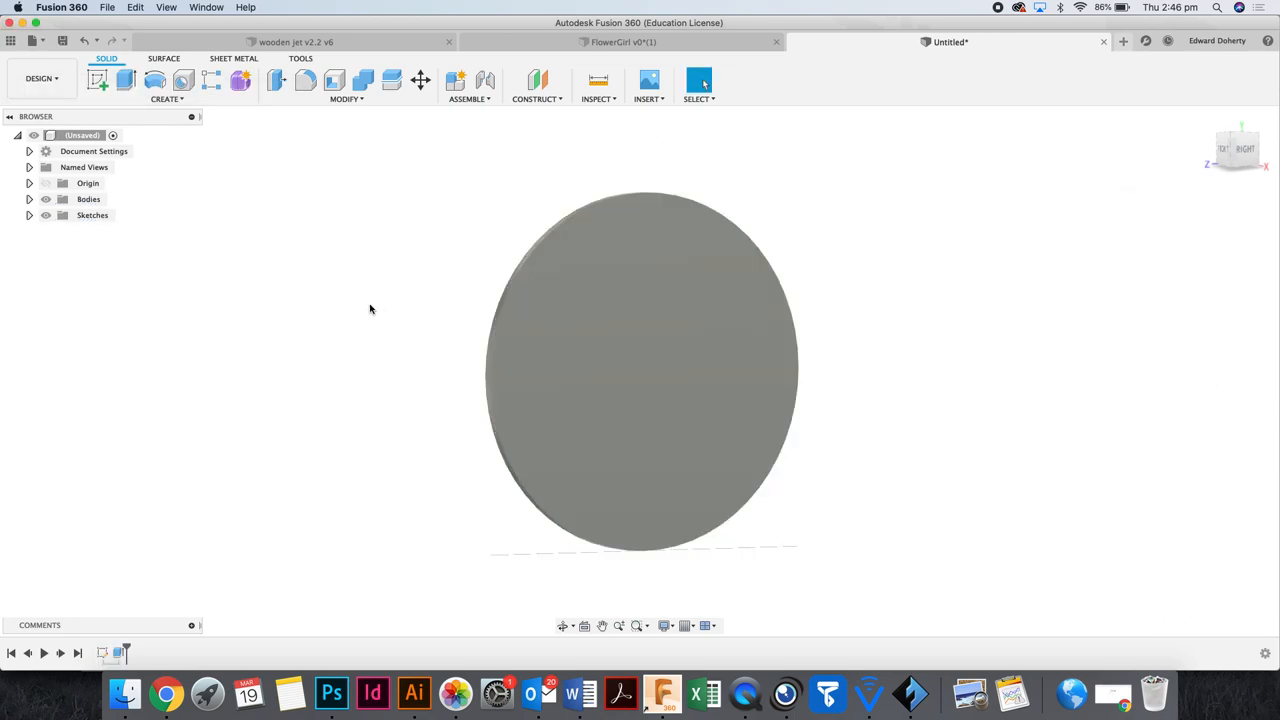
Toggle Body1 visibility in the browser and make Sketch1 visible again over the disc.
left_click(88, 200)
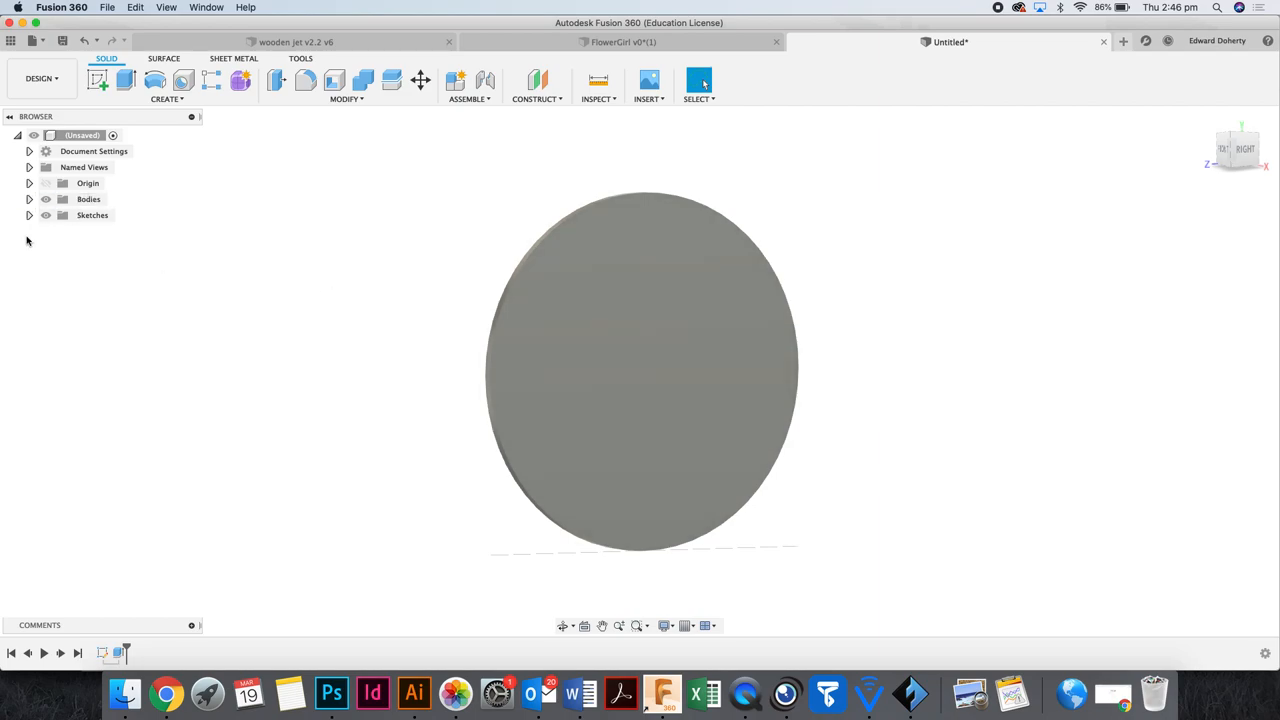
left_click(28, 200)
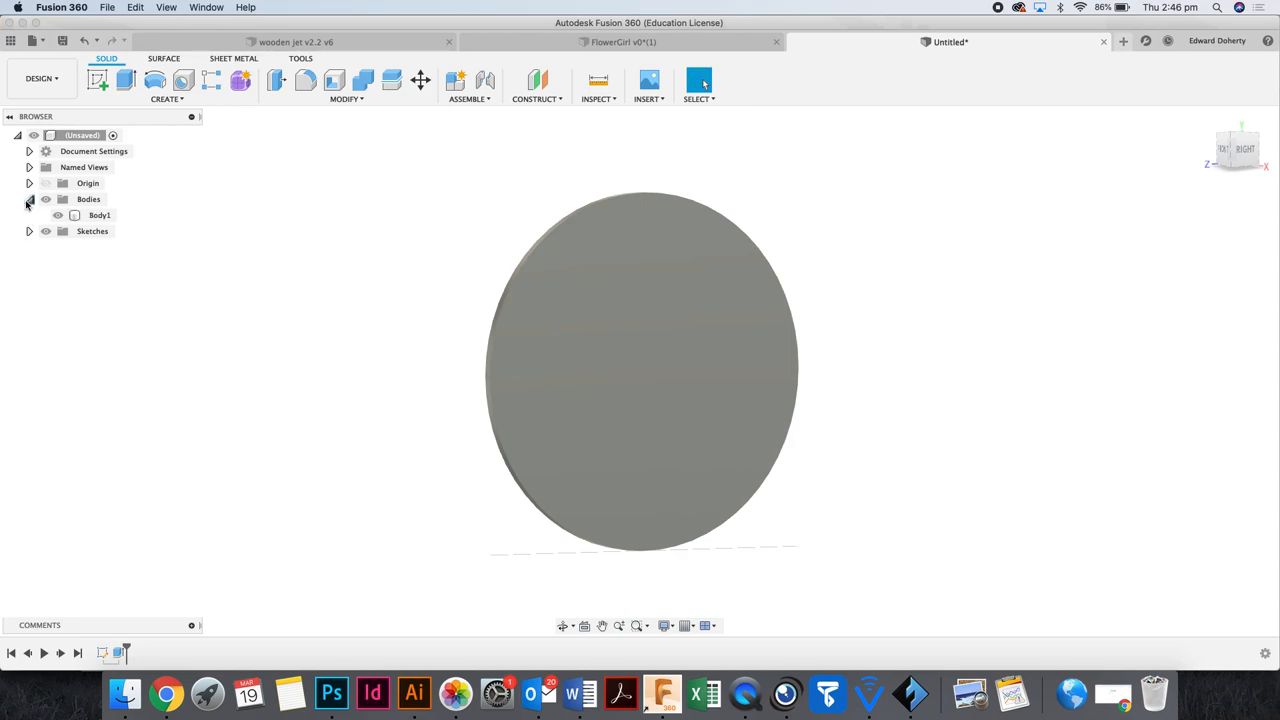
left_click(56, 216)
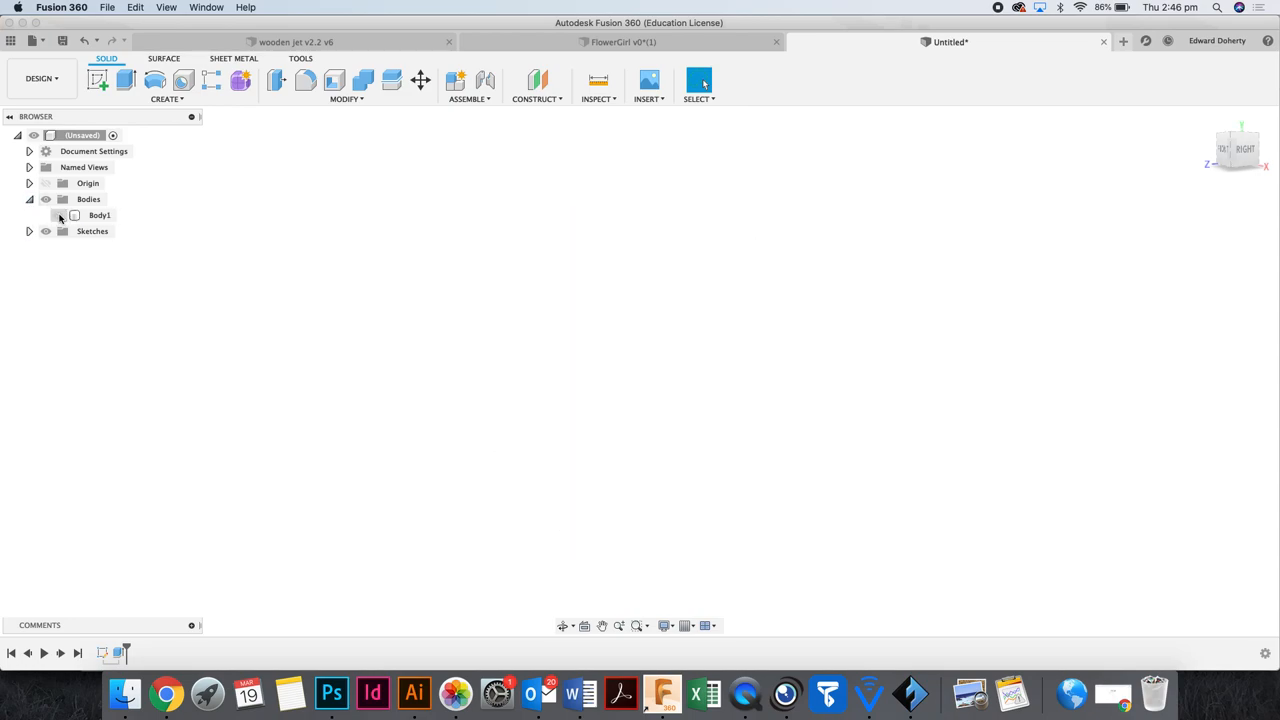
left_click(58, 216)
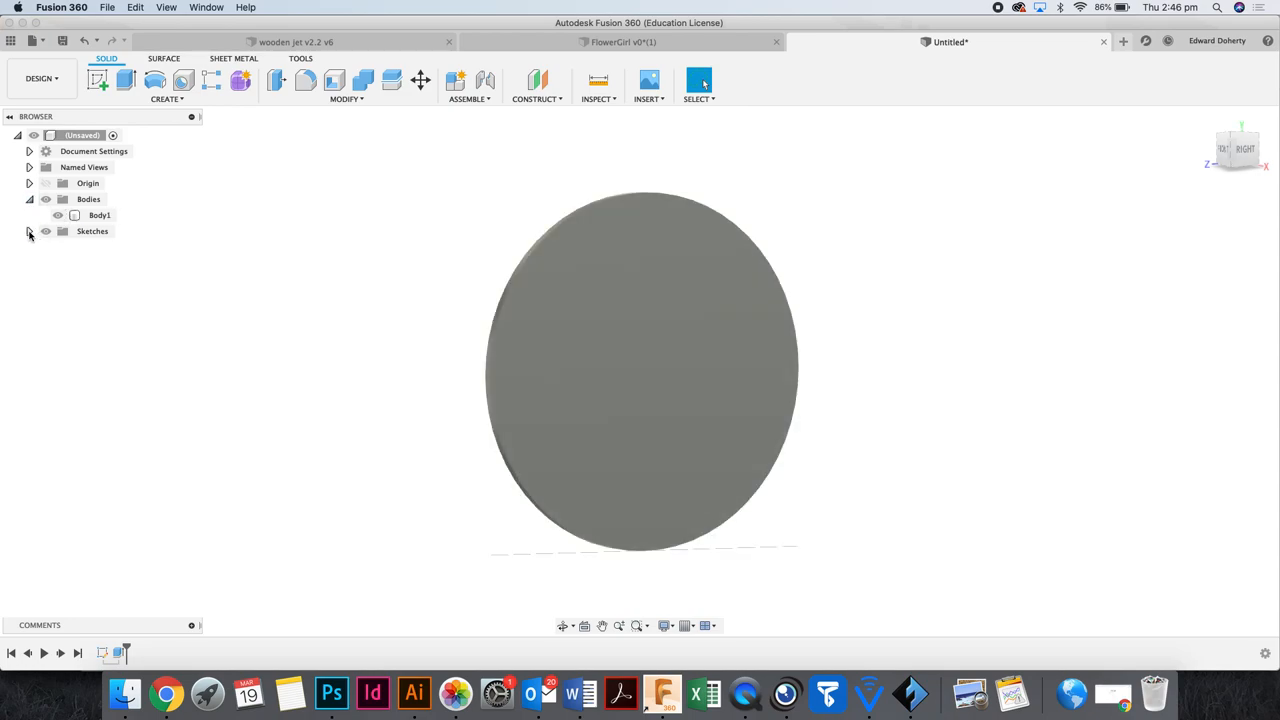
left_click(28, 232)
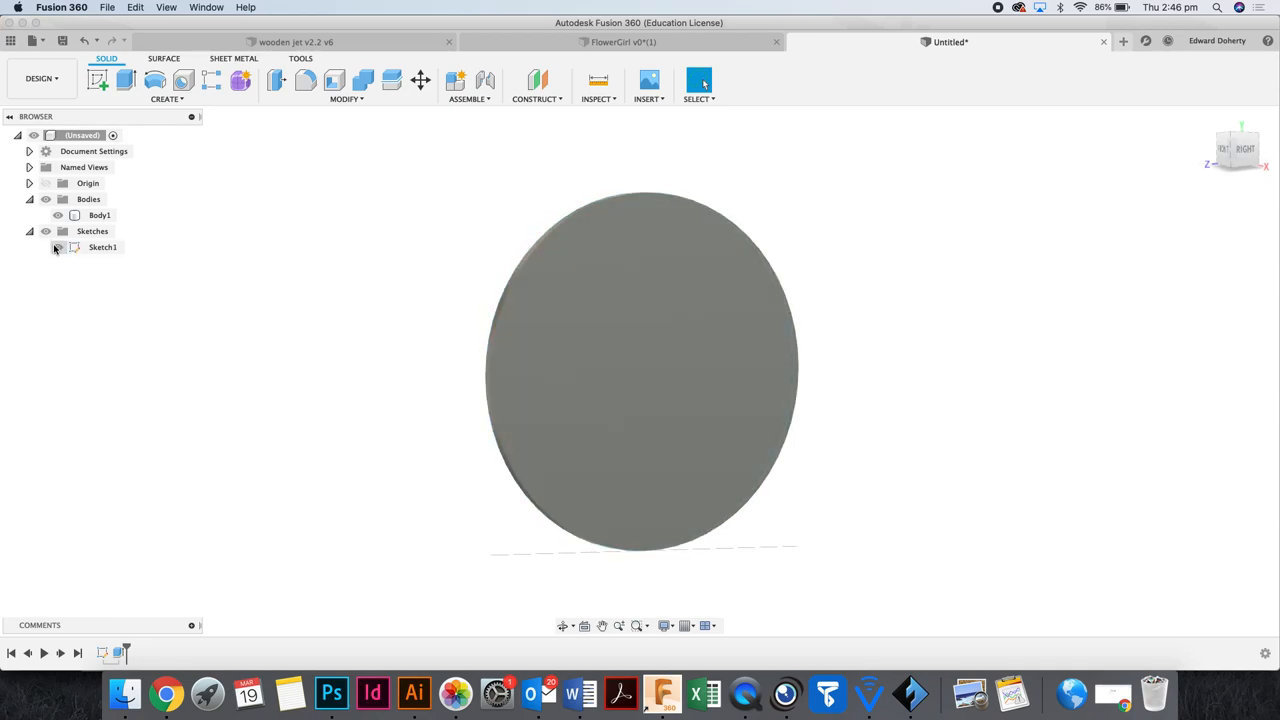
left_click(58, 248)
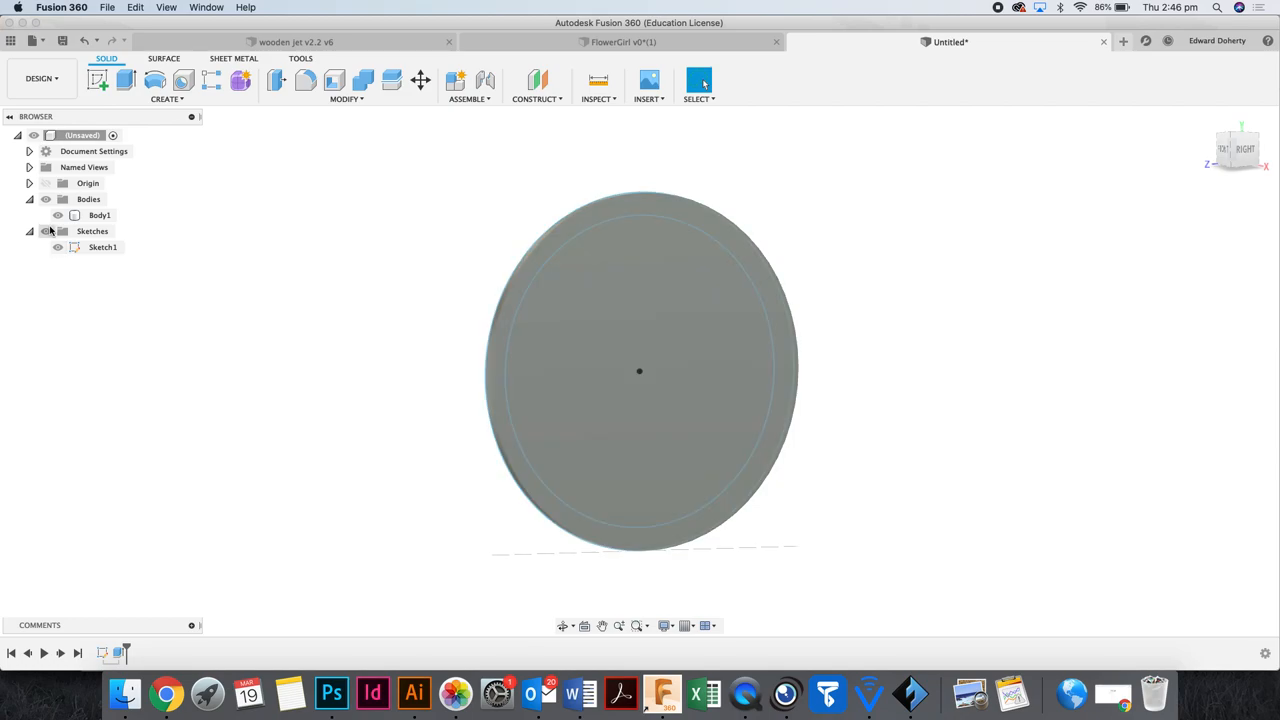
left_click(104, 248)
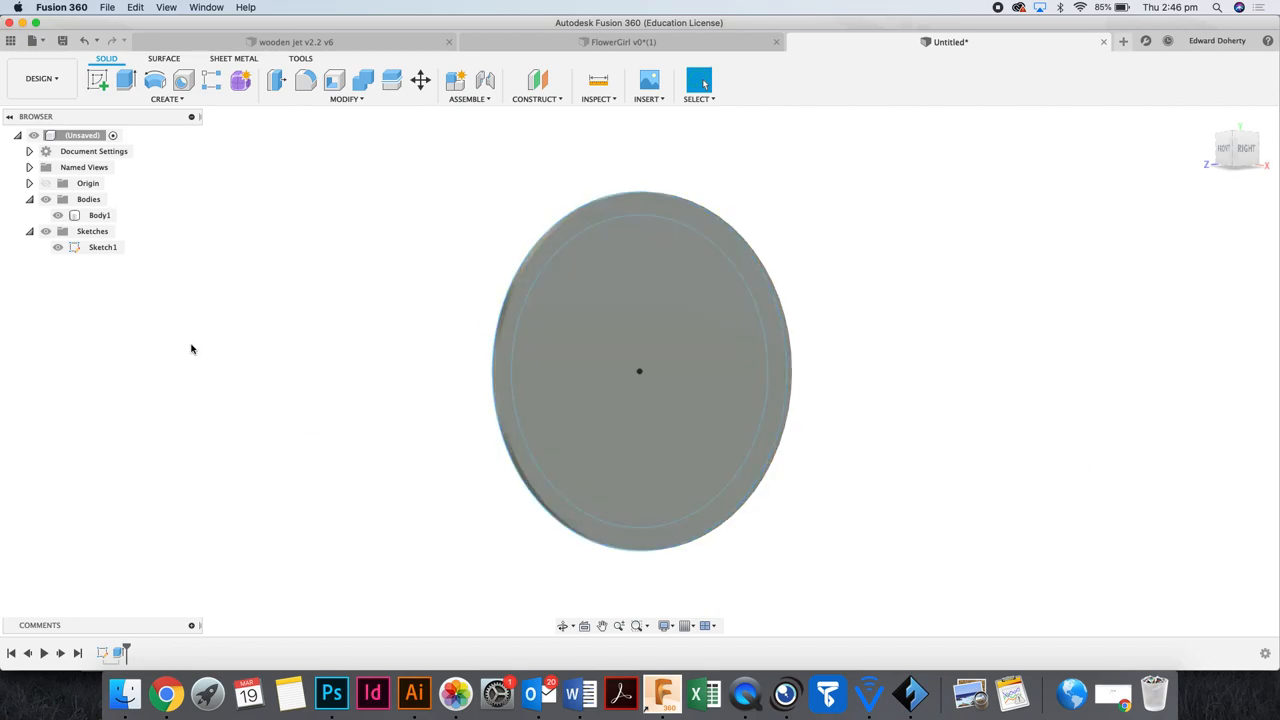
left_click(56, 216)
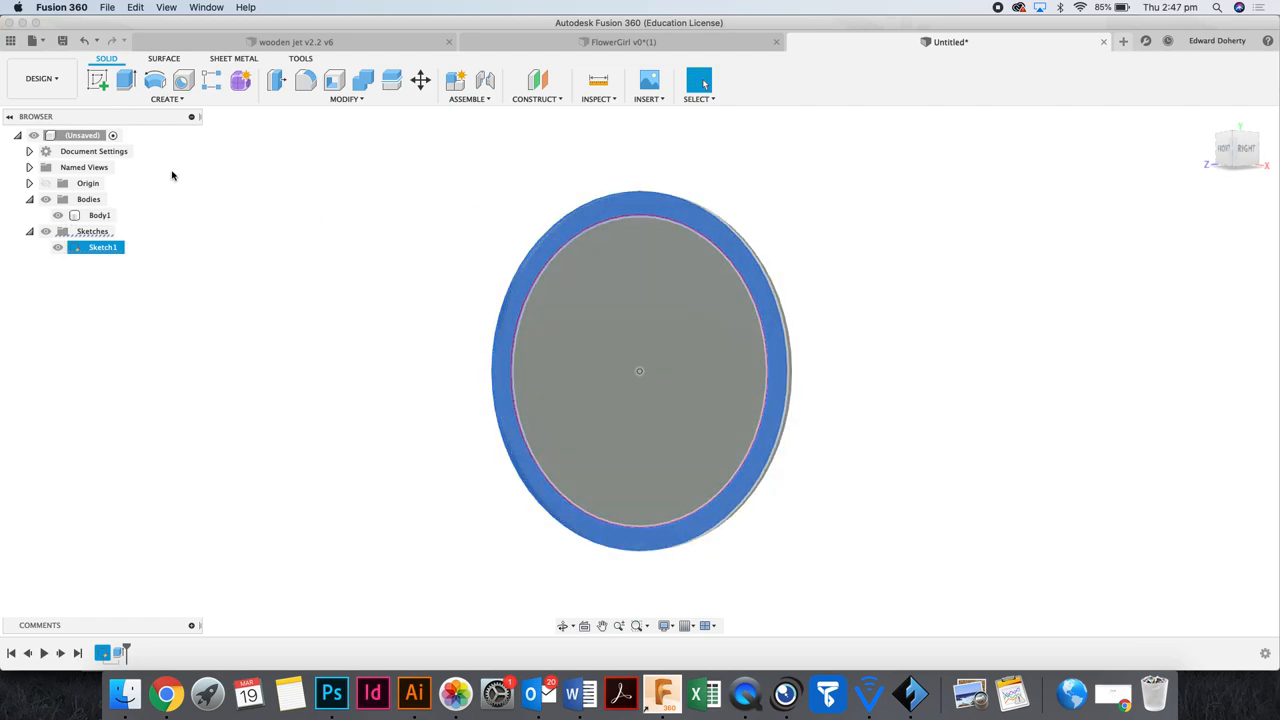
Extrude the inner circle 6 mm as a separate new body, forming a raised rim.
left_click(124, 80)
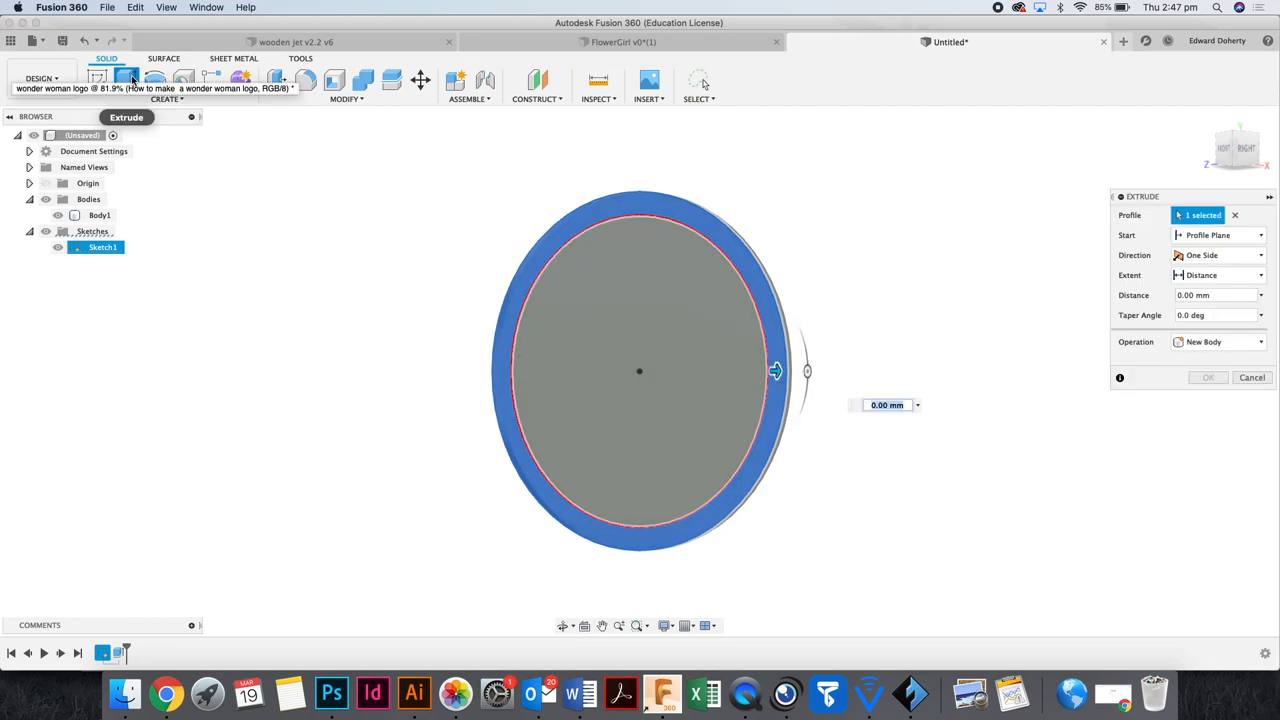
mouse_move(128, 82)
type("6")
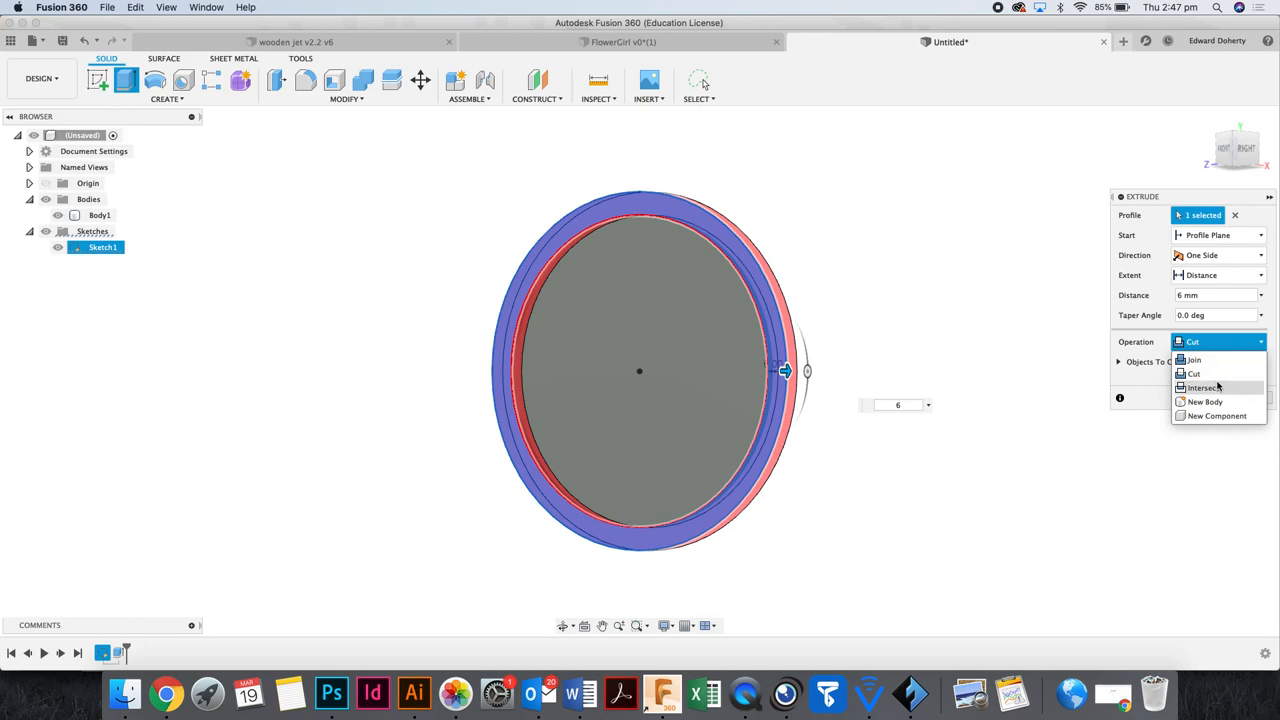
mouse_move(1196, 374)
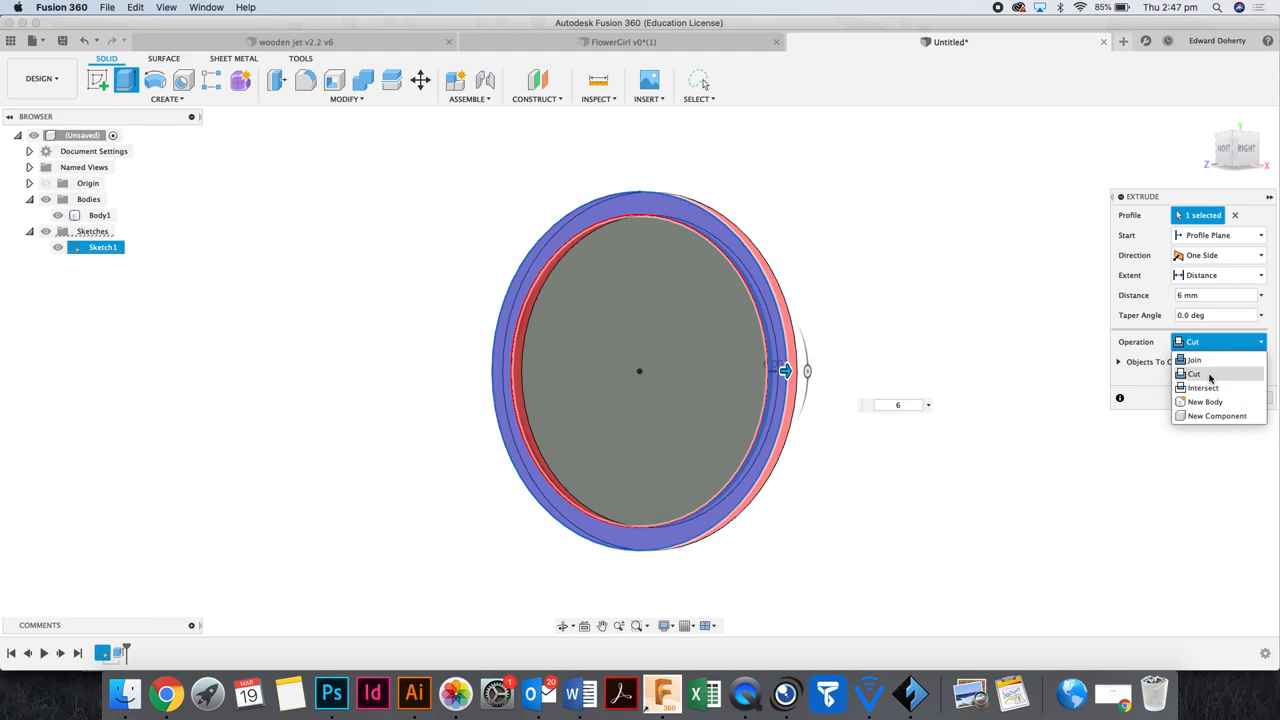
mouse_move(950, 312)
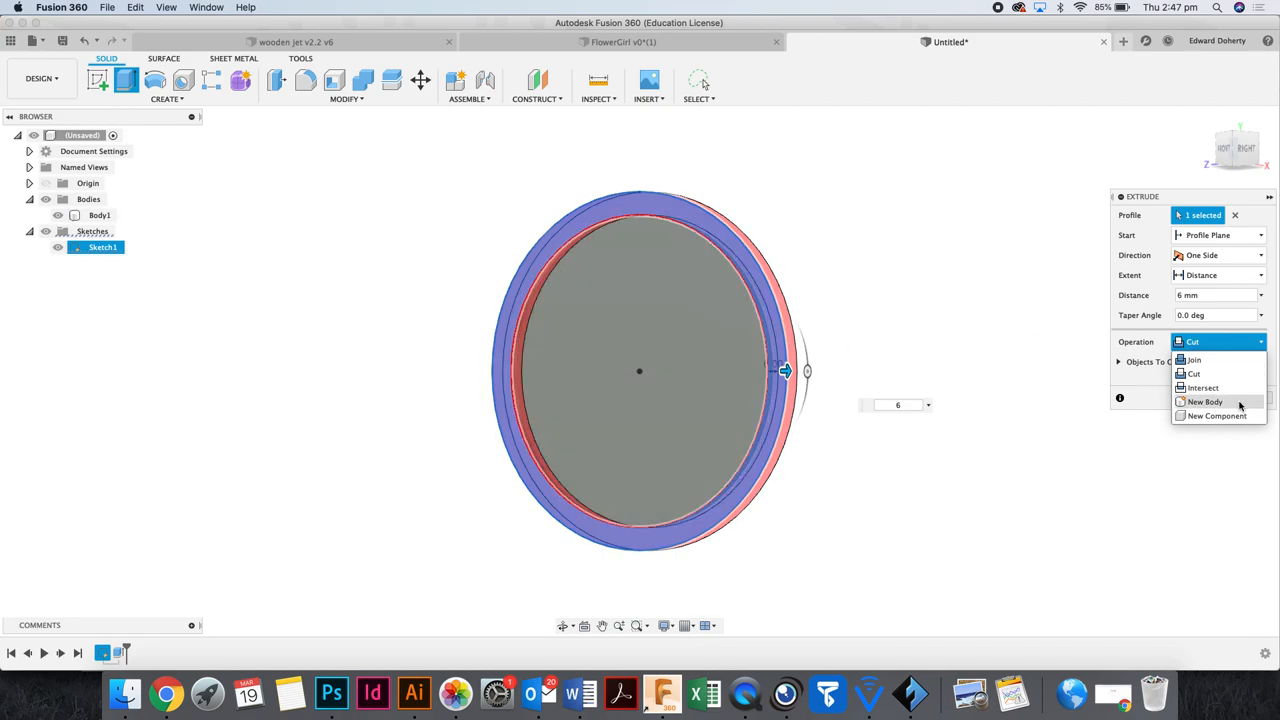
left_click(1204, 400)
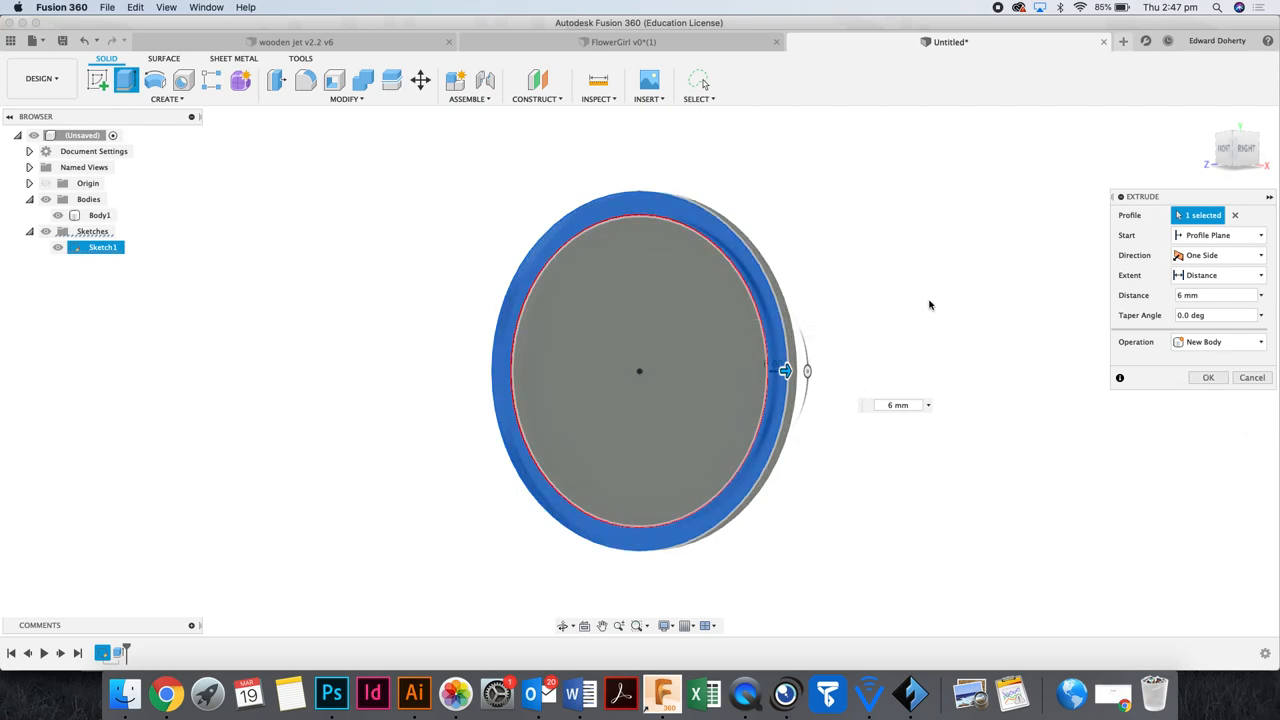
mouse_move(1208, 376)
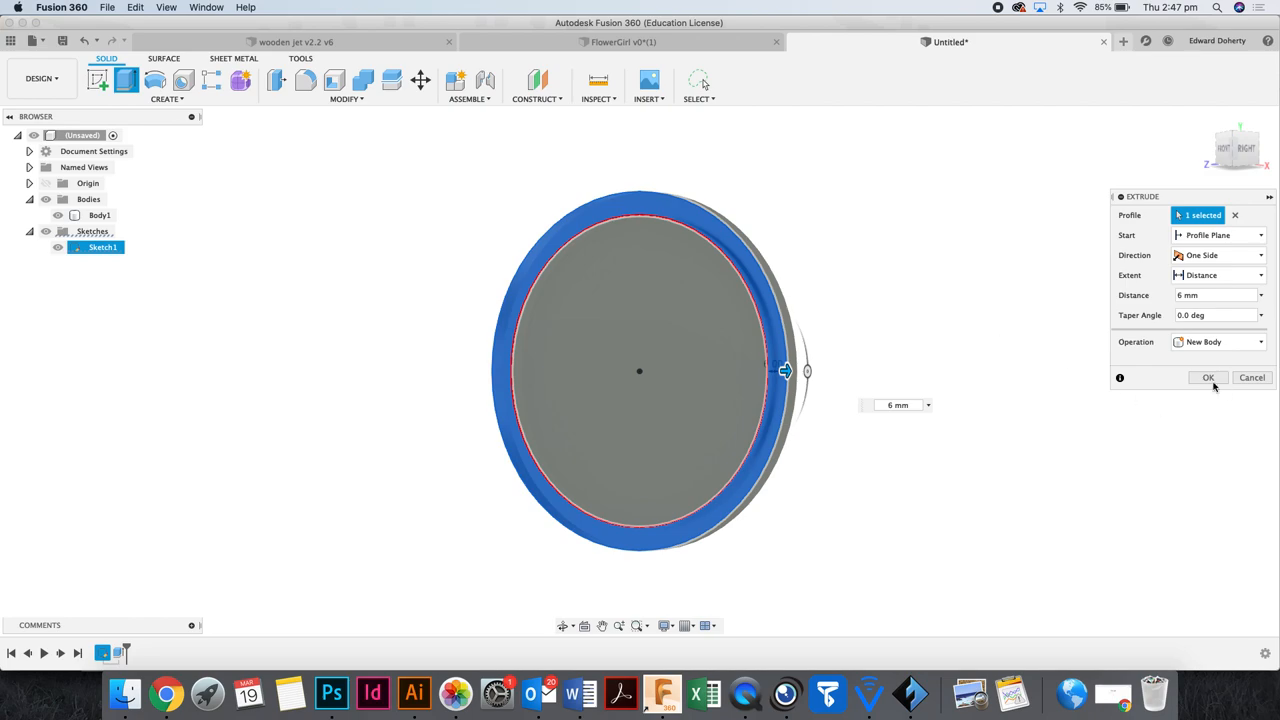
left_click(1208, 376)
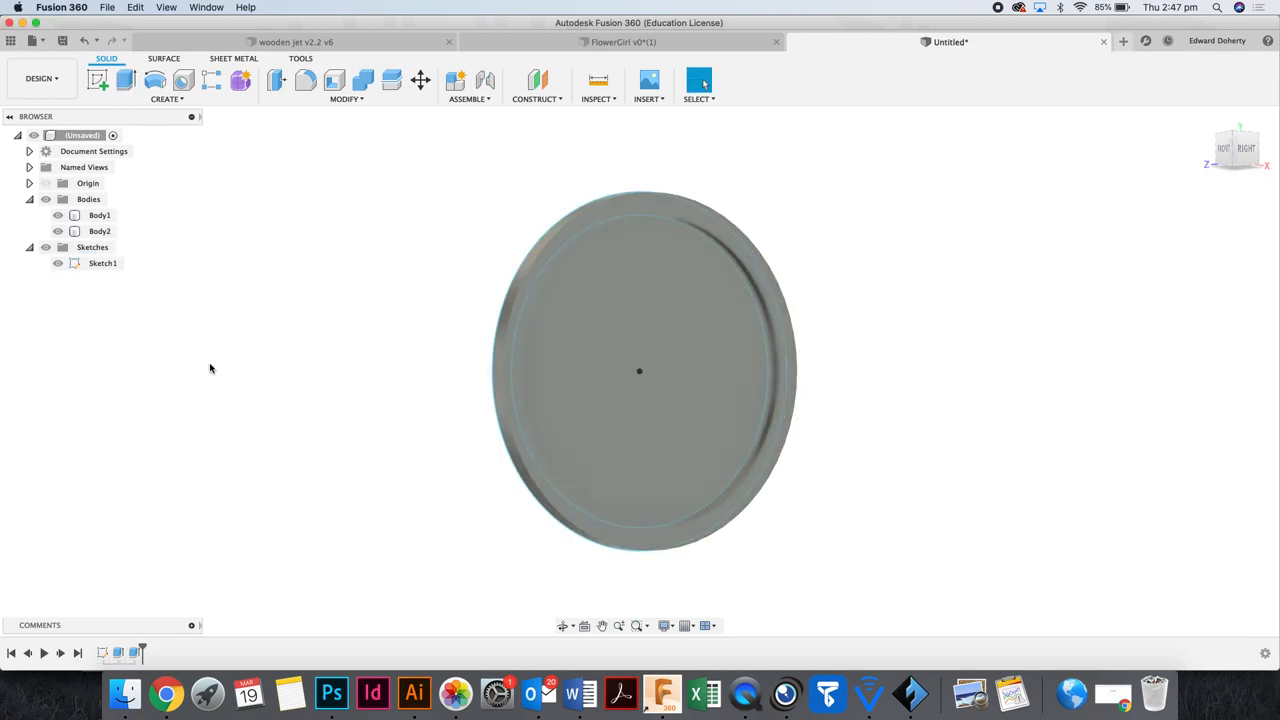
Start a second sketch on the disc face with a diagonal line through the origin.
left_click(1244, 150)
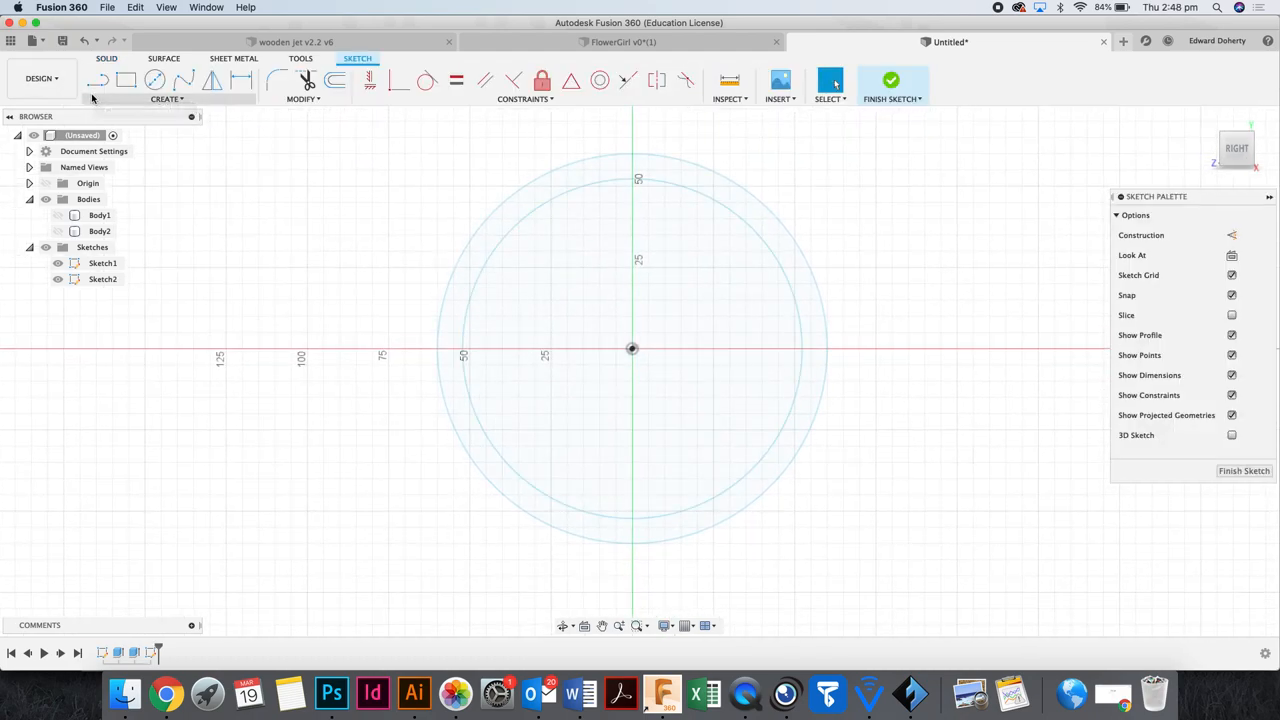
left_click(98, 80)
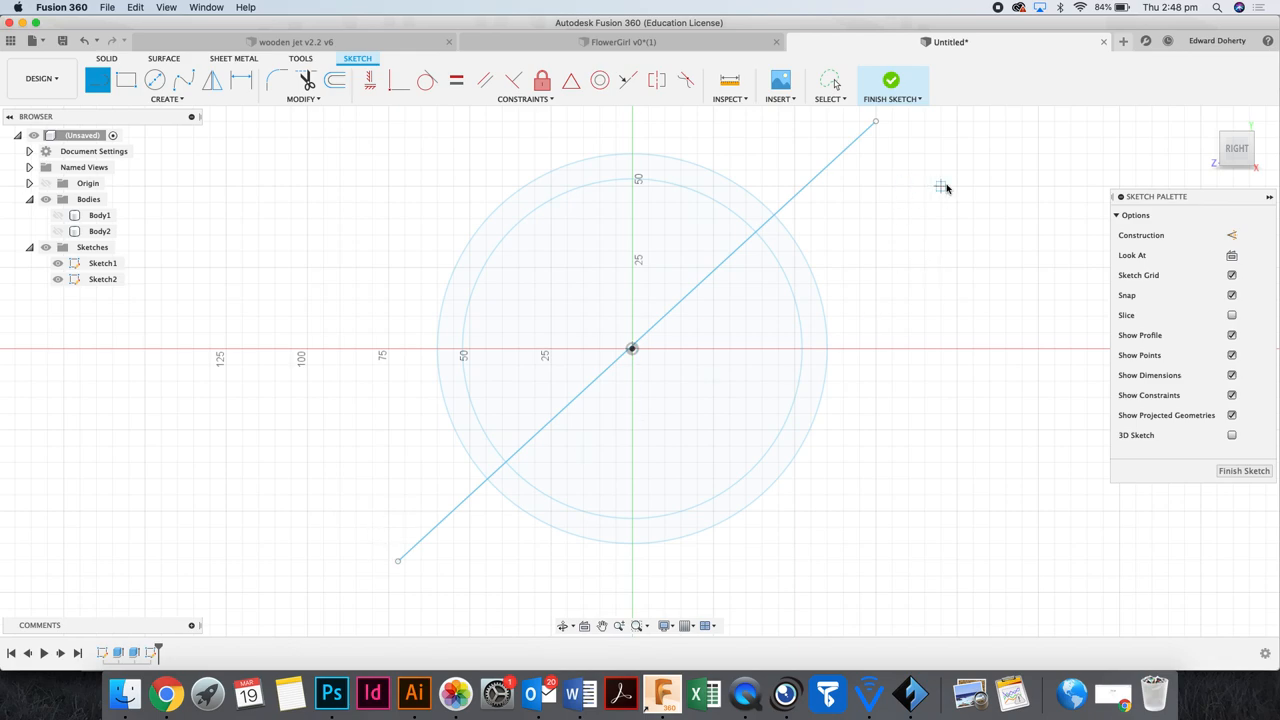
mouse_move(898, 308)
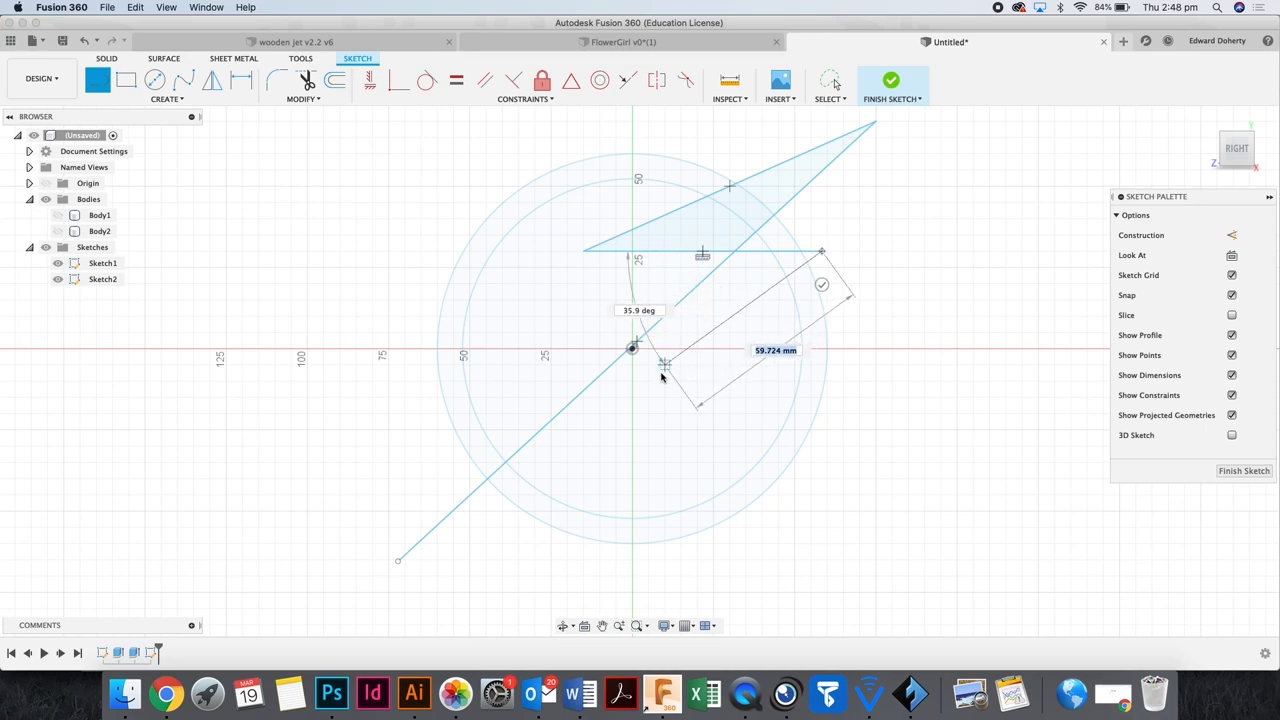
mouse_move(648, 396)
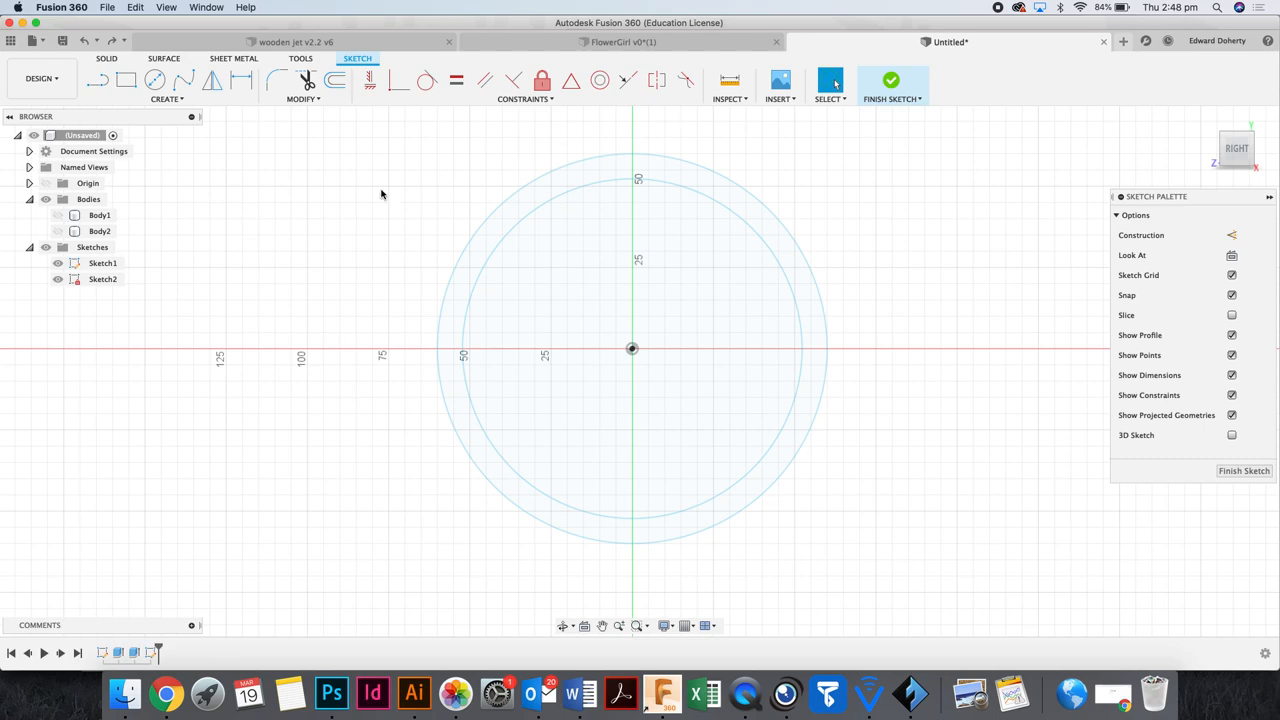
Draw a closed lightning-bolt outline across the circles with the Line tool and select its edges.
left_click(96, 80)
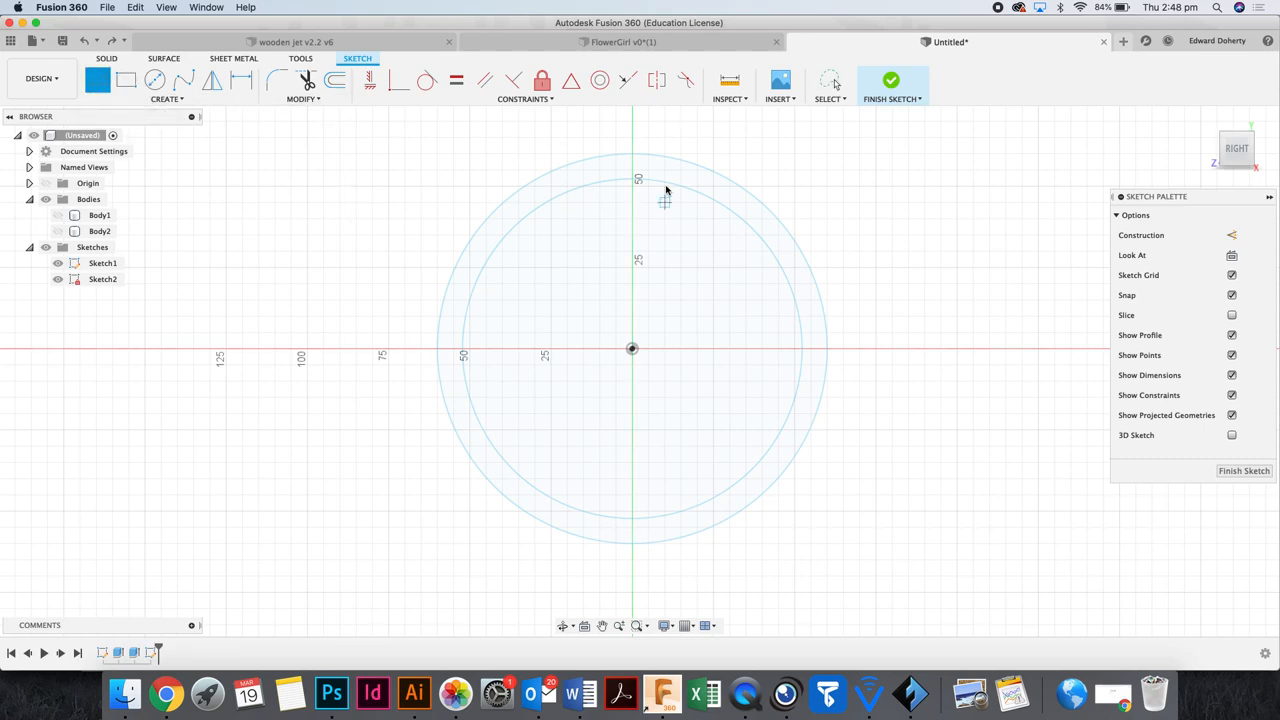
left_click(664, 200)
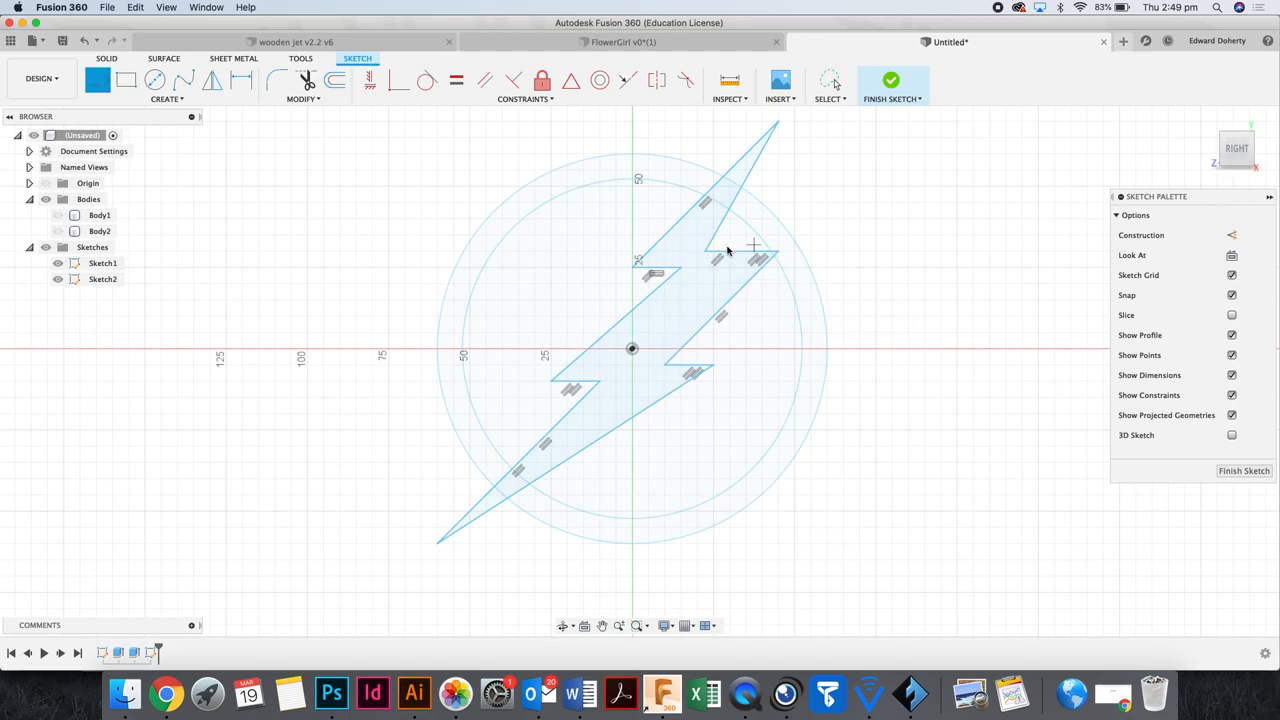
left_click(830, 80)
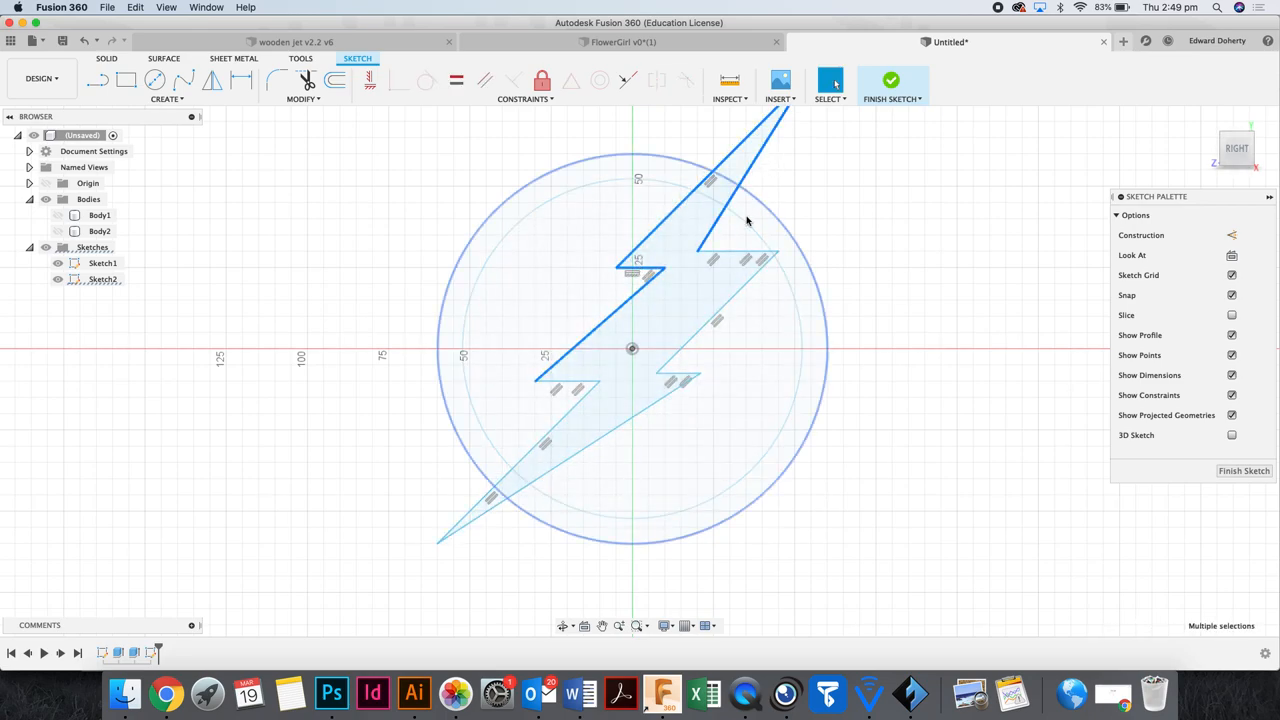
left_click(730, 252)
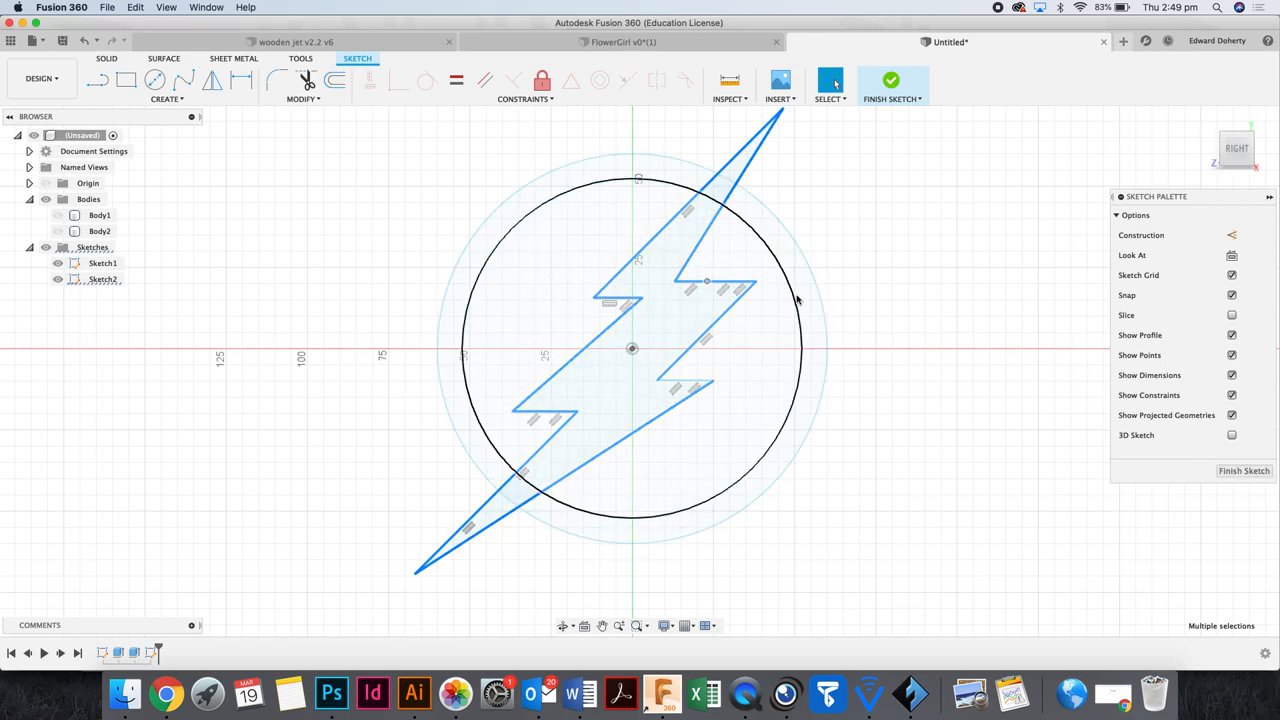
left_click(1244, 472)
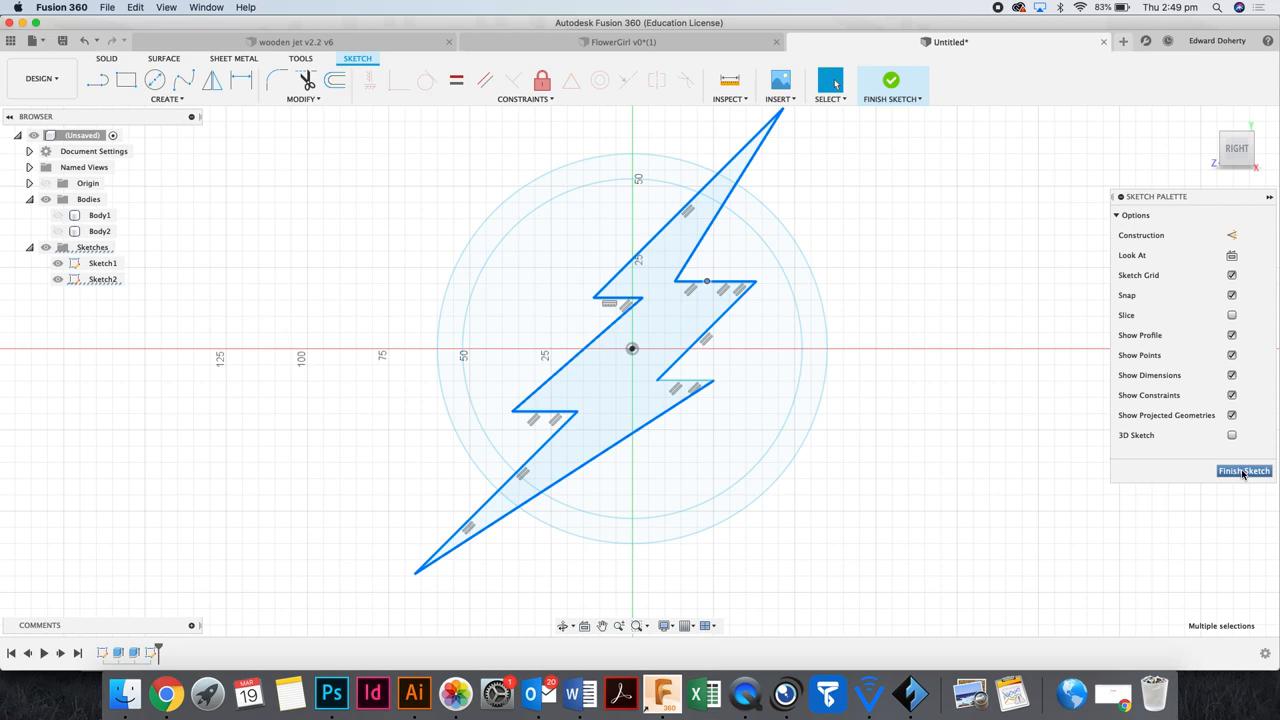
Finish the sketch and extrude the bolt profile 9 mm as a new body, viewed at an angle.
left_click(1244, 472)
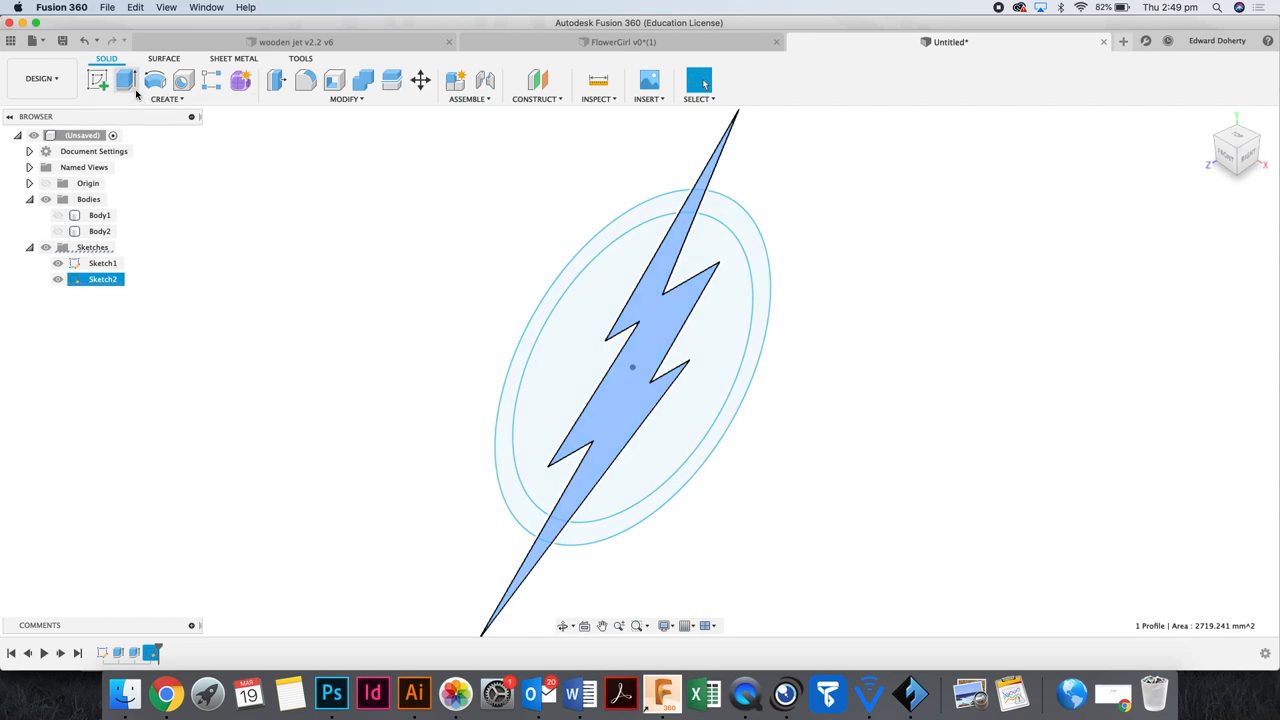
left_click(98, 80)
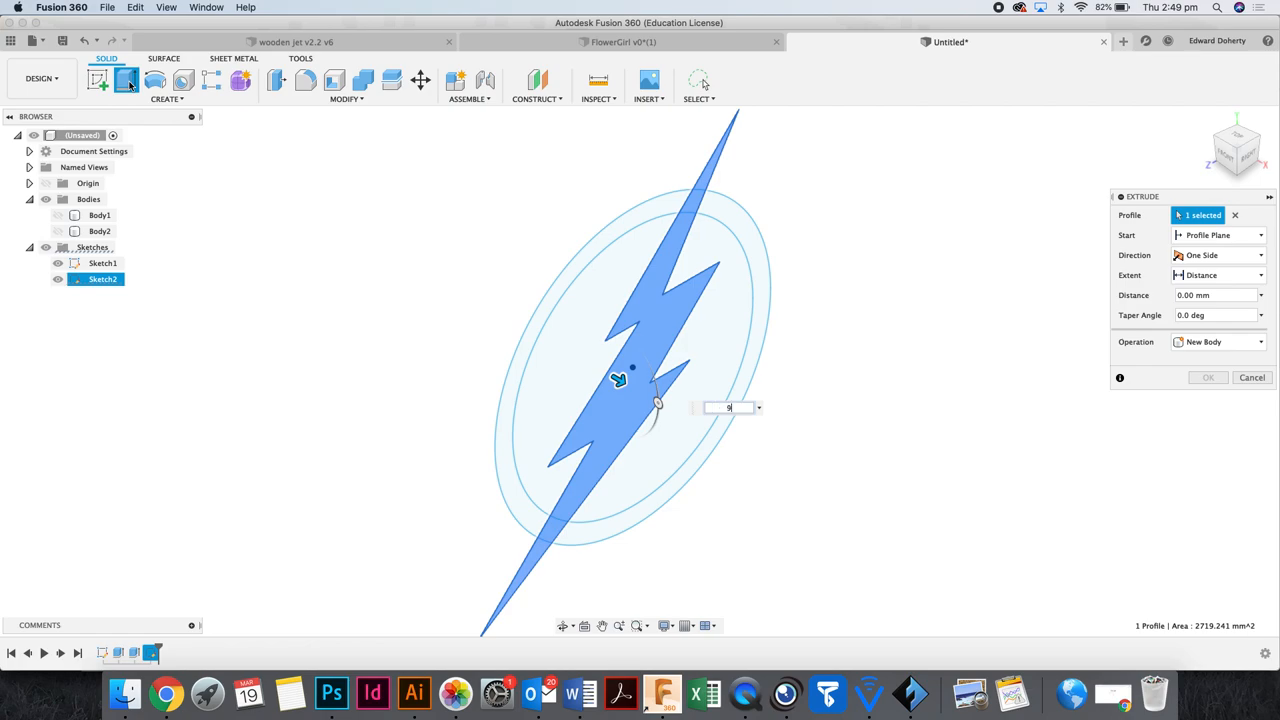
type("9 mm")
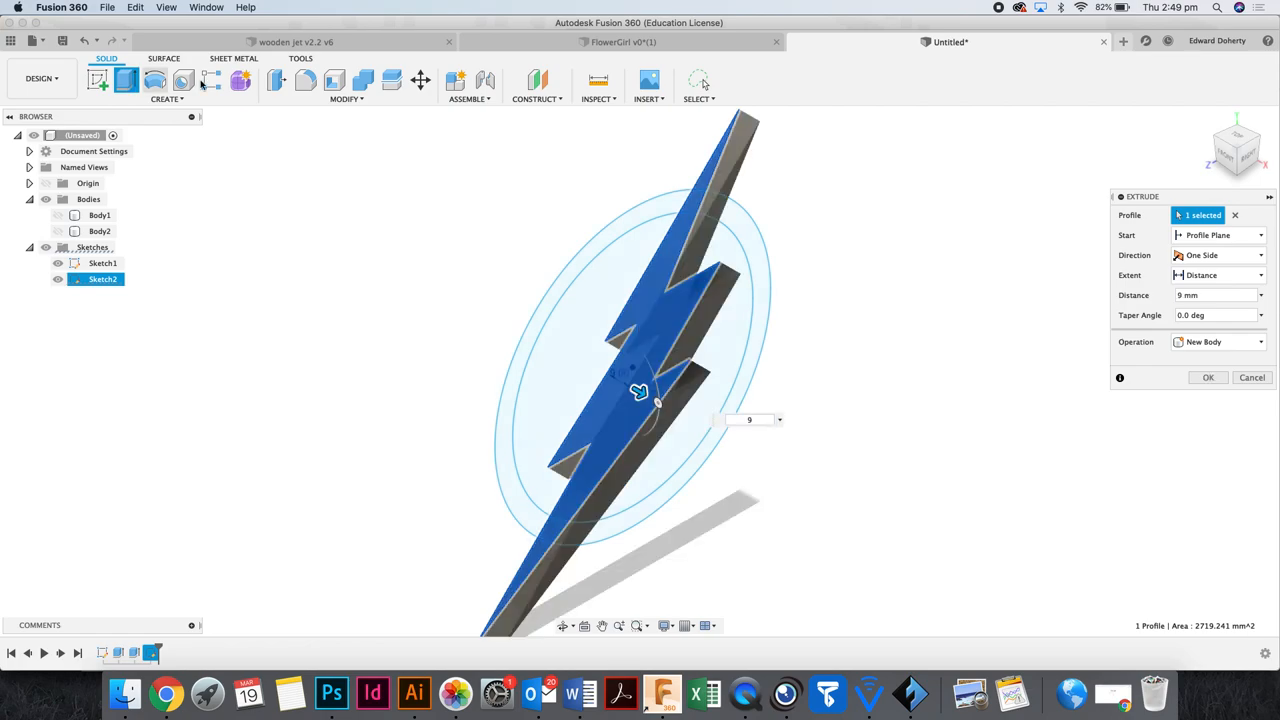
left_click(1208, 376)
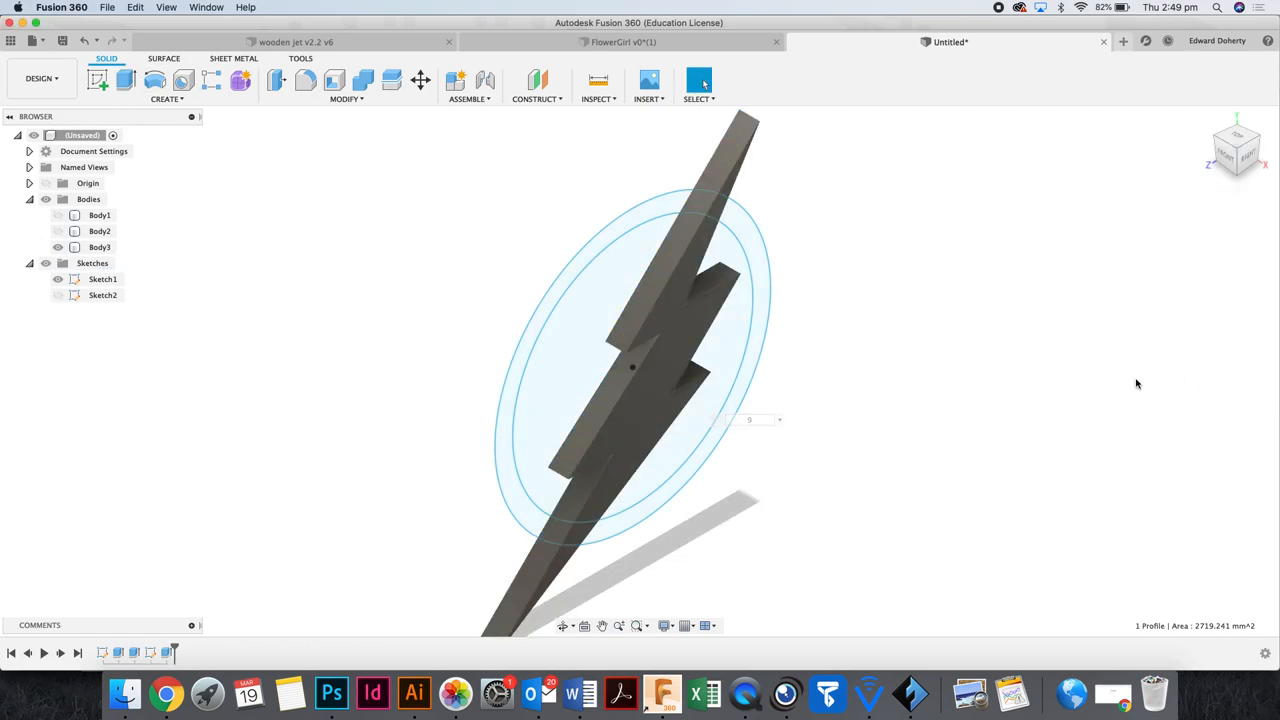
left_click(58, 232)
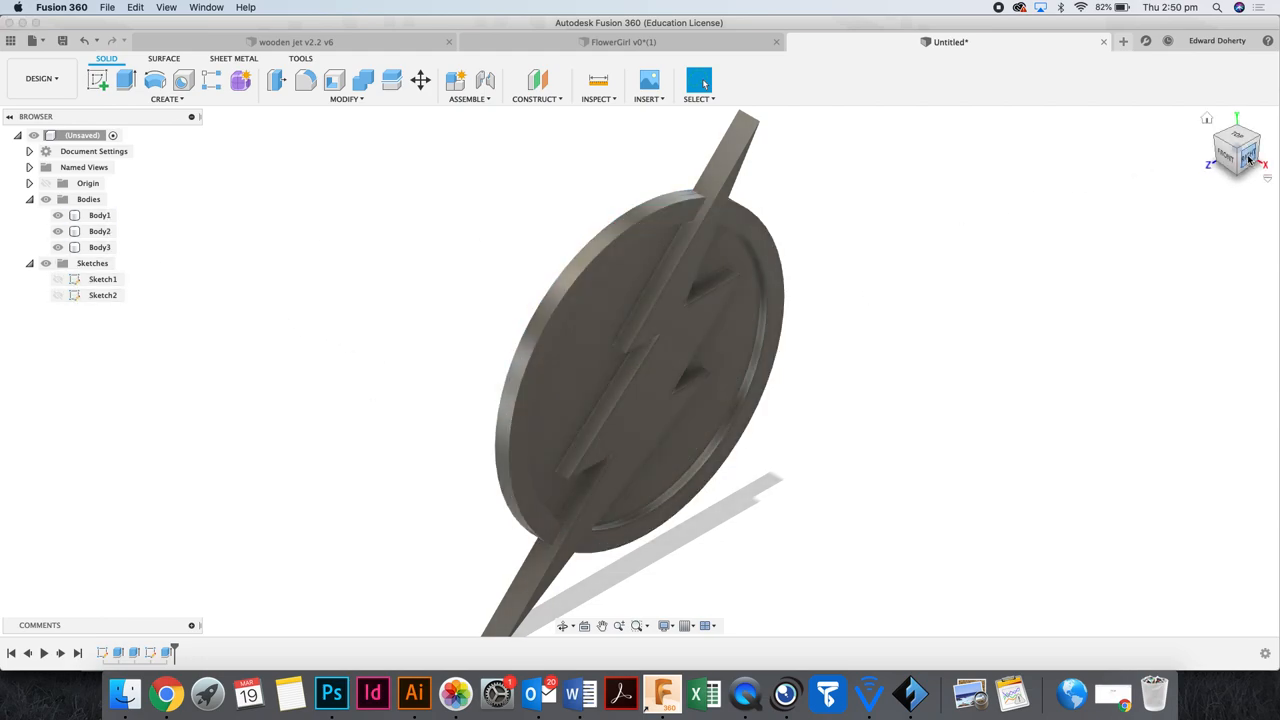
Apply Gold - Polished to the bolt and rim and a grey metal to the disc centre from the Metal library.
left_click(1236, 144)
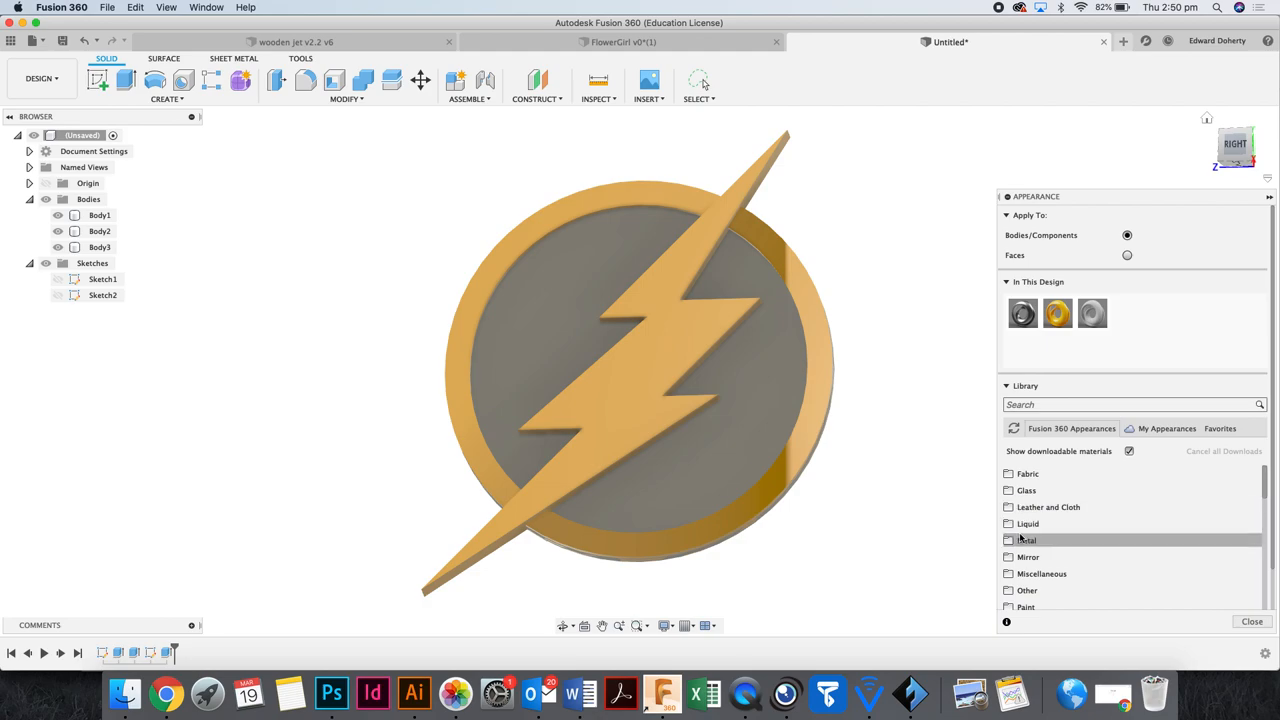
left_click(1028, 540)
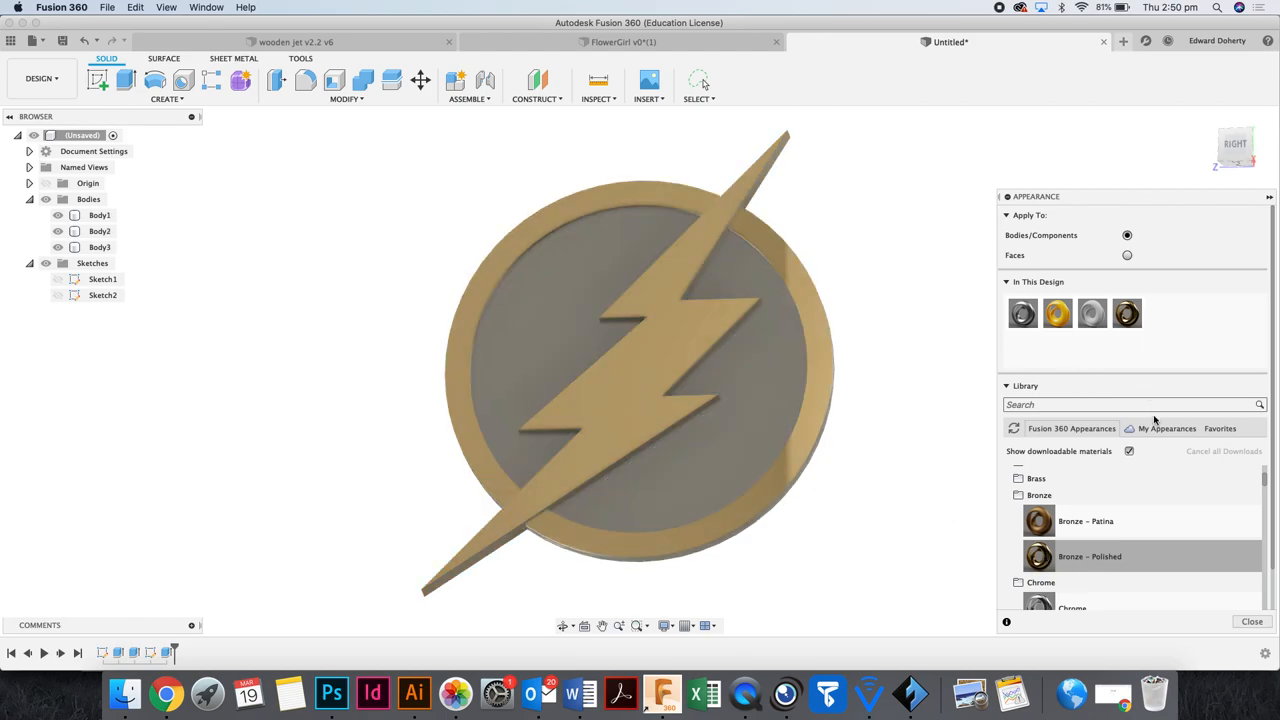
scroll("down", 3)
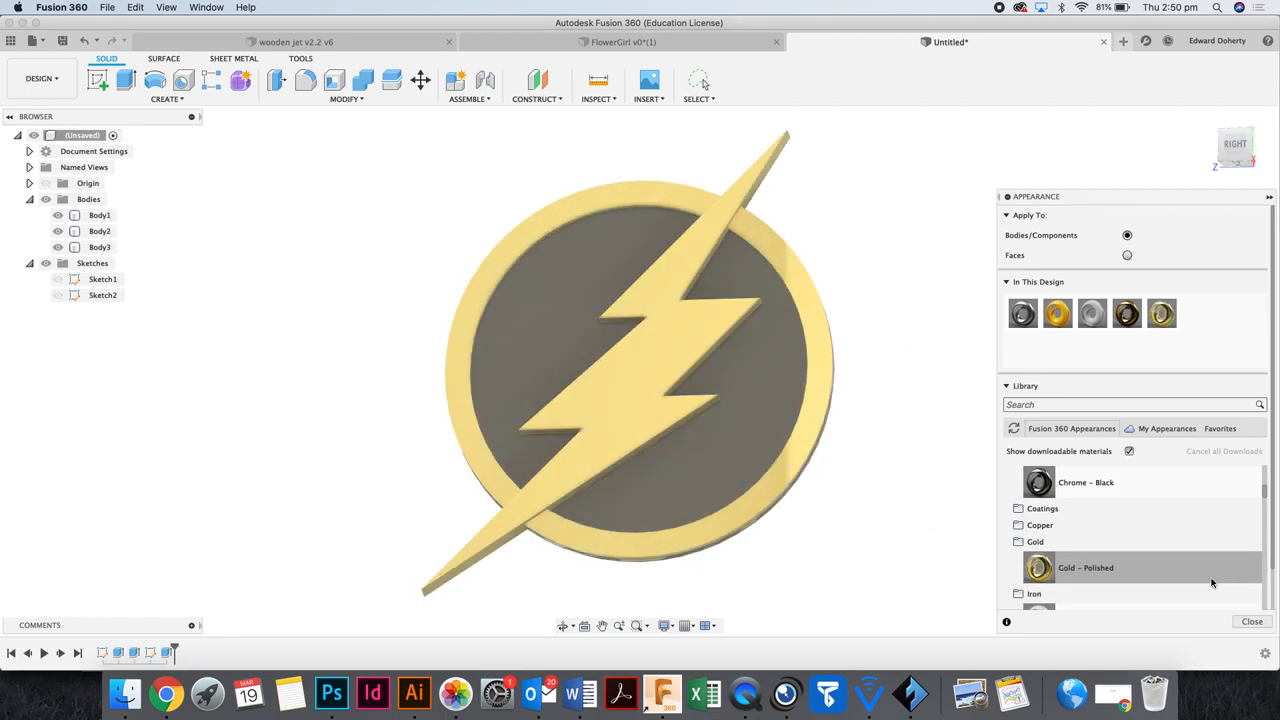
scroll("down", 3)
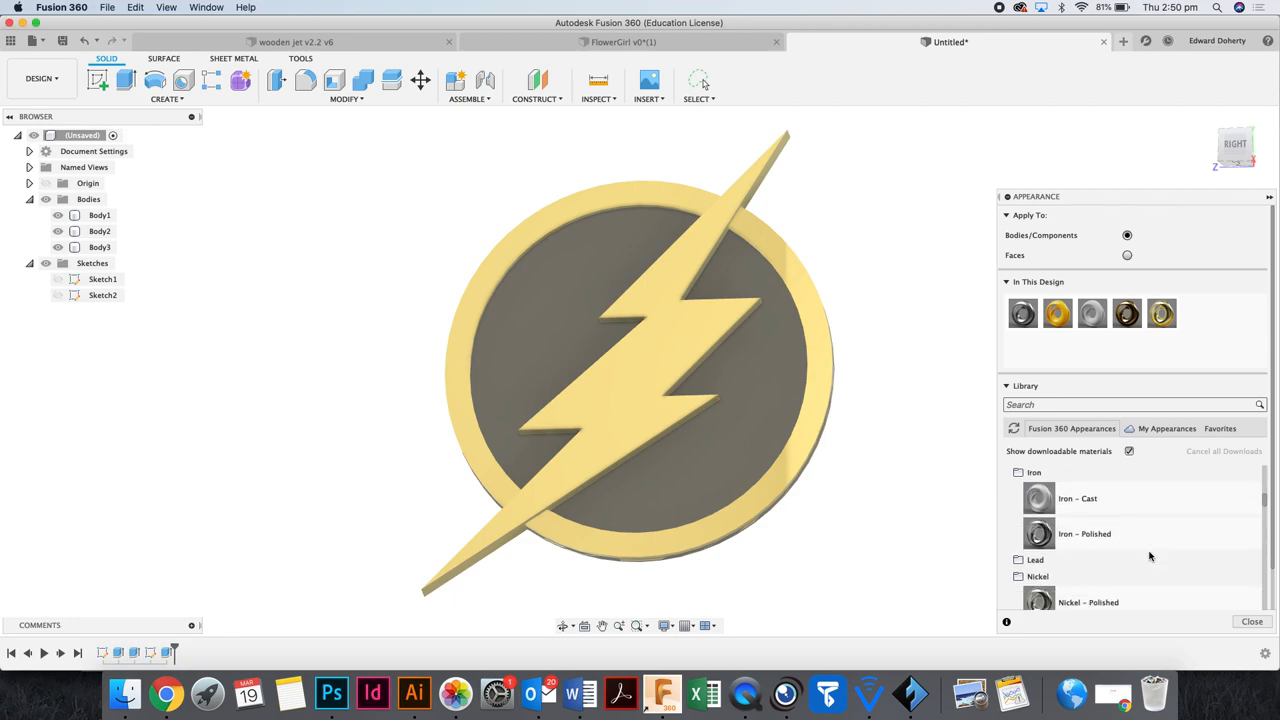
scroll("down", 3)
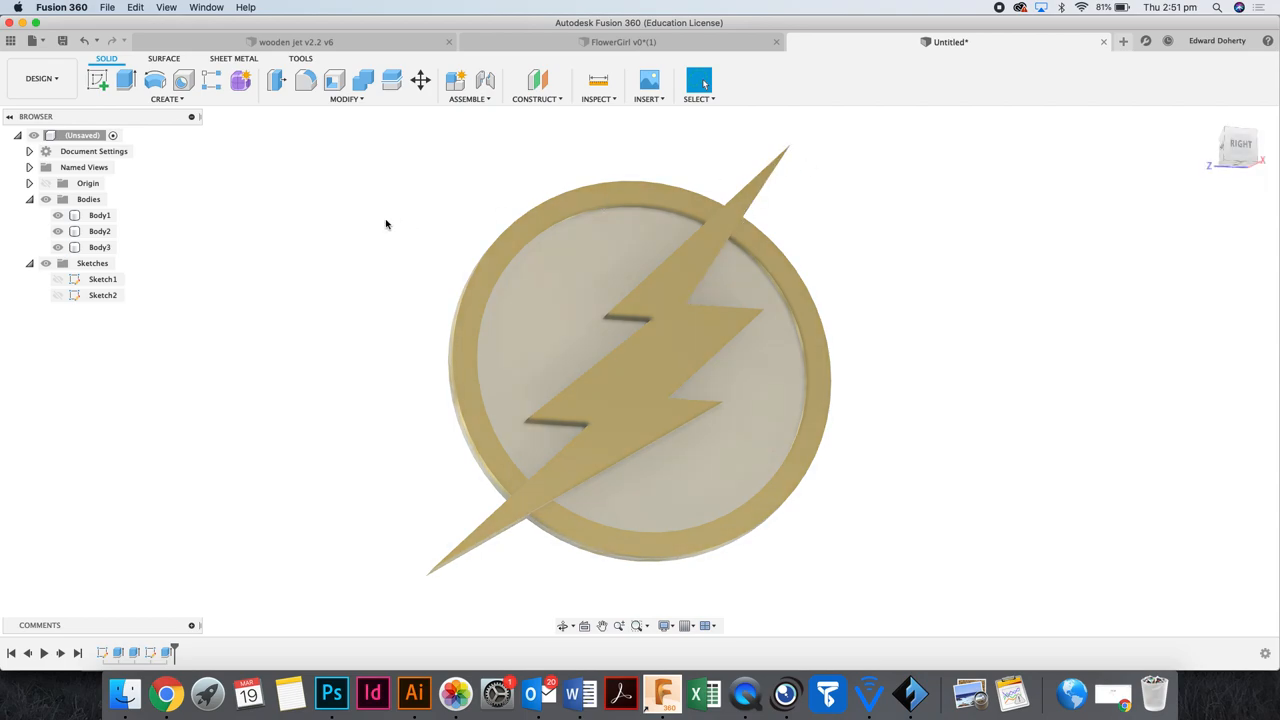
mouse_move(374, 198)
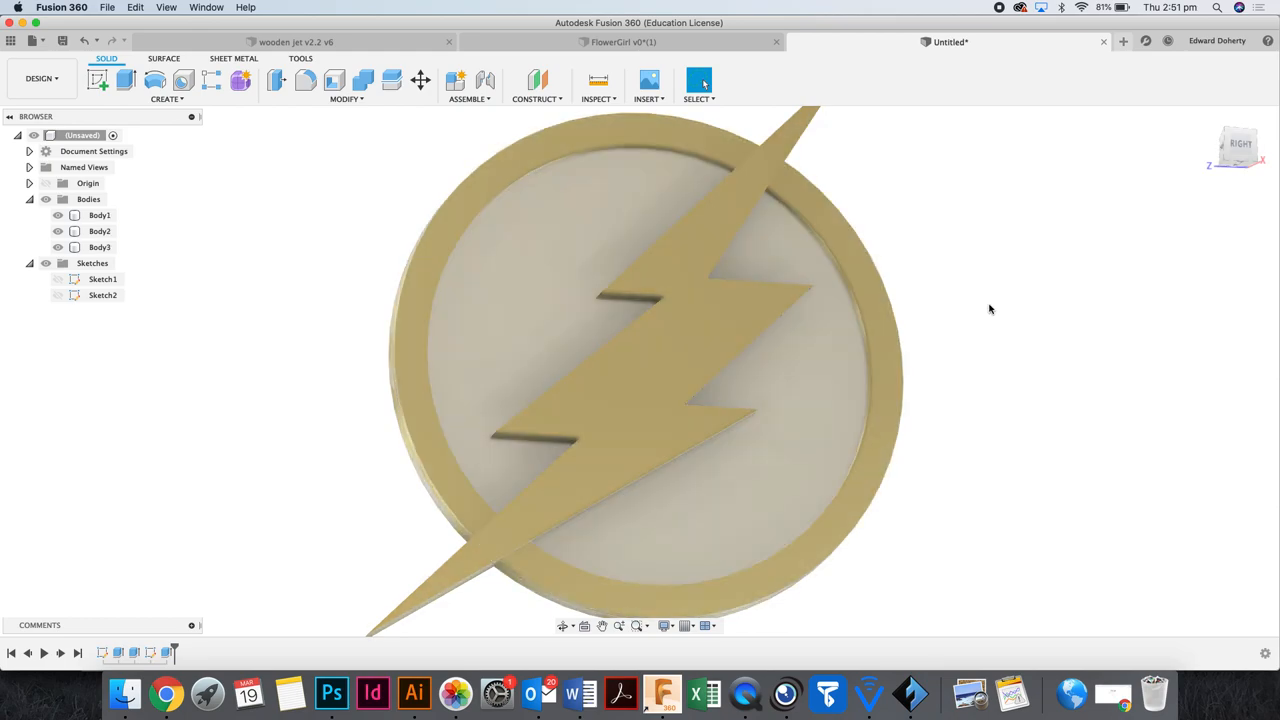
mouse_move(1060, 318)
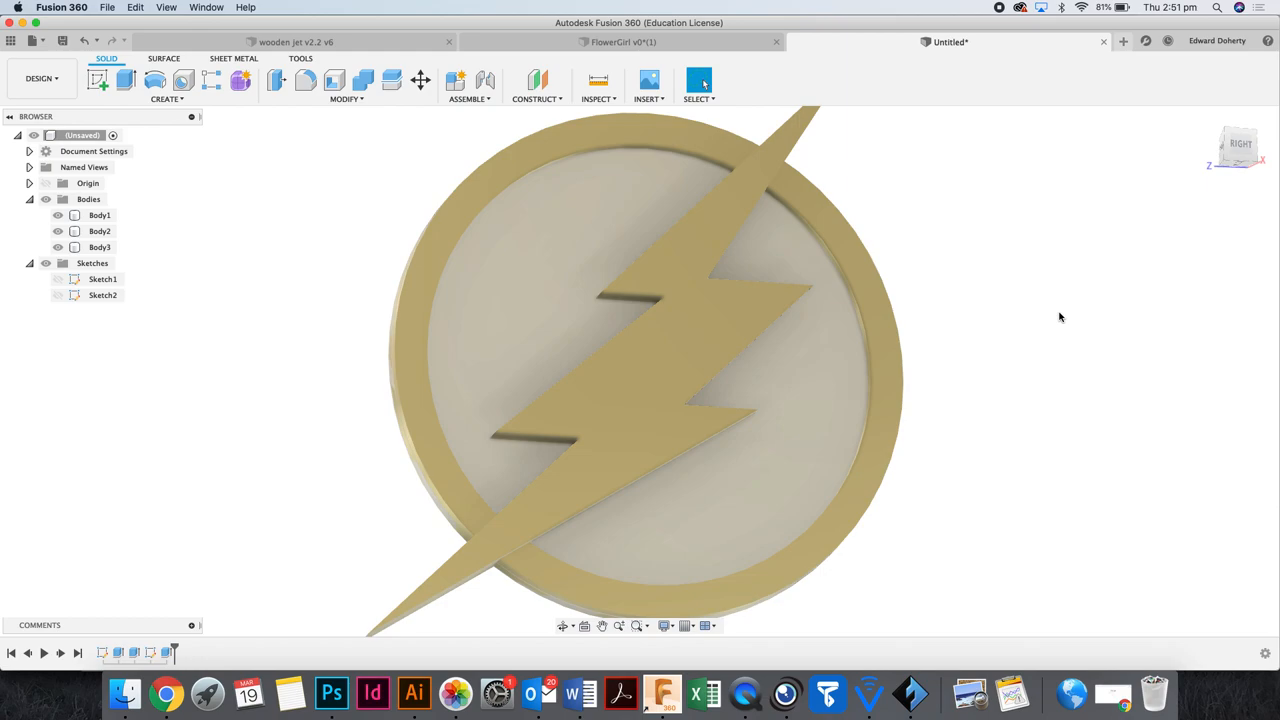
mouse_move(1000, 272)
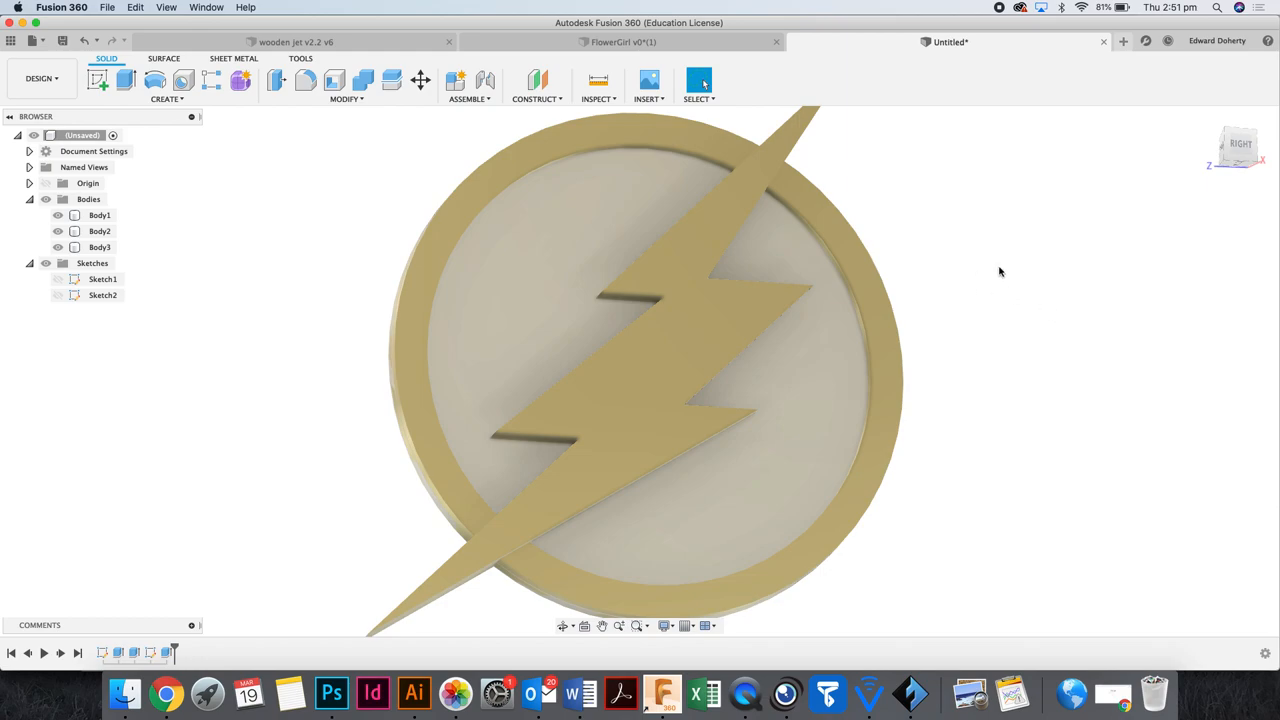
Fillet the rim's two circular edges via the 'fil' command search, radius 1.5 mm.
left_click(1000, 272)
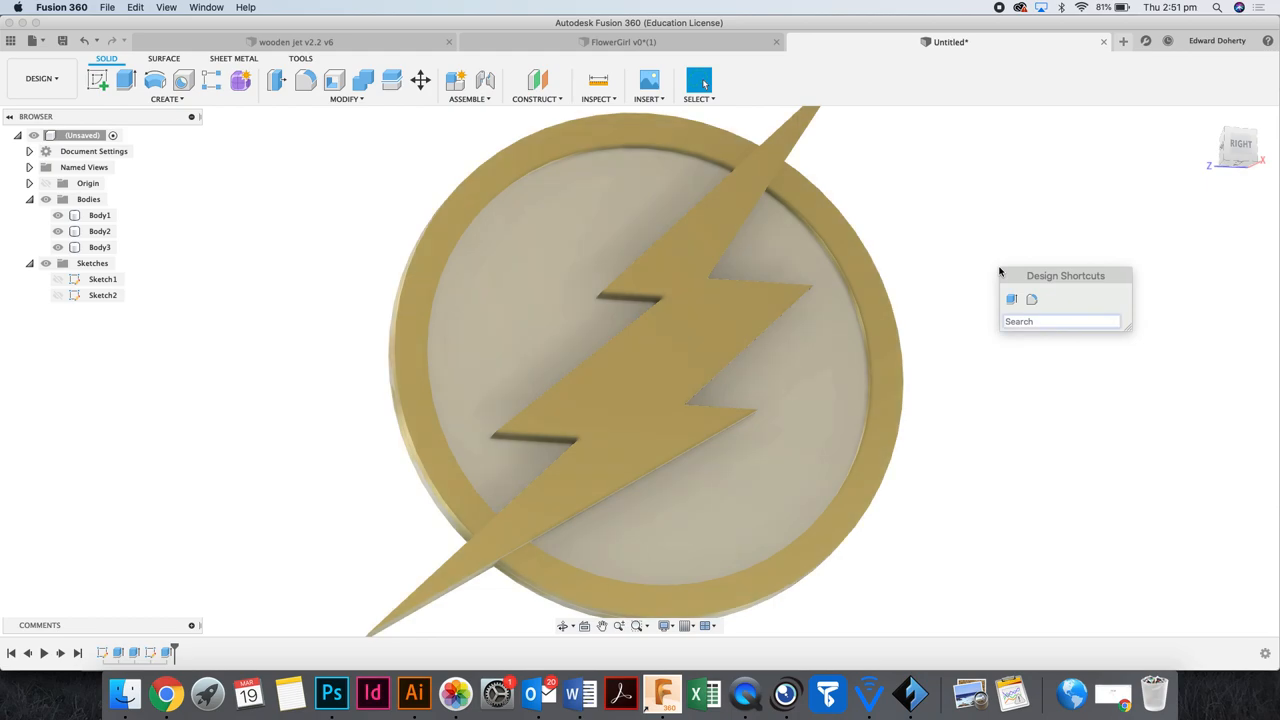
type("fil")
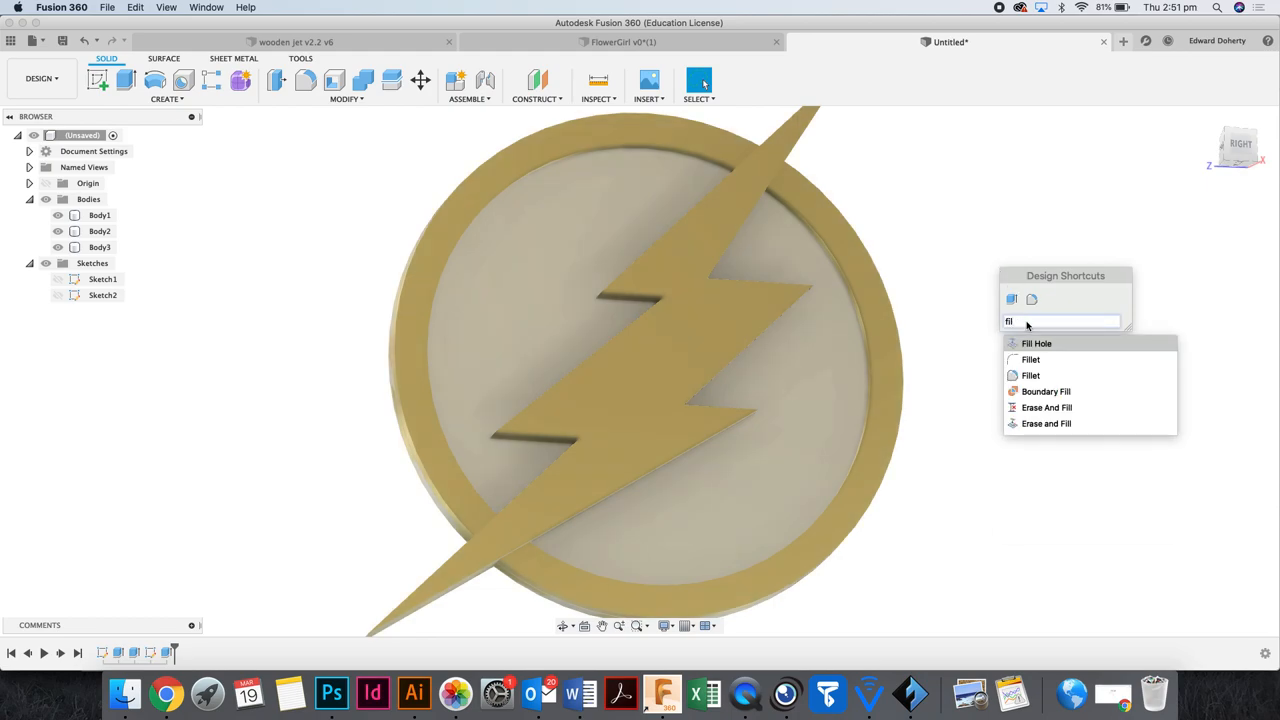
left_click(1032, 376)
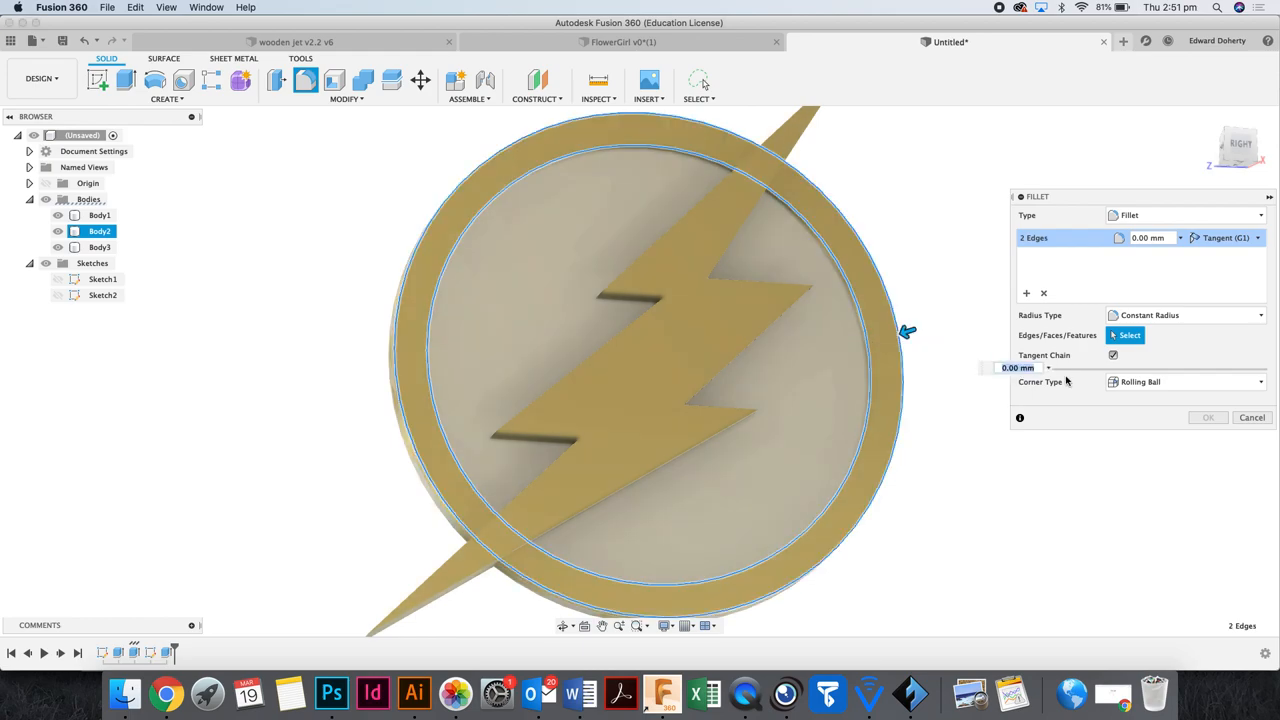
type("3")
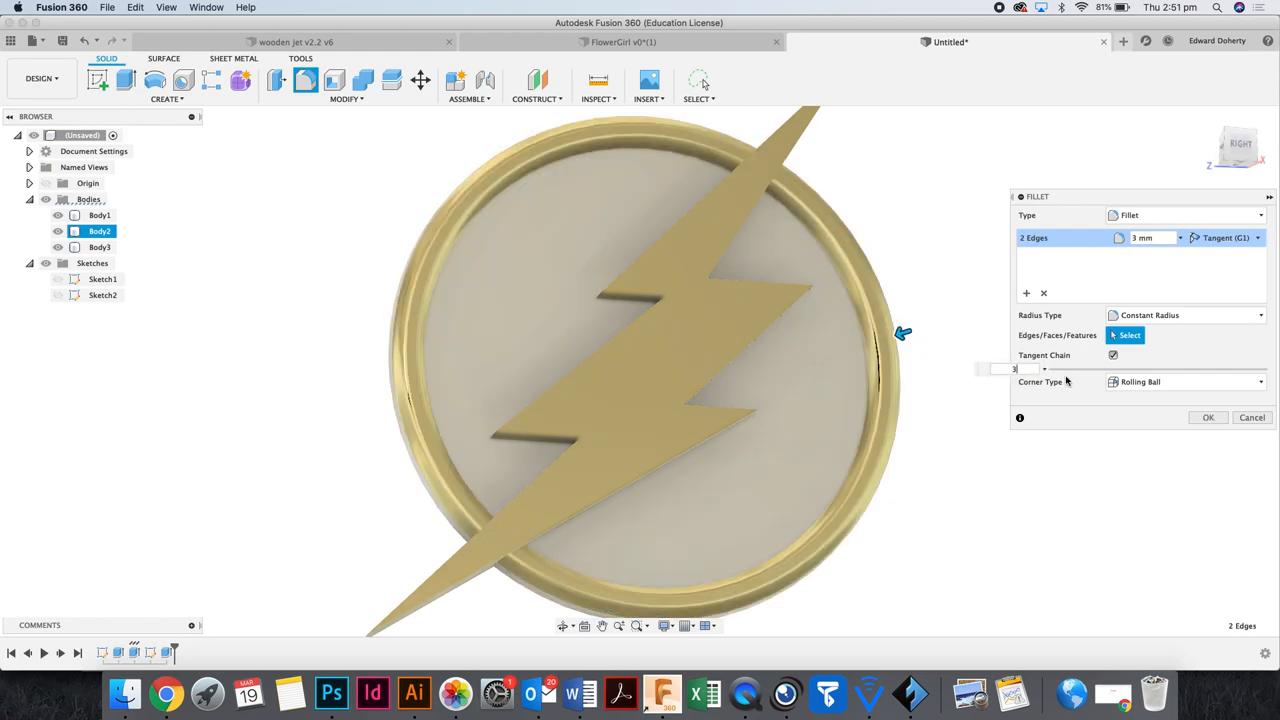
type("1.5")
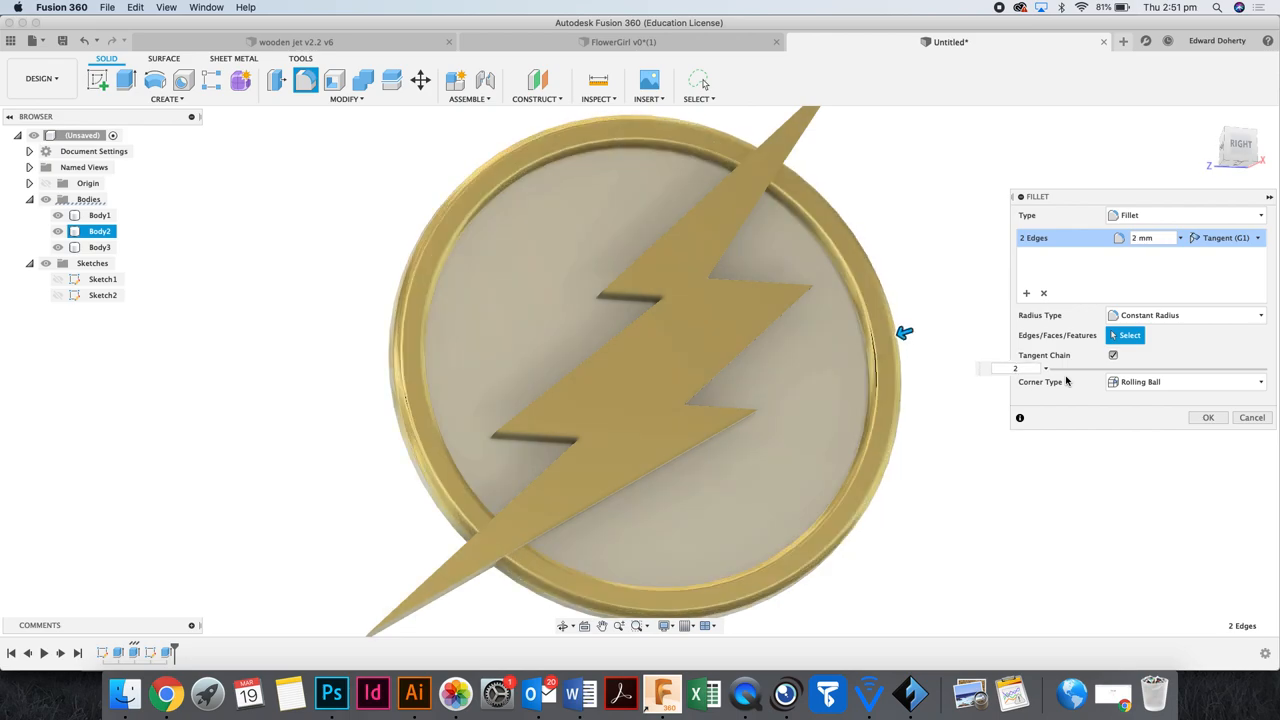
left_click(1208, 418)
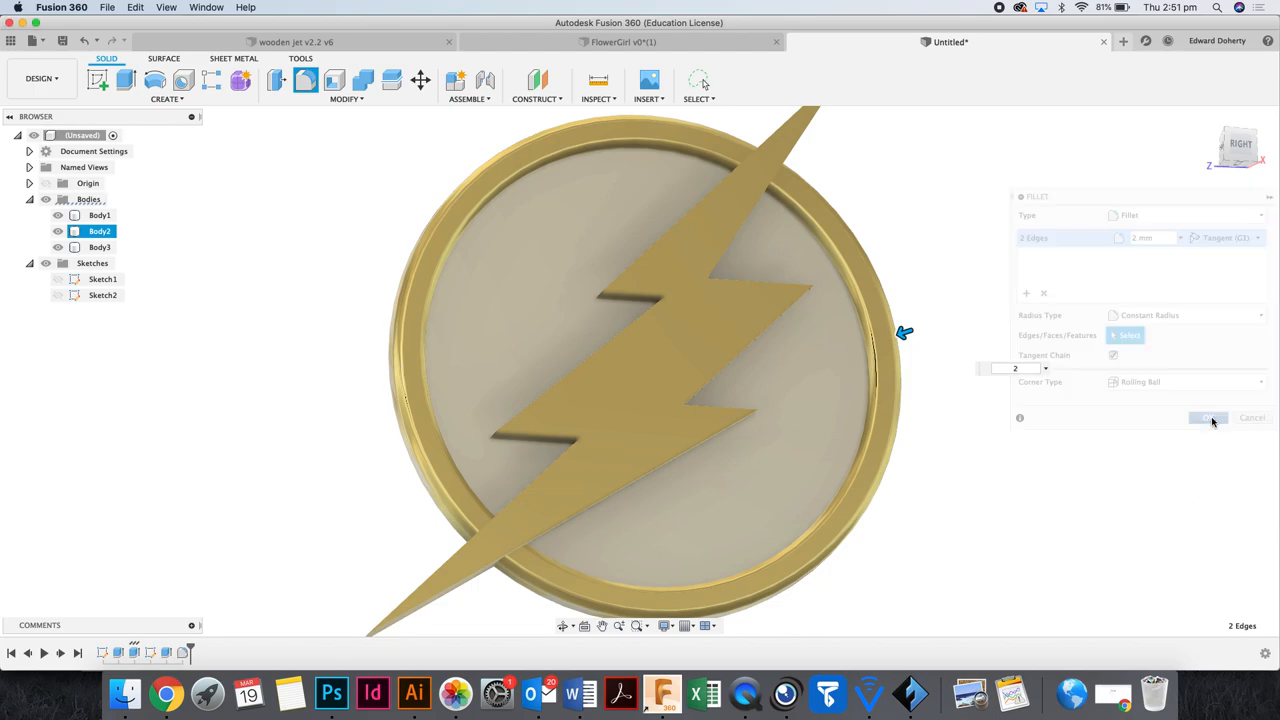
left_click(1208, 418)
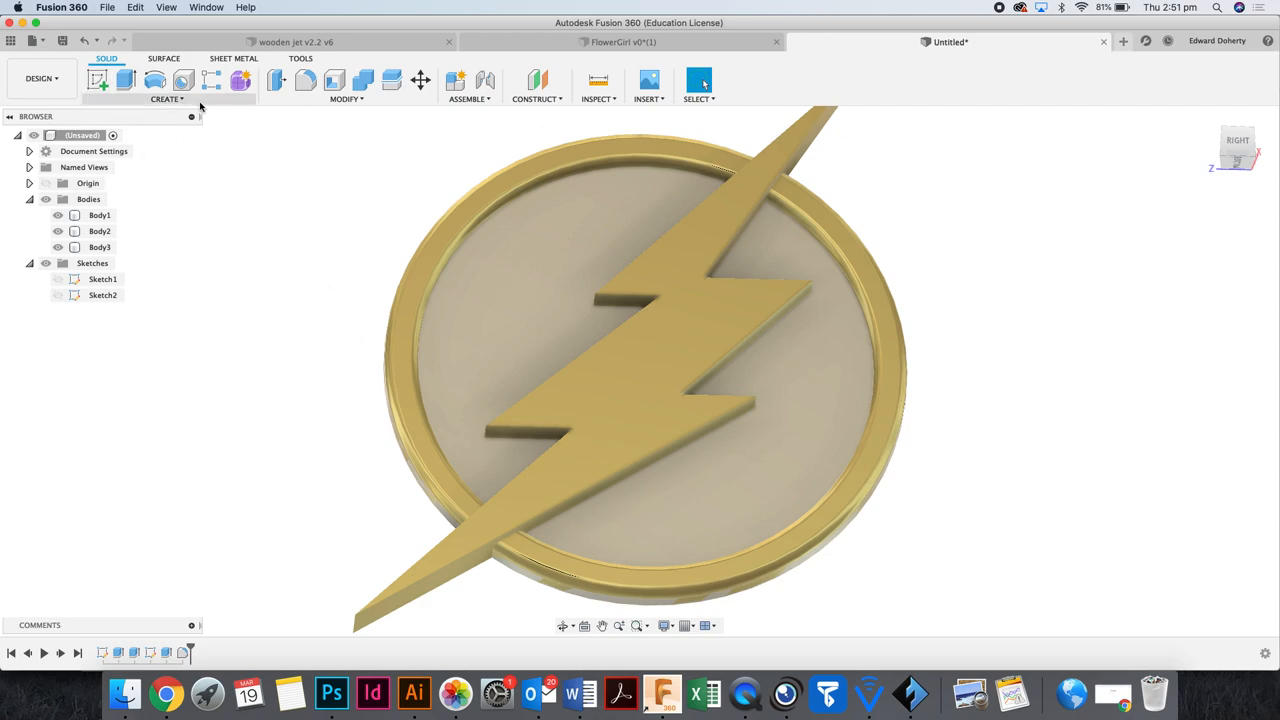
Switch from the design workspace to the Render workspace showing the gold bolt-and-ring model.
left_click(40, 78)
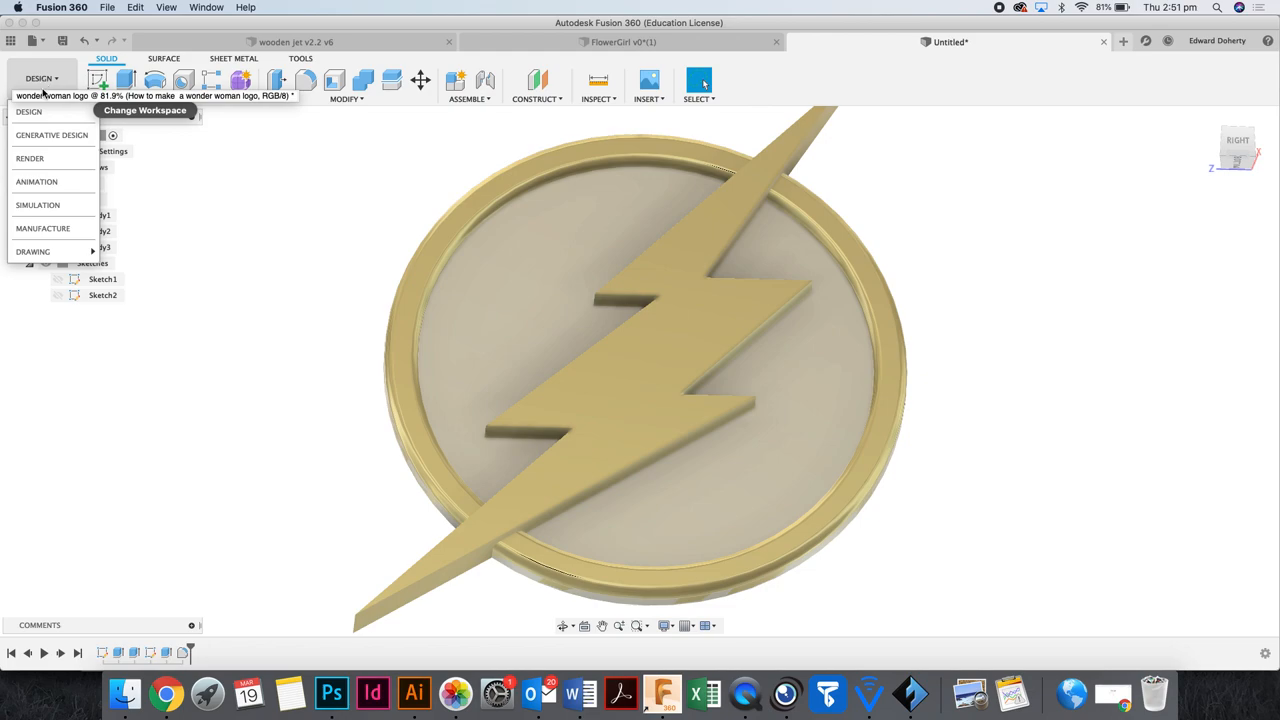
mouse_move(28, 158)
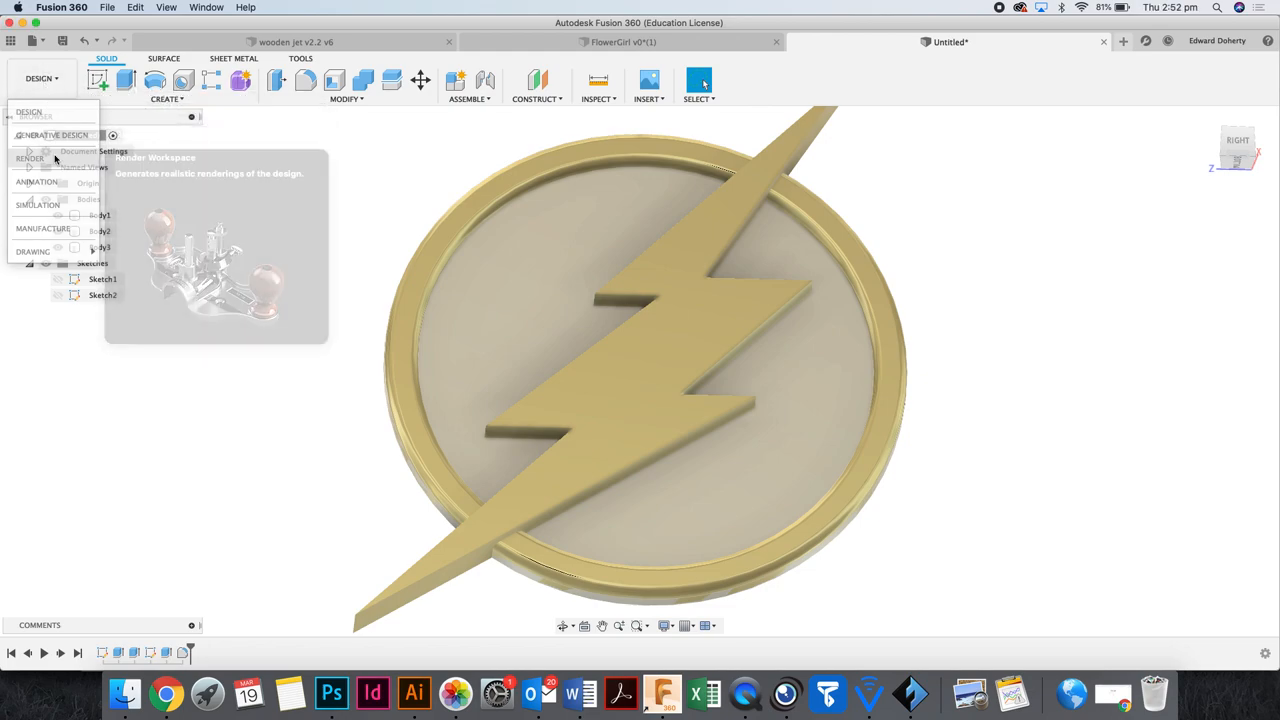
left_click(30, 158)
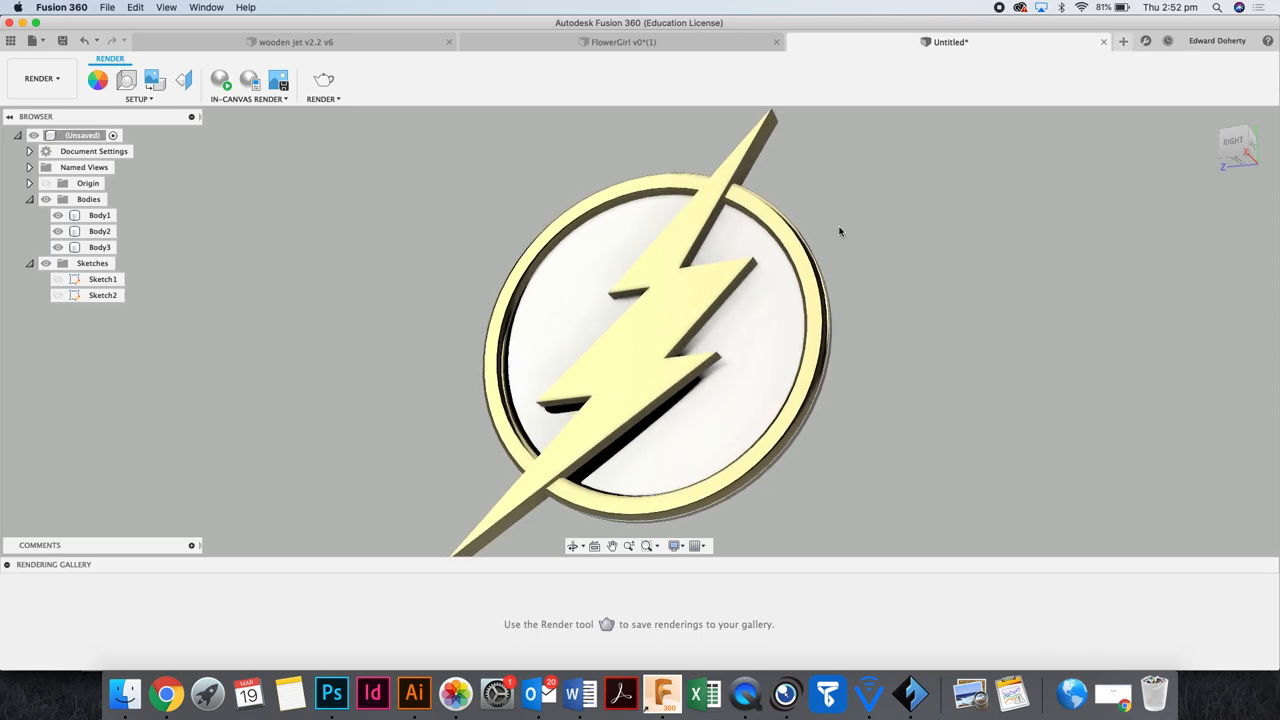
left_click(100, 248)
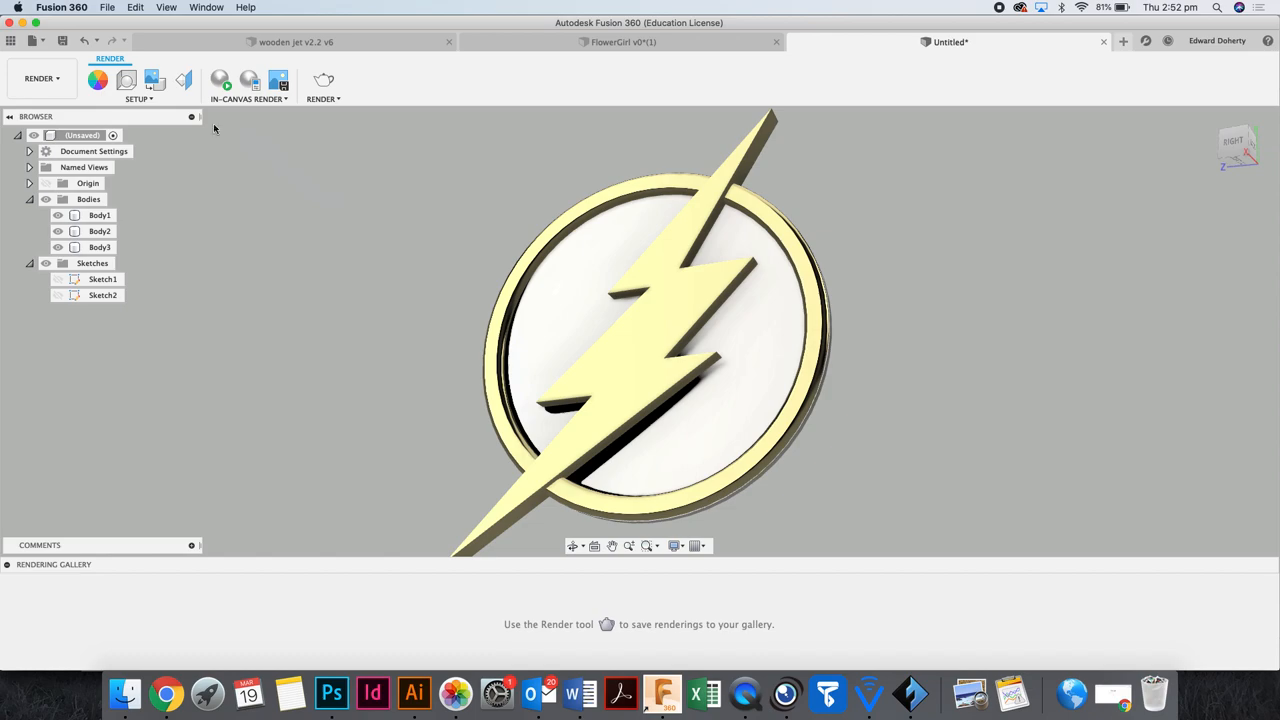
In Scene Settings, adjust the camera focal length to a longer, flatter perspective.
left_click(126, 80)
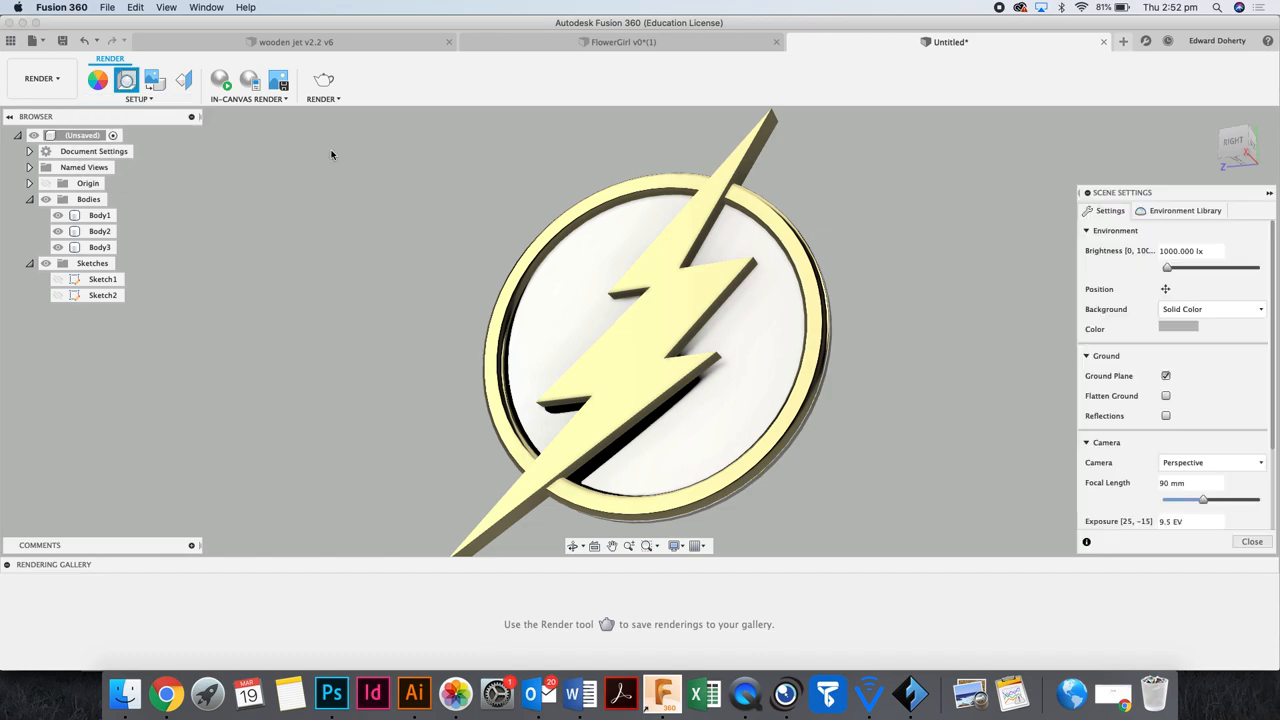
left_click_drag(1204, 498, 1220, 502)
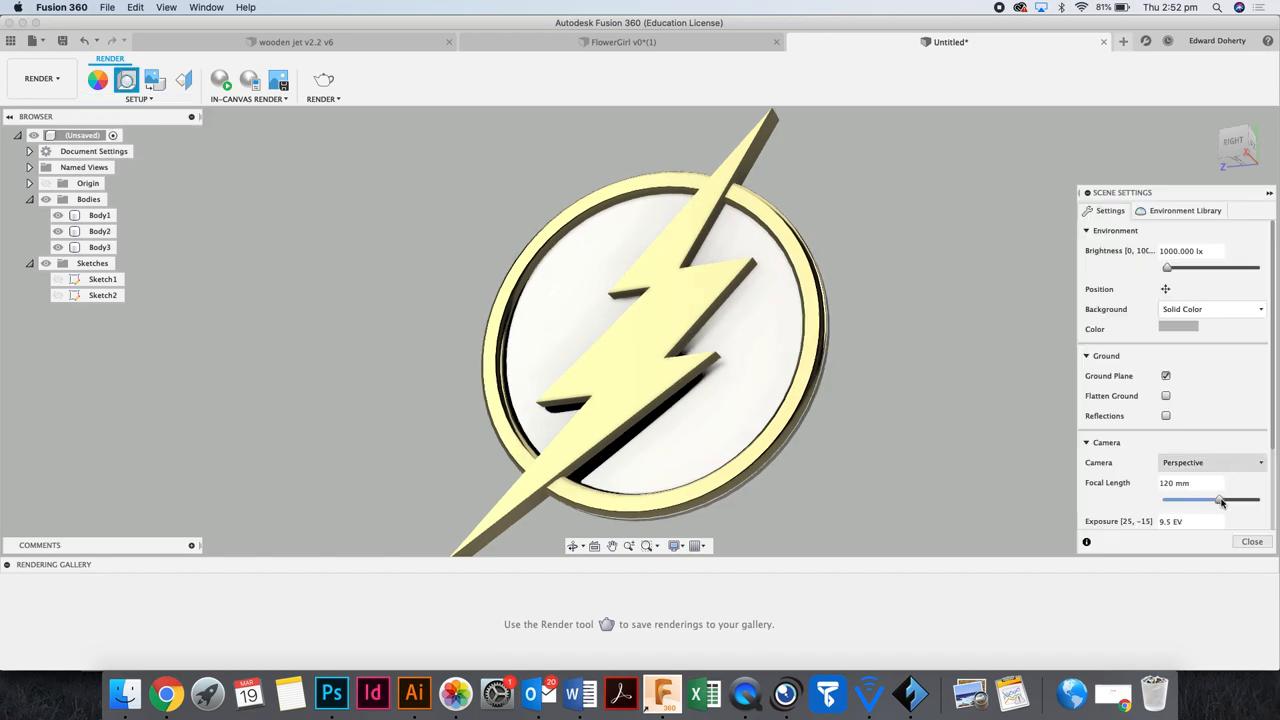
left_click_drag(1218, 500, 1162, 500)
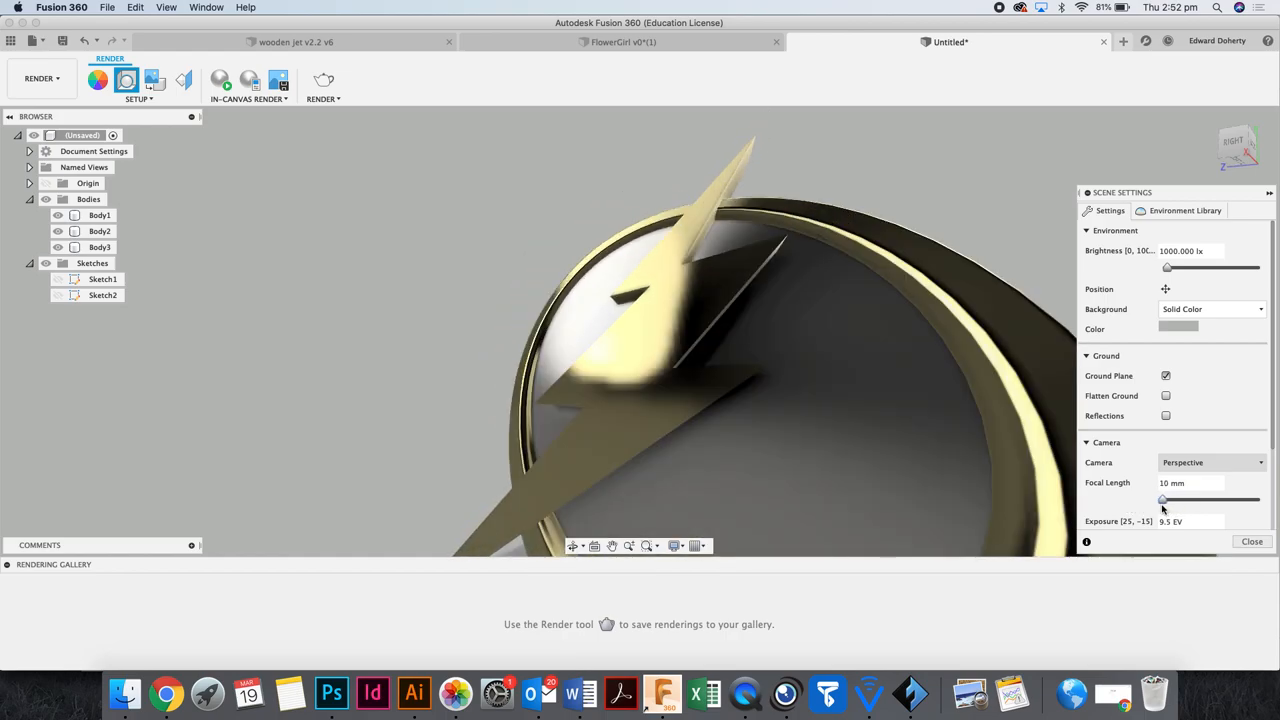
left_click_drag(1162, 500, 1260, 500)
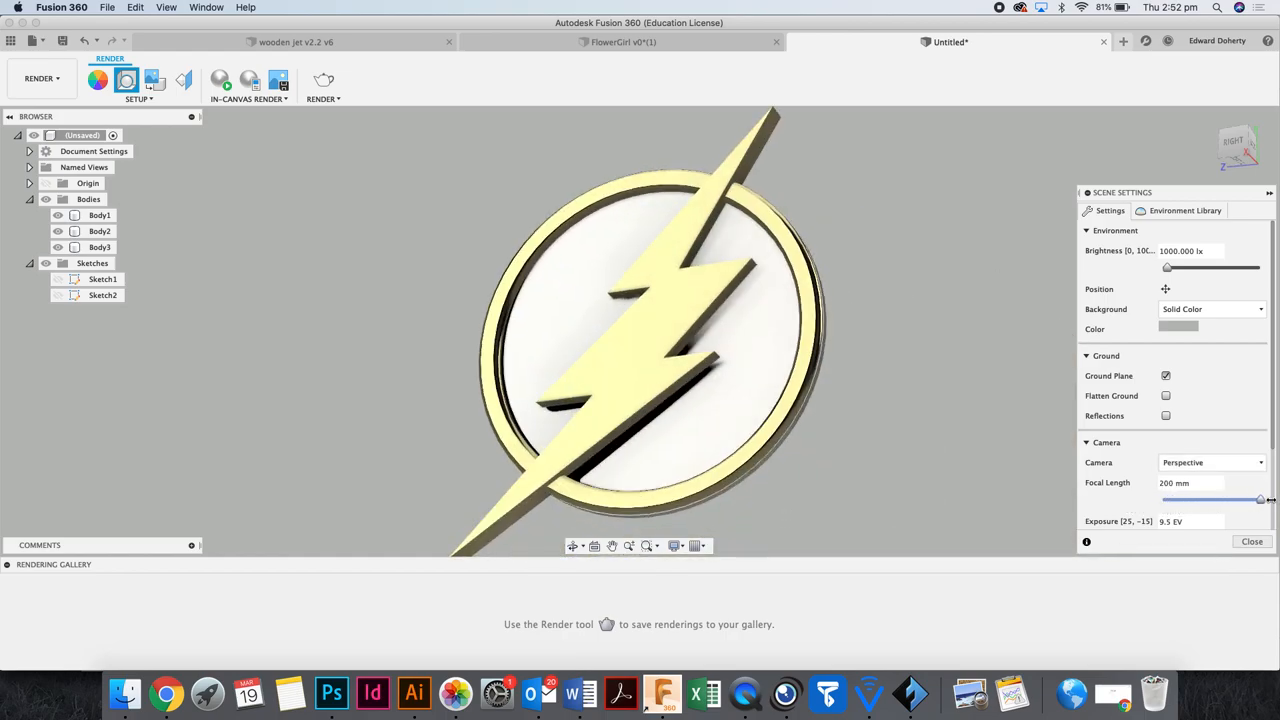
left_click_drag(1260, 500, 1216, 500)
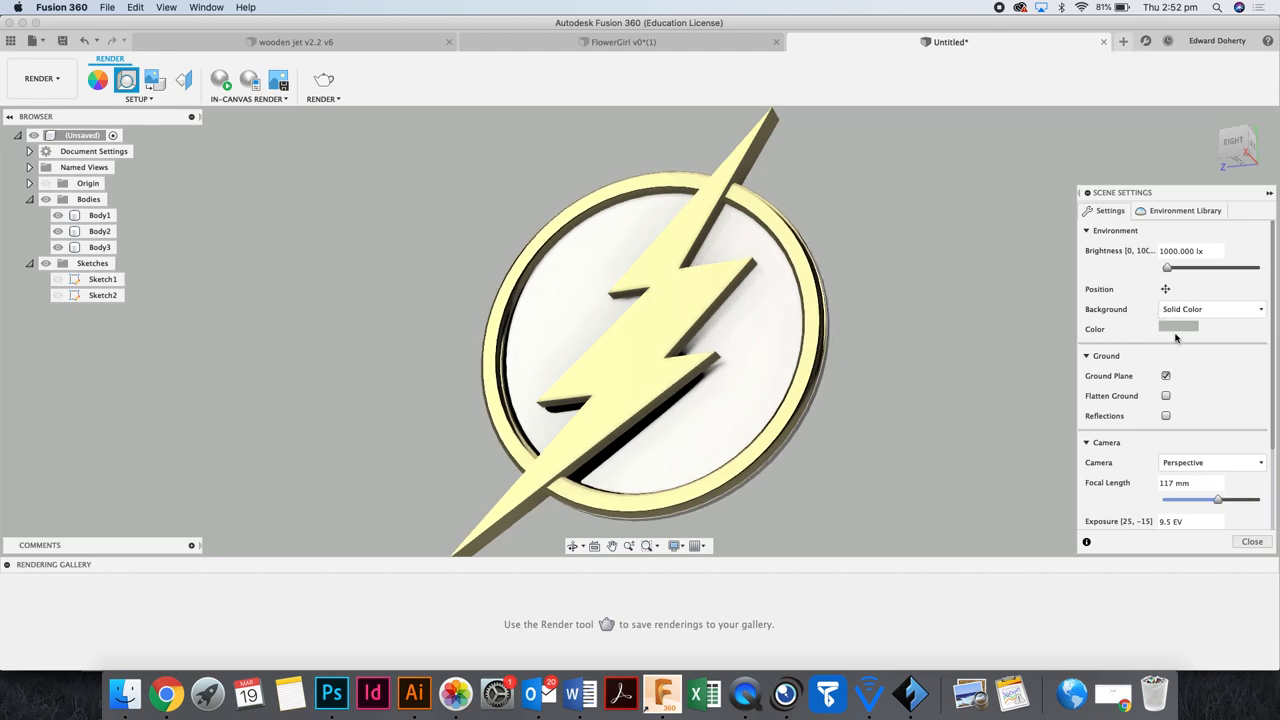
Set the scene background colour to a softer shade of red.
left_click(1178, 328)
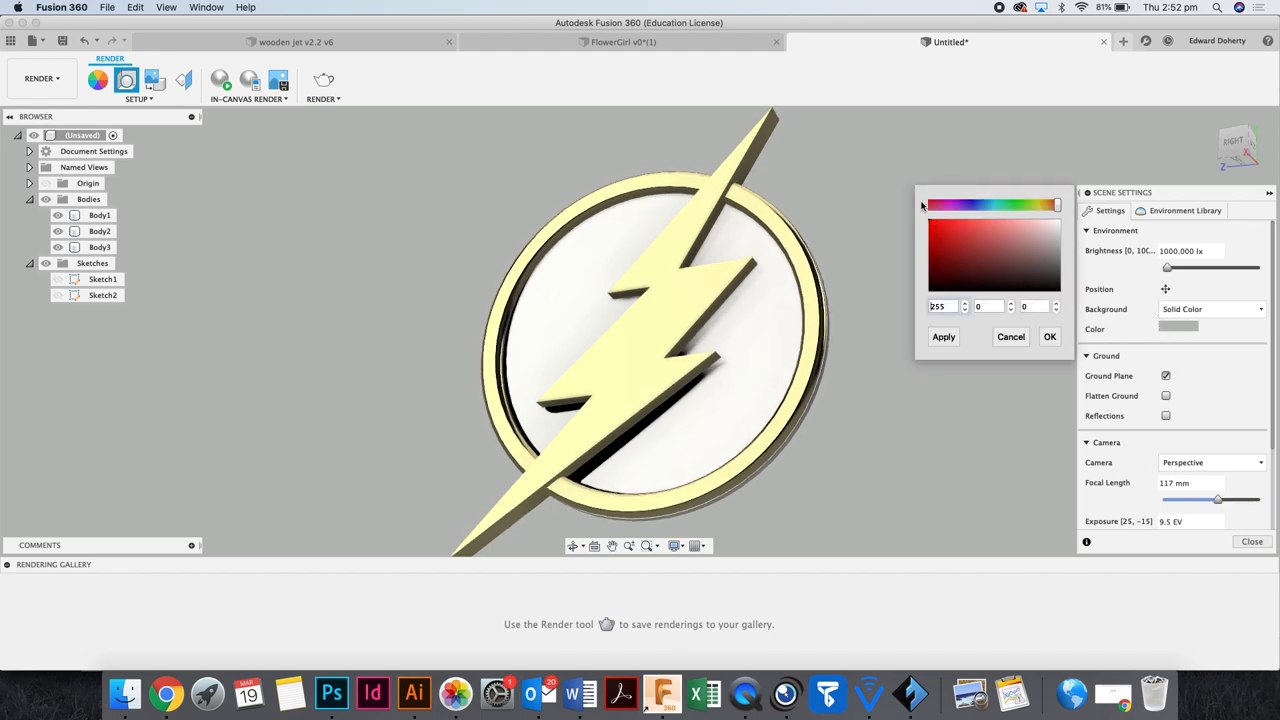
left_click(944, 336)
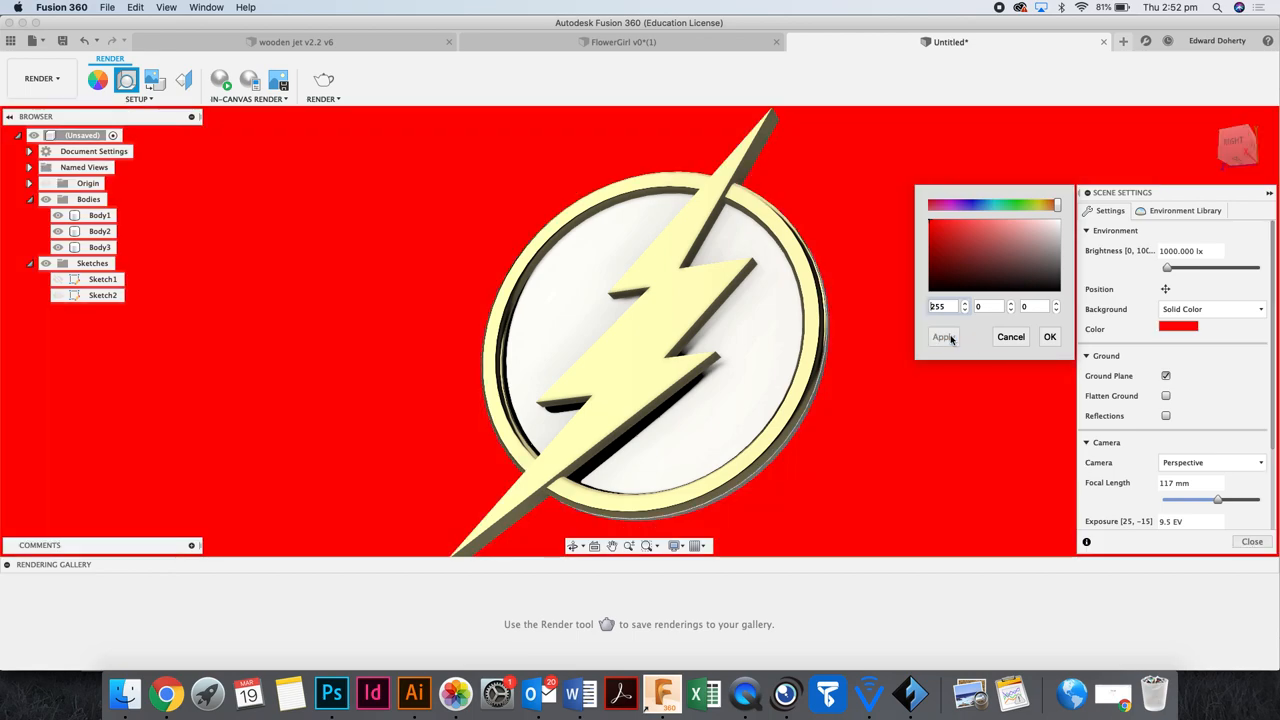
left_click(976, 236)
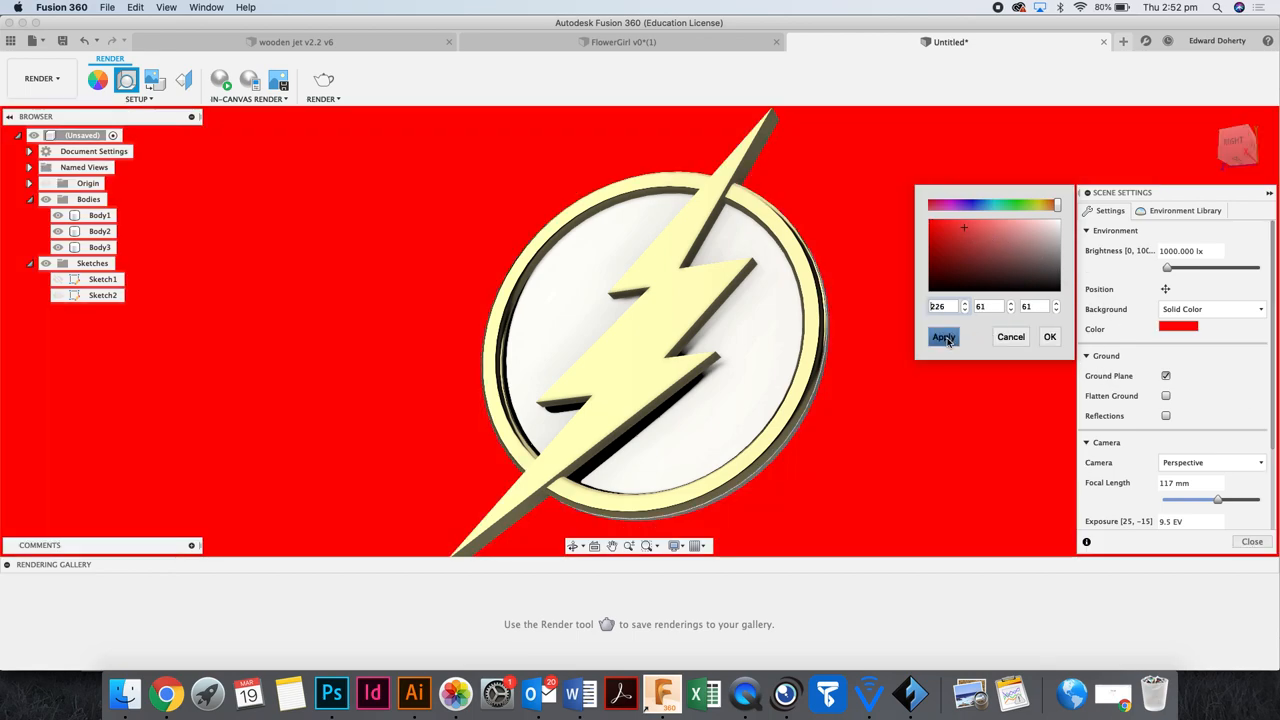
Apply the coral red background and close the Scene Settings panel.
left_click(944, 336)
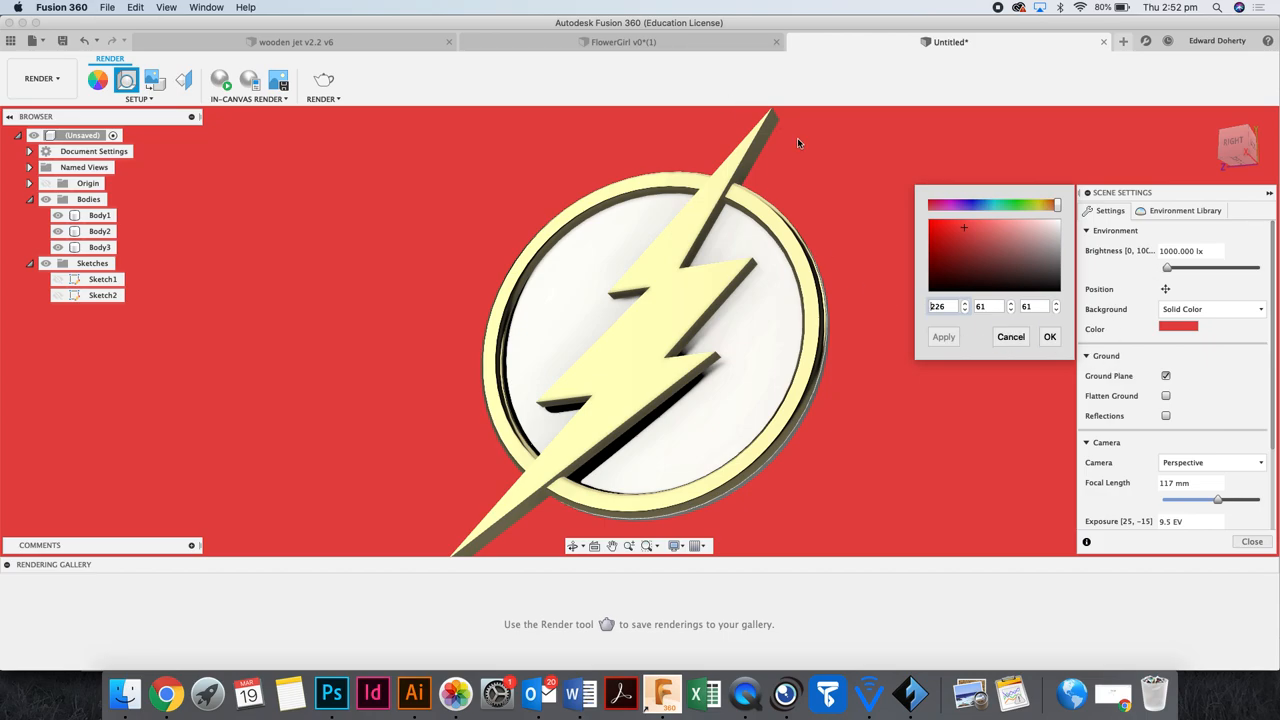
mouse_move(1246, 464)
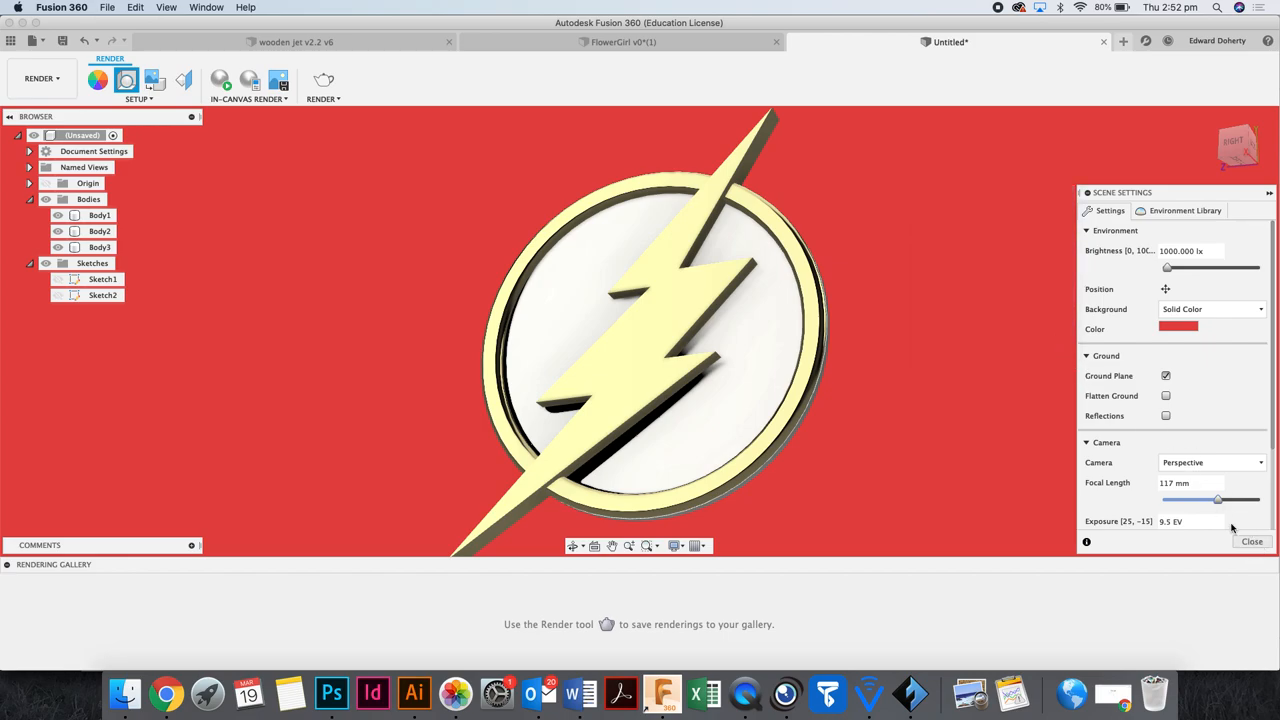
left_click(1252, 540)
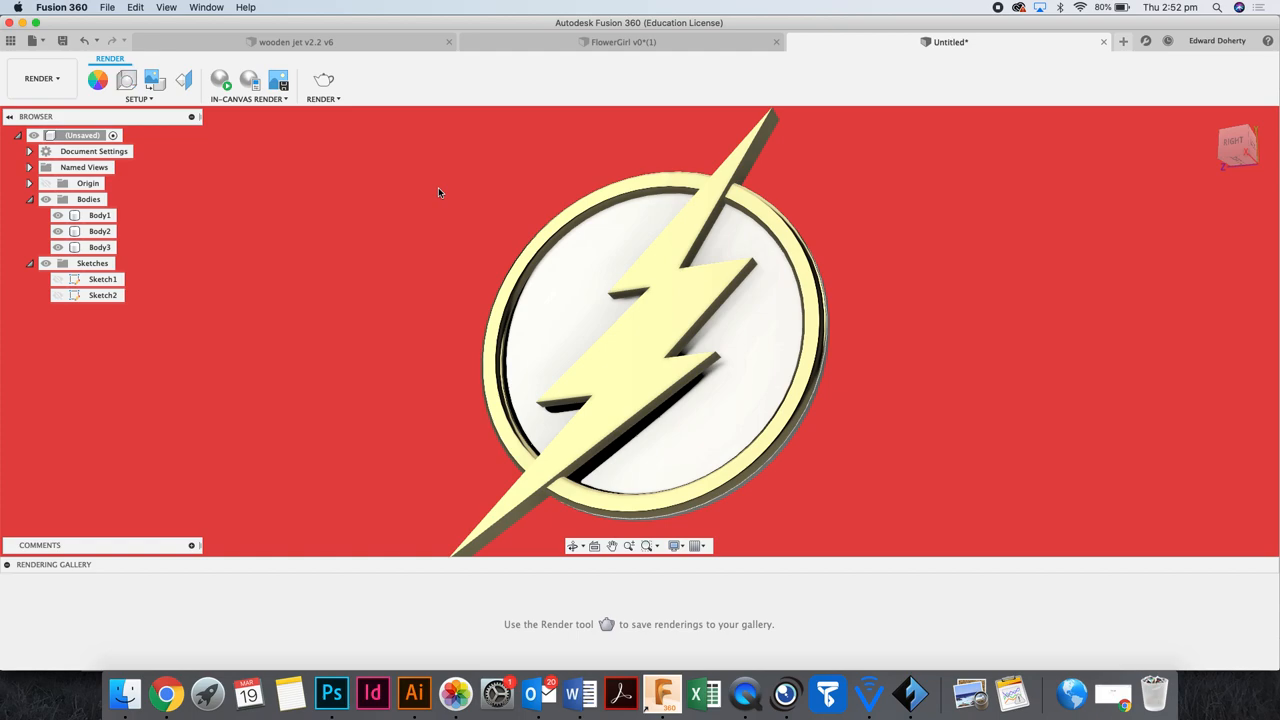
left_click(100, 232)
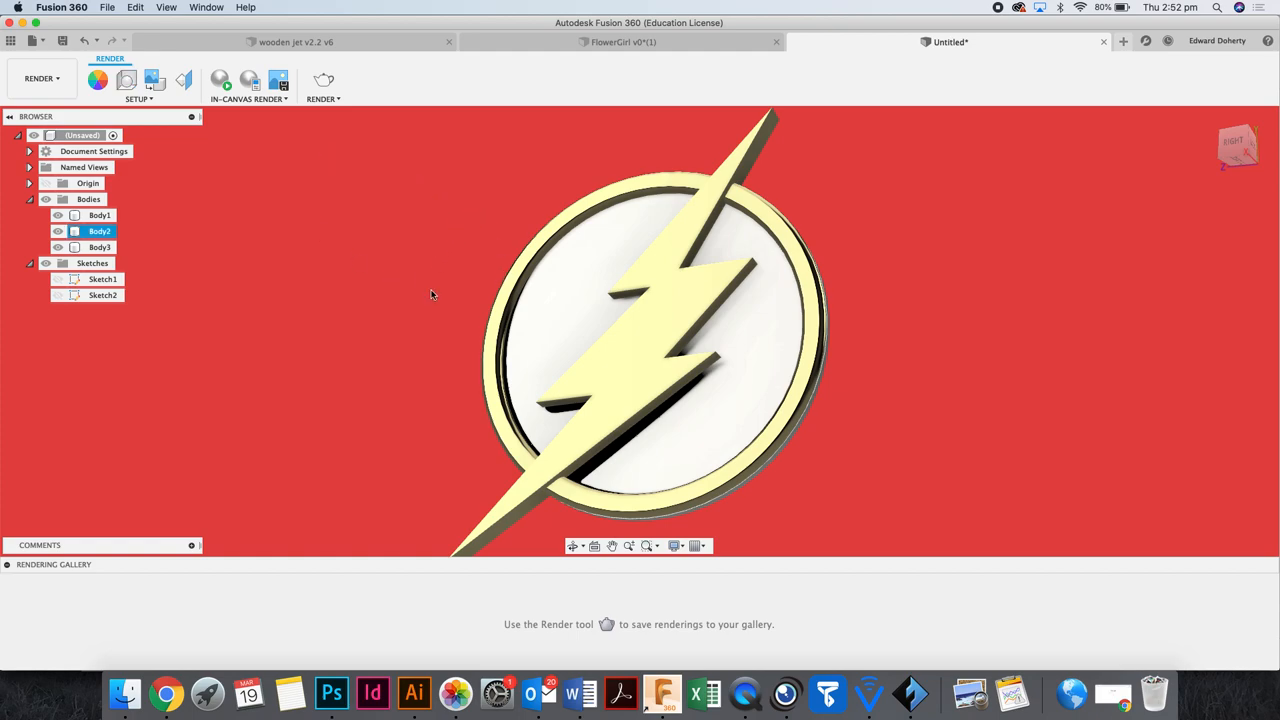
Attempt a render, hit the save-first warning and choose to save the design.
left_click(324, 84)
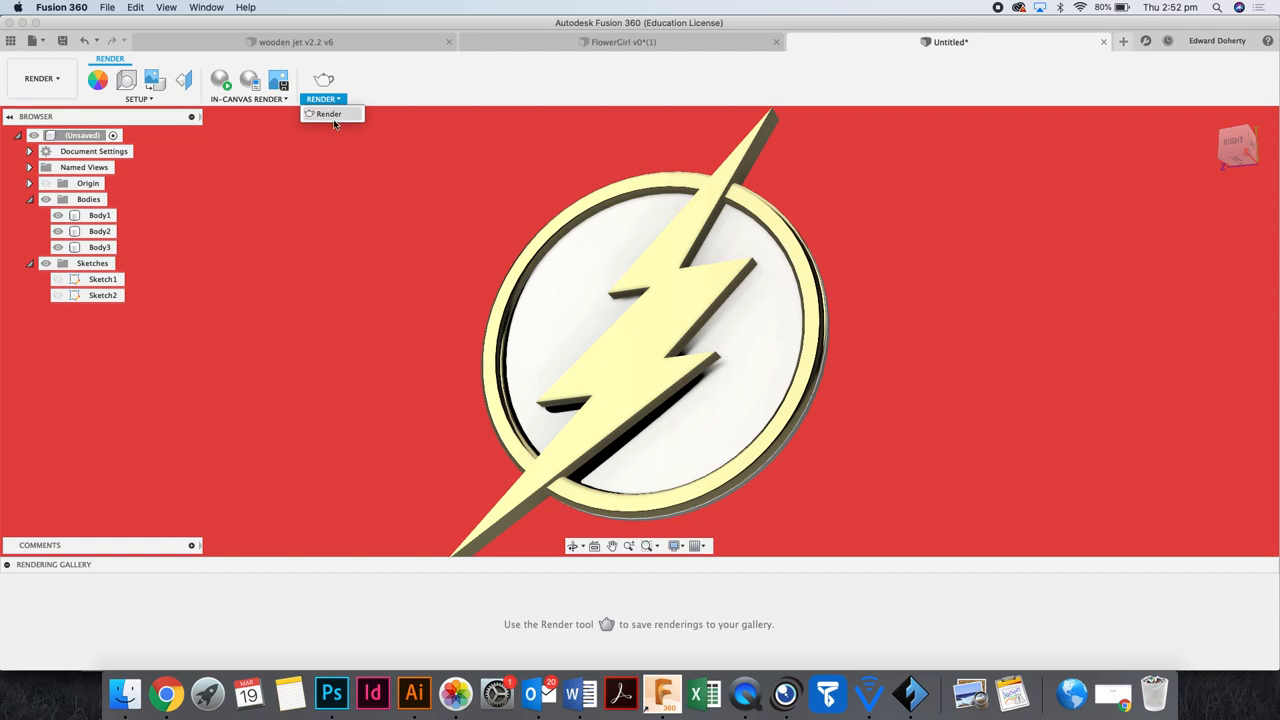
left_click(328, 112)
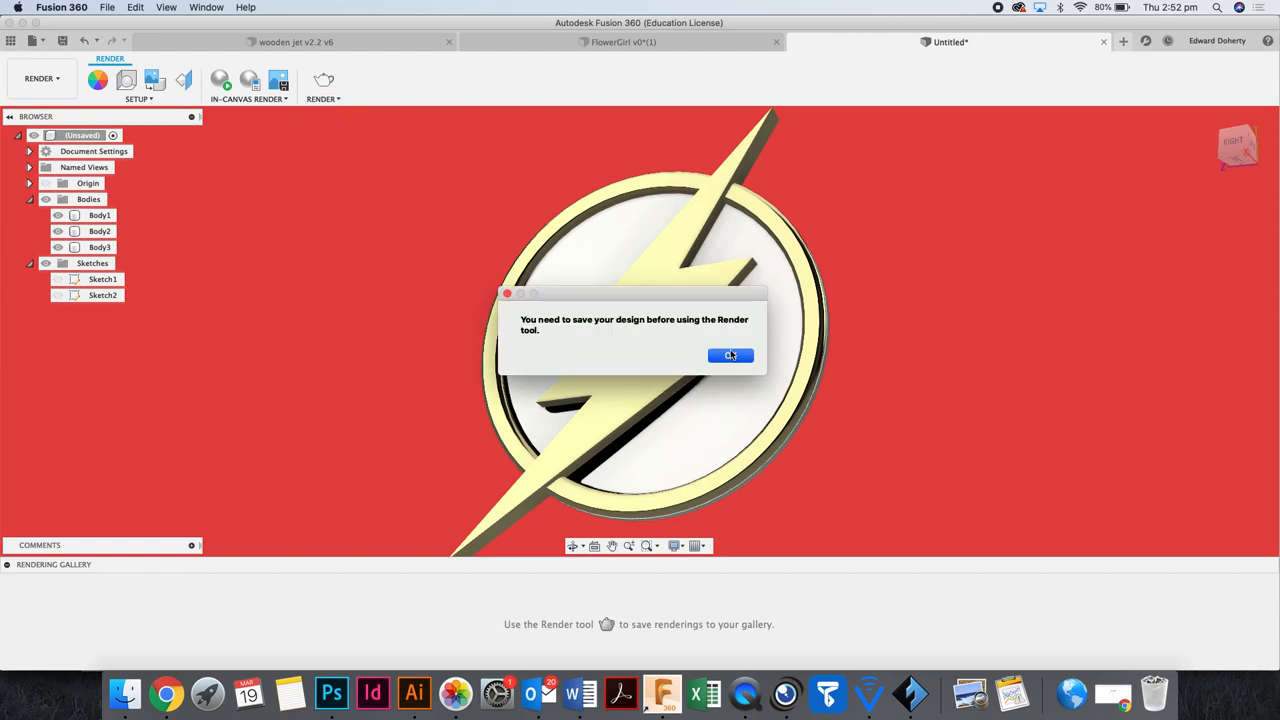
left_click(108, 8)
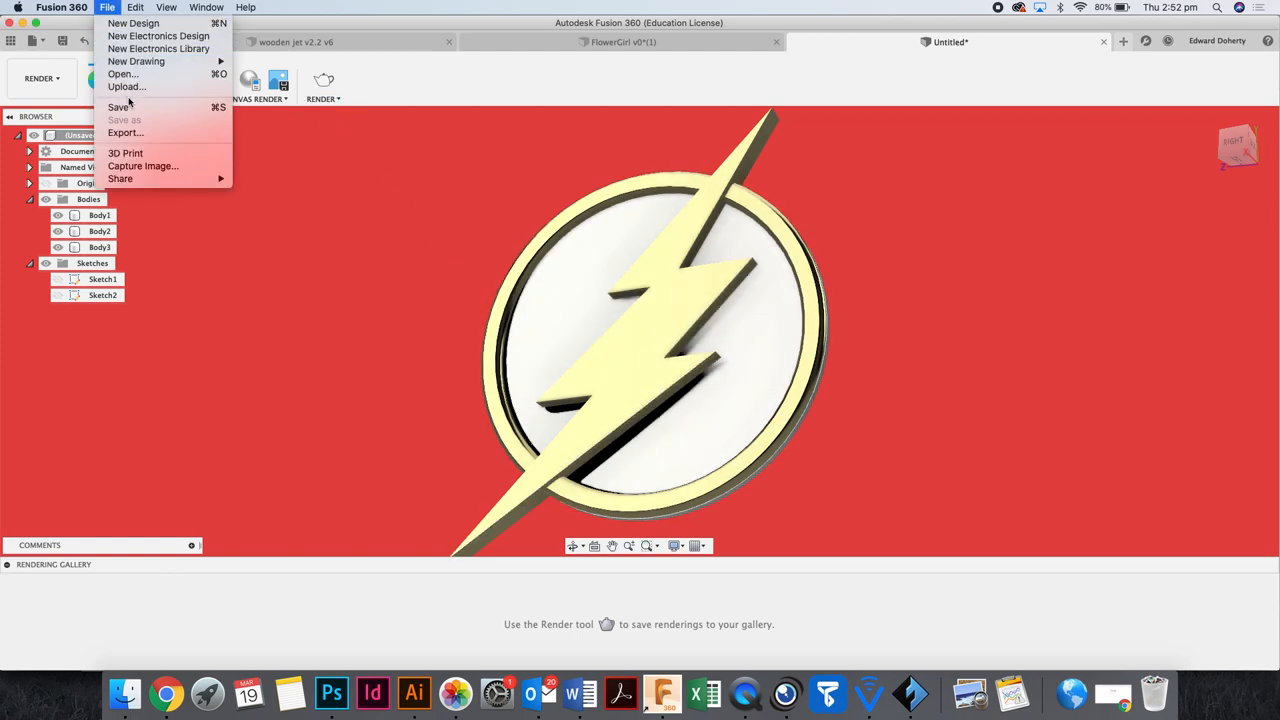
left_click(120, 108)
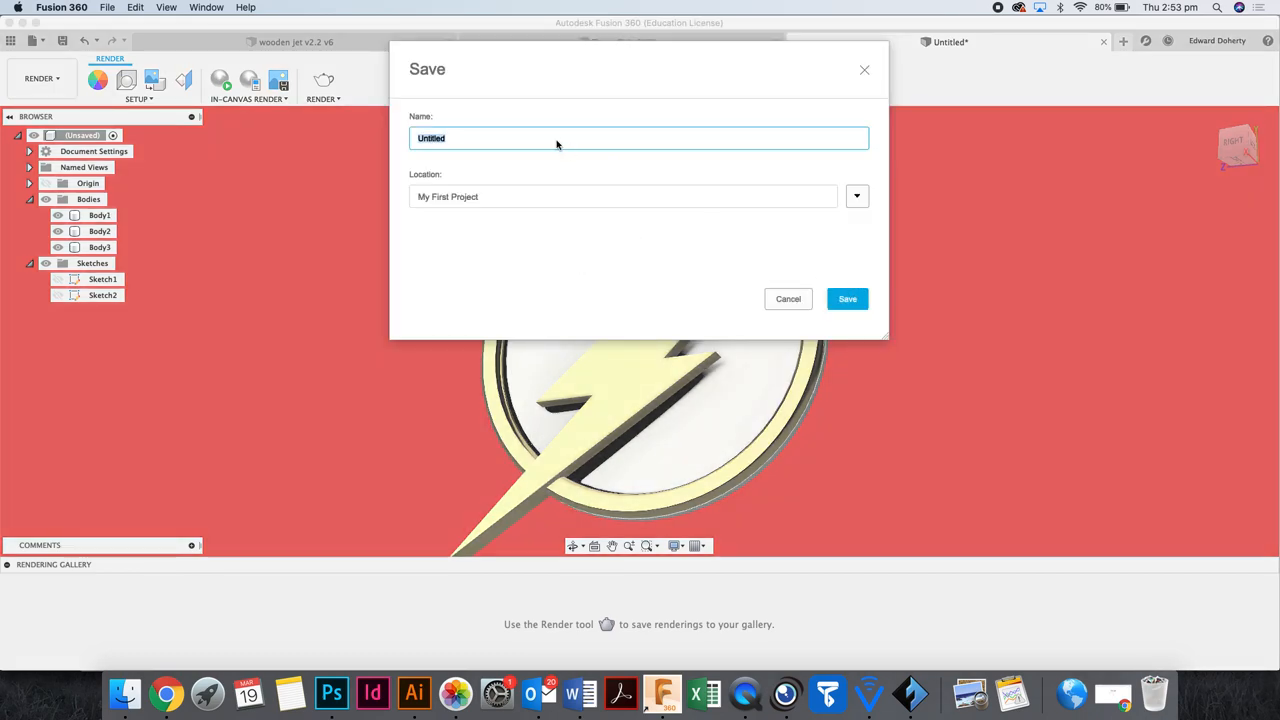
Save the design under the name 'FLash'.
type("FLash")
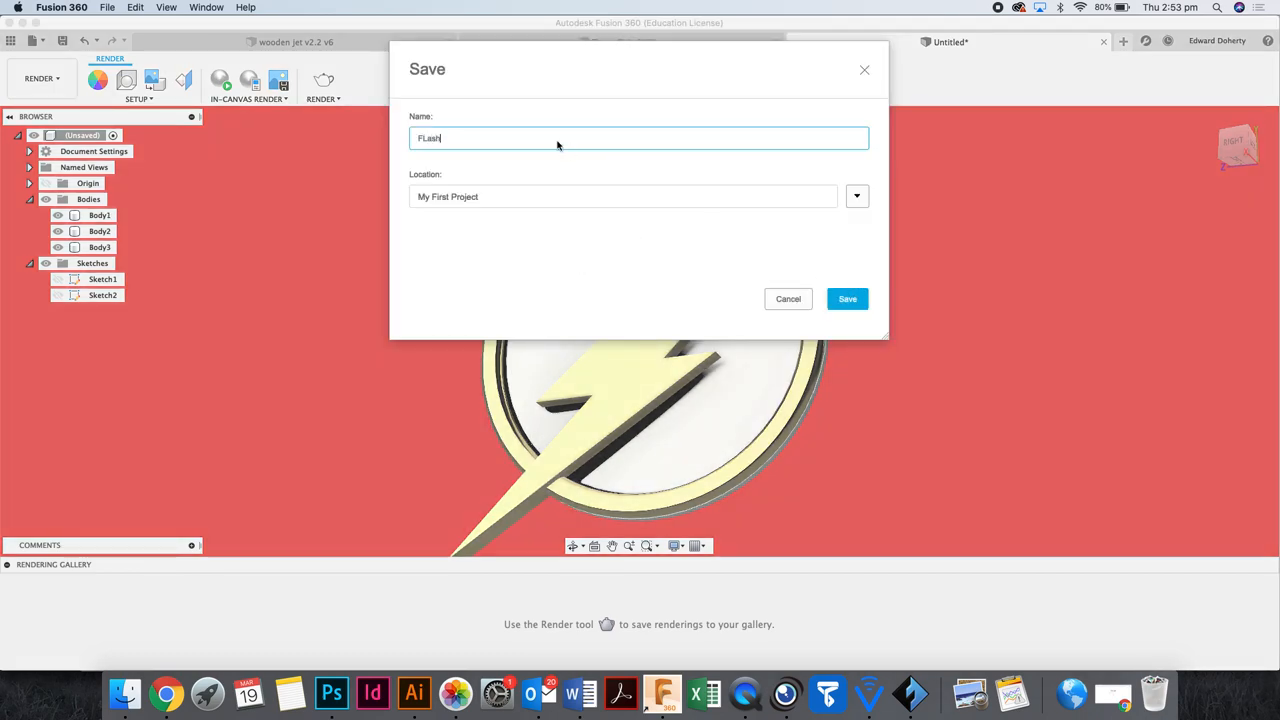
left_click(846, 300)
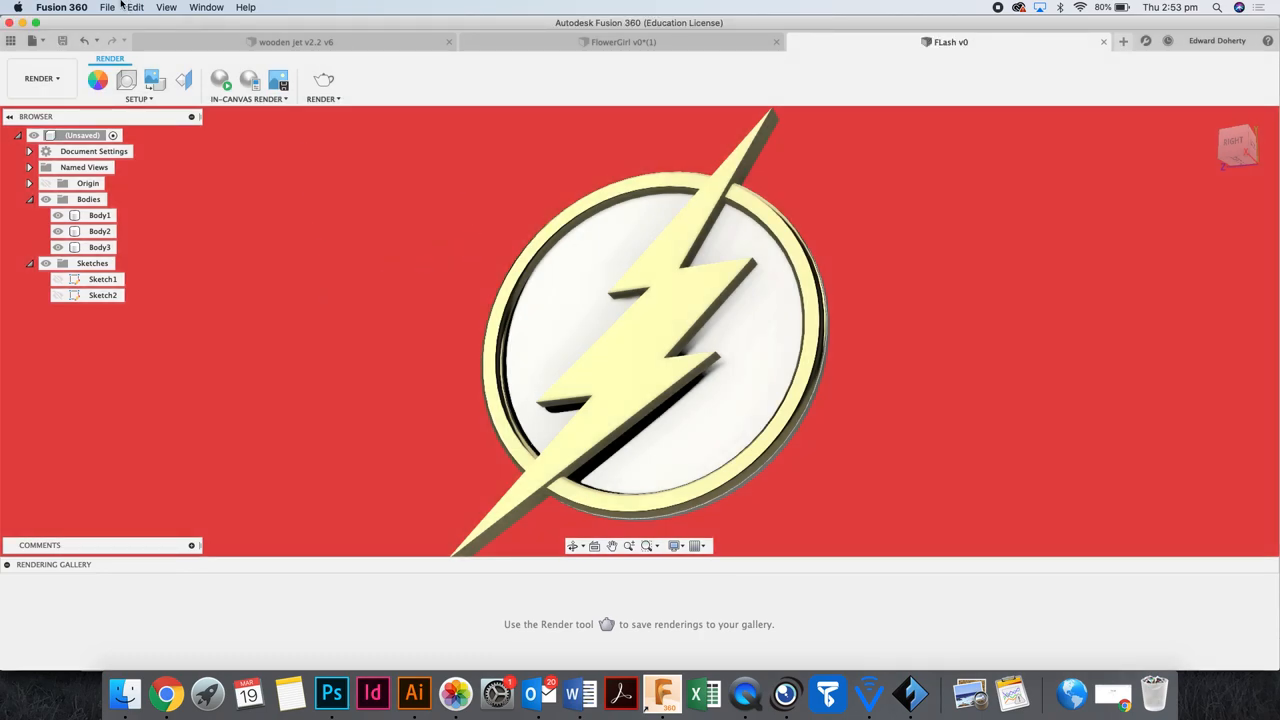
left_click(100, 216)
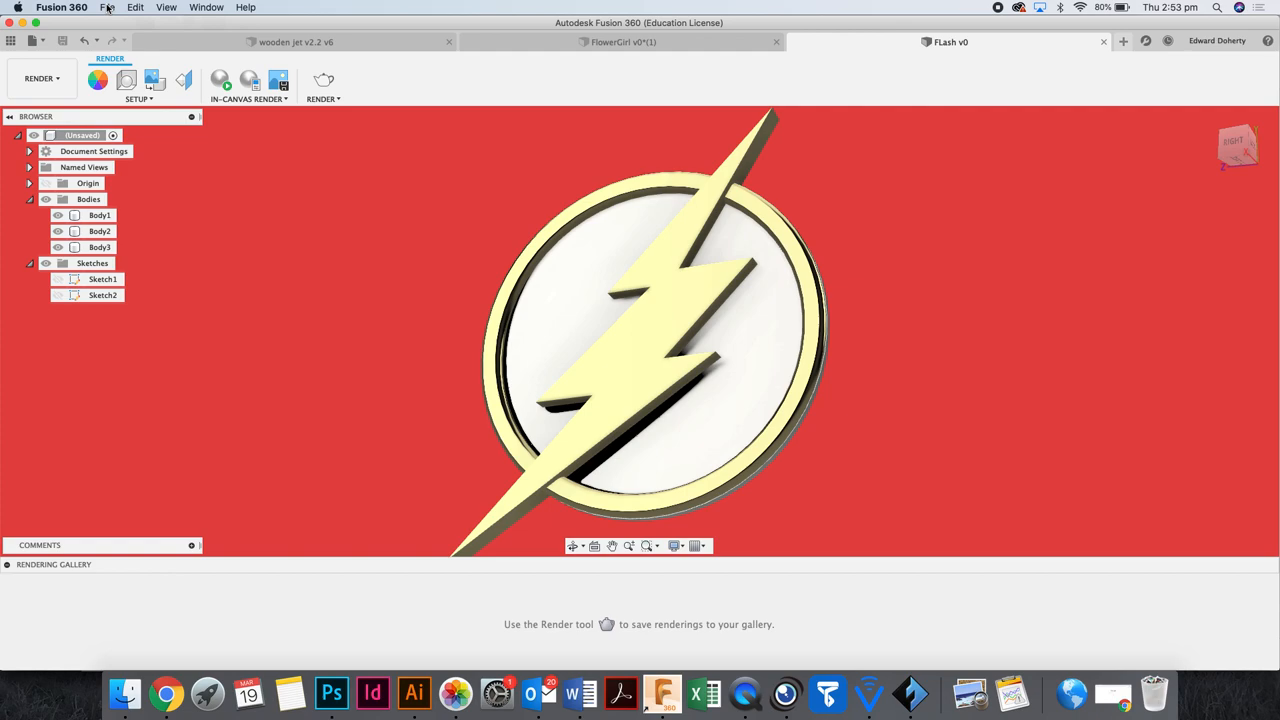
left_click(108, 8)
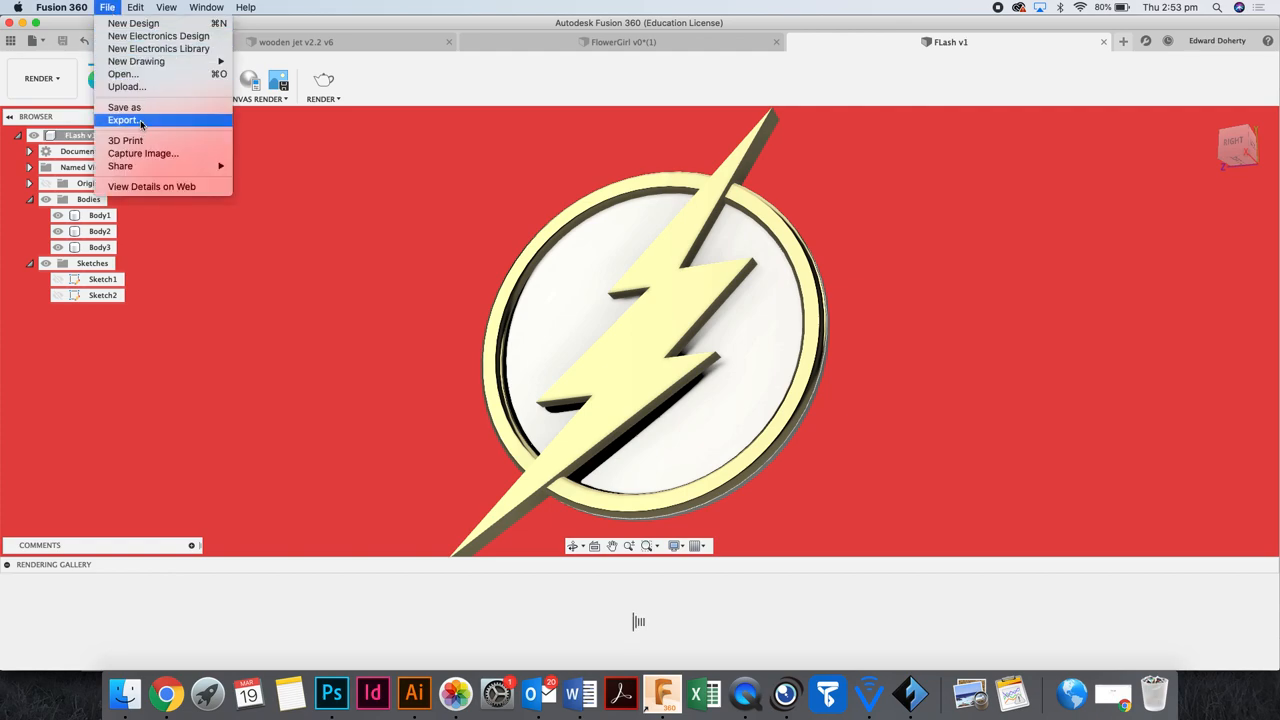
left_click(124, 120)
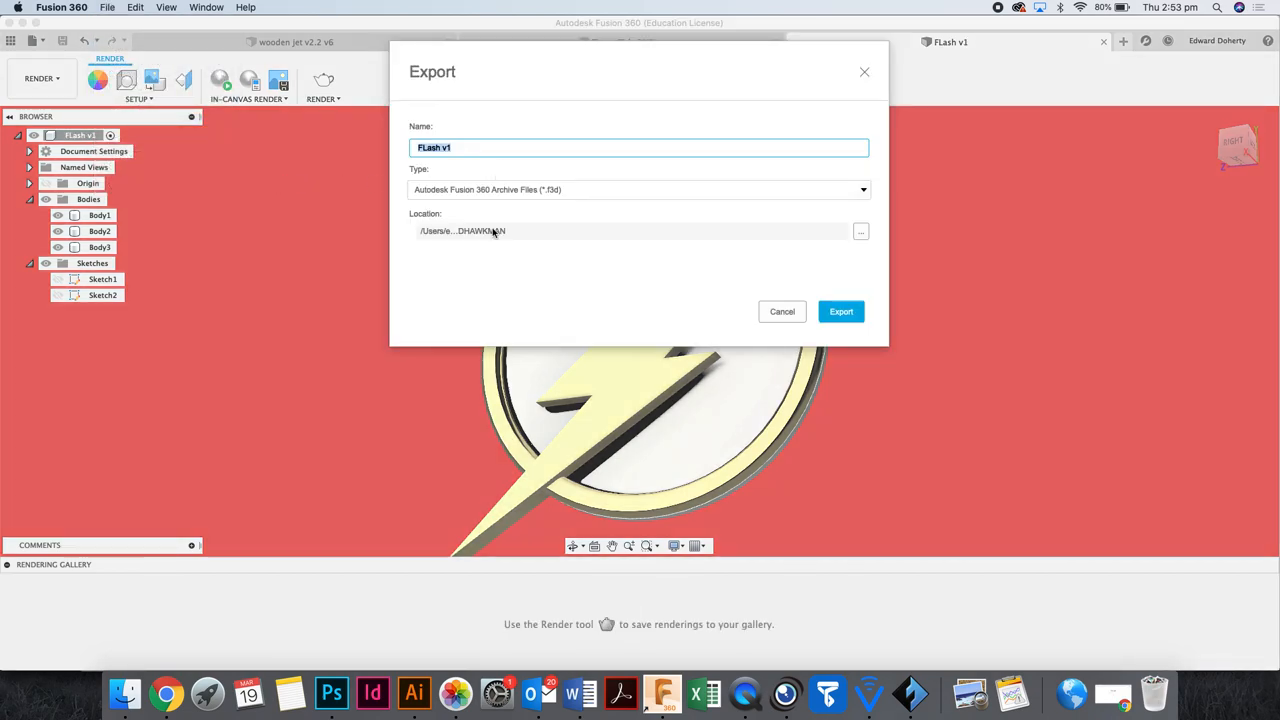
left_click(860, 232)
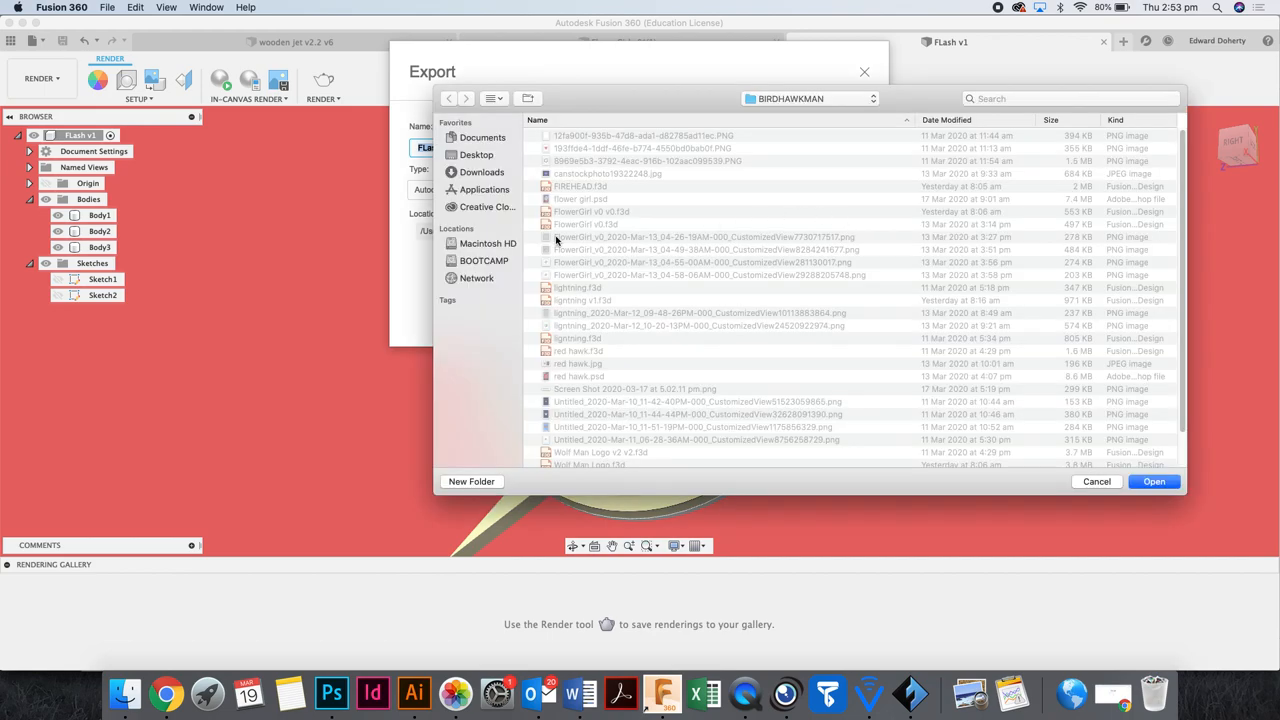
left_click(476, 154)
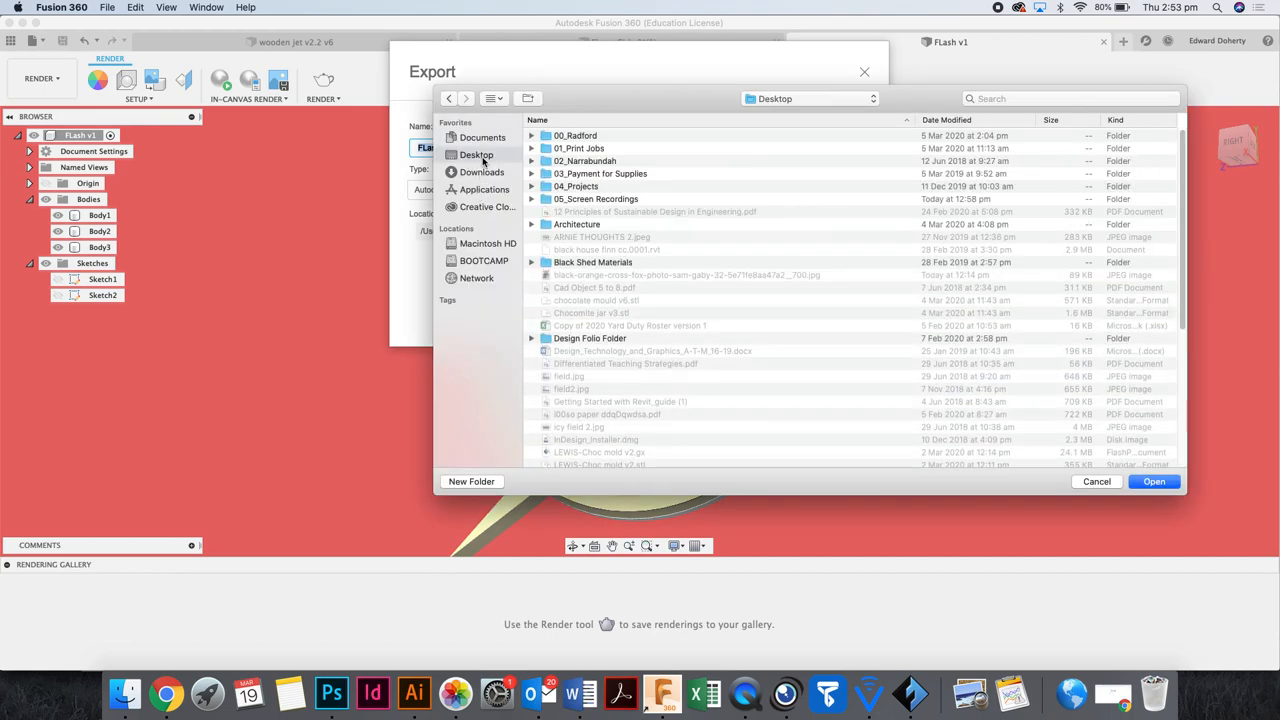
left_click(1096, 480)
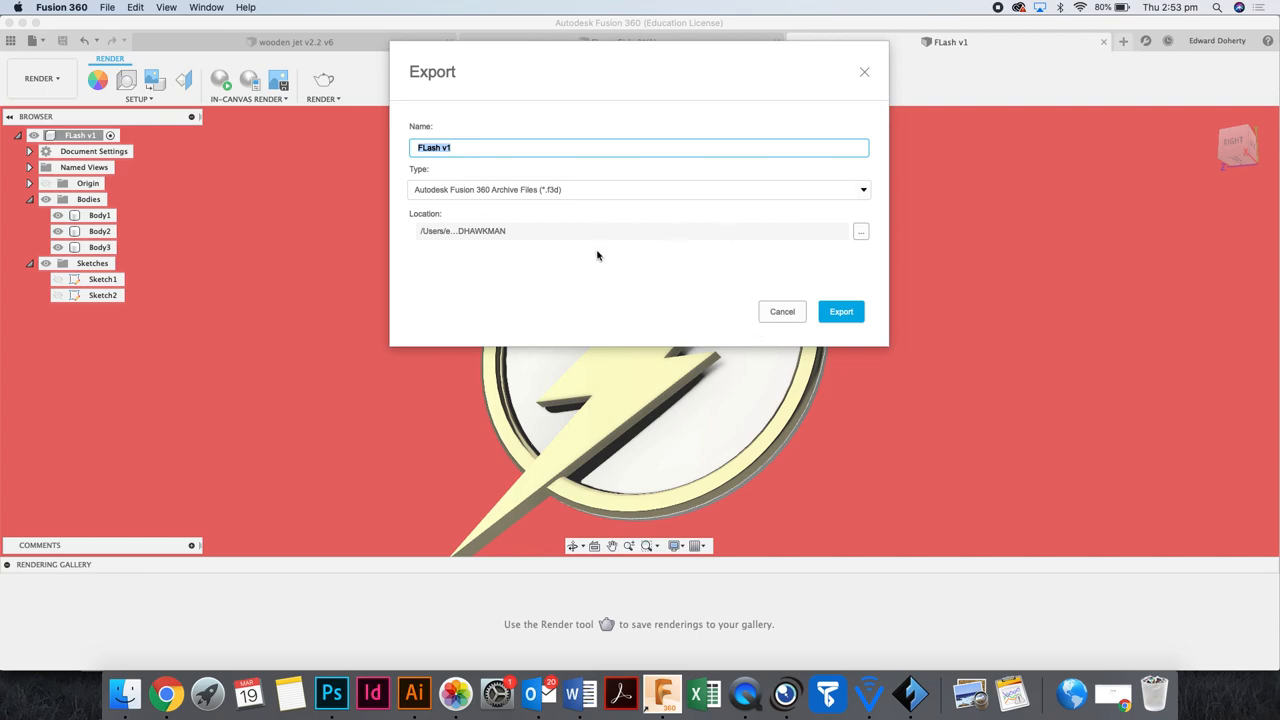
mouse_move(782, 312)
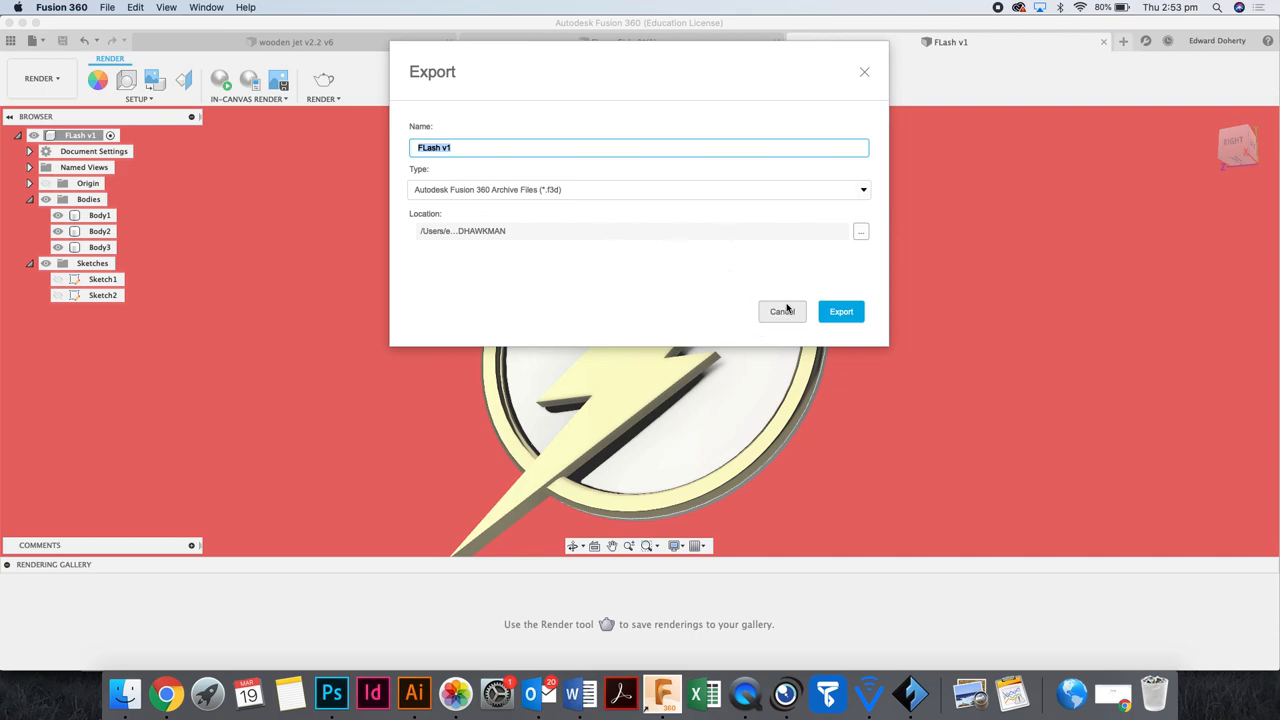
left_click(780, 312)
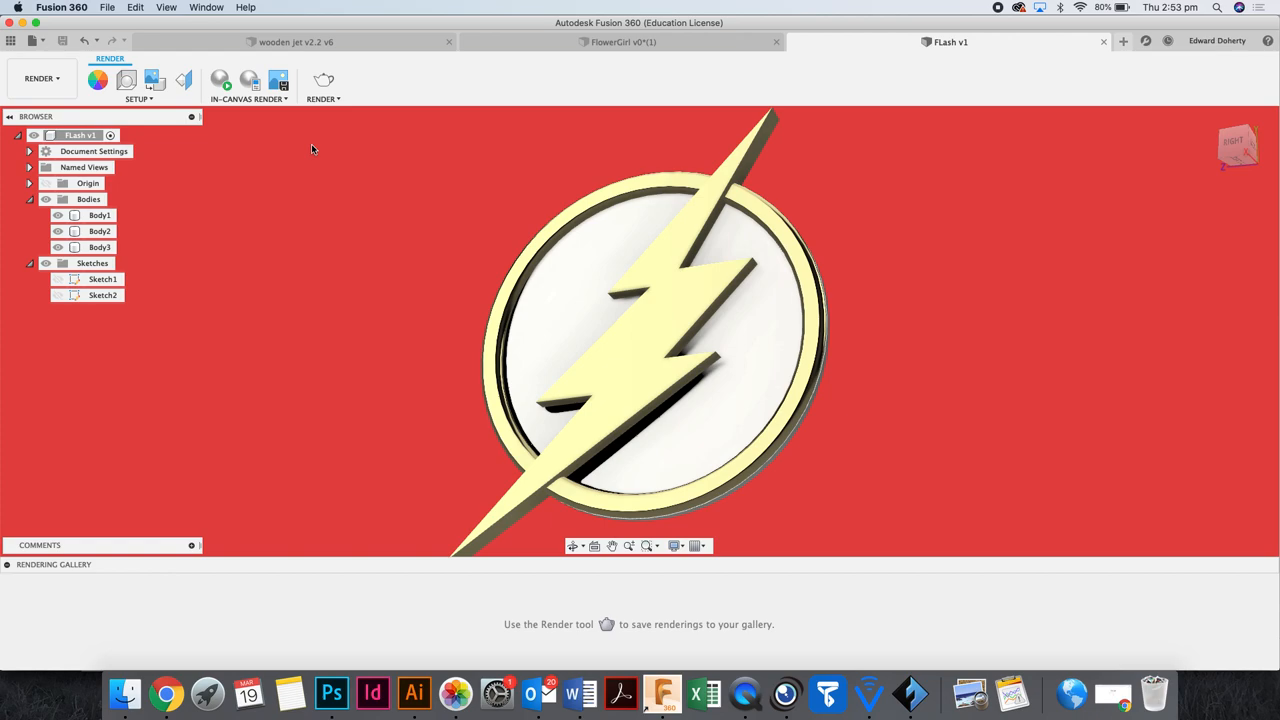
mouse_move(352, 132)
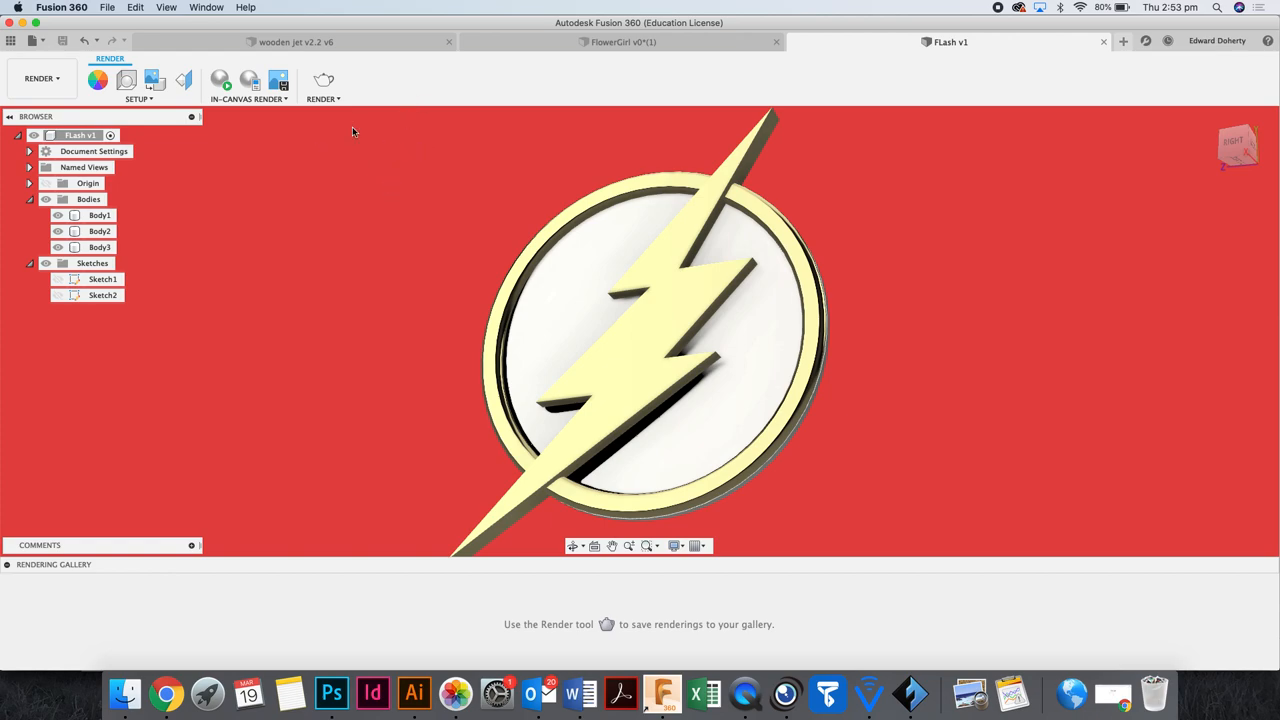
Launch a local 1200×1200 PNG render with Transparent Background turned off.
left_click(324, 84)
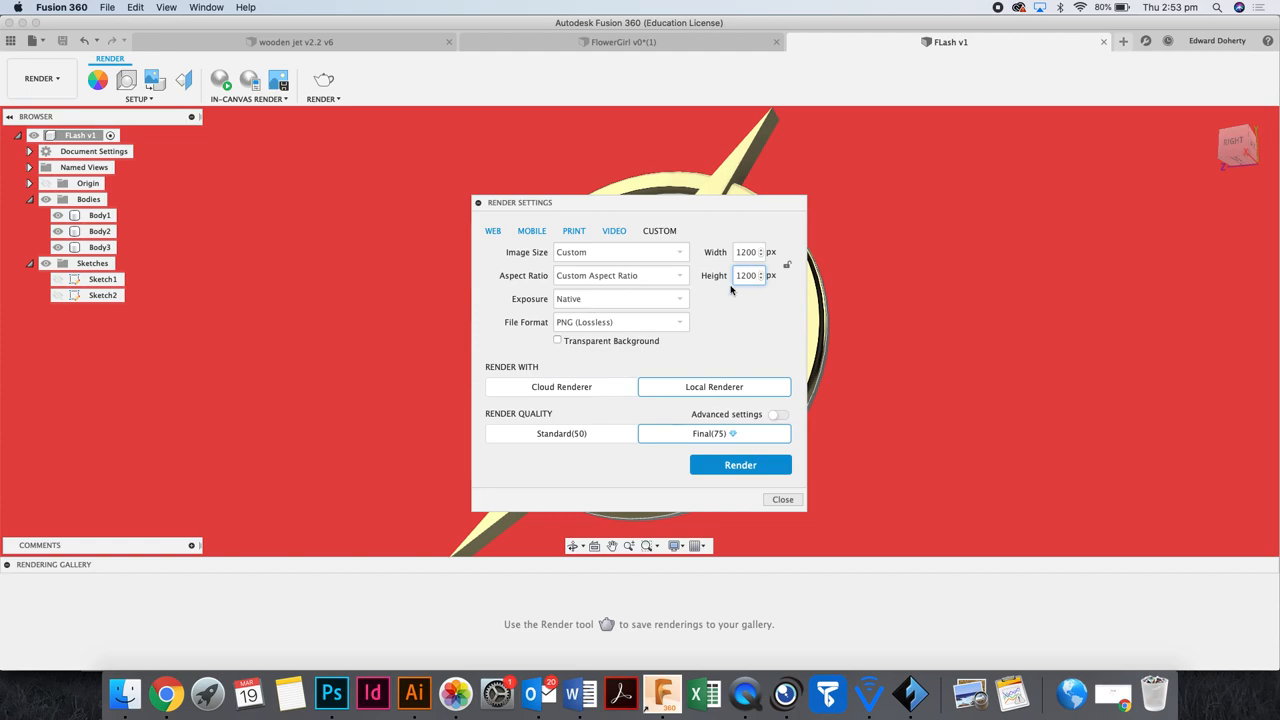
mouse_move(564, 398)
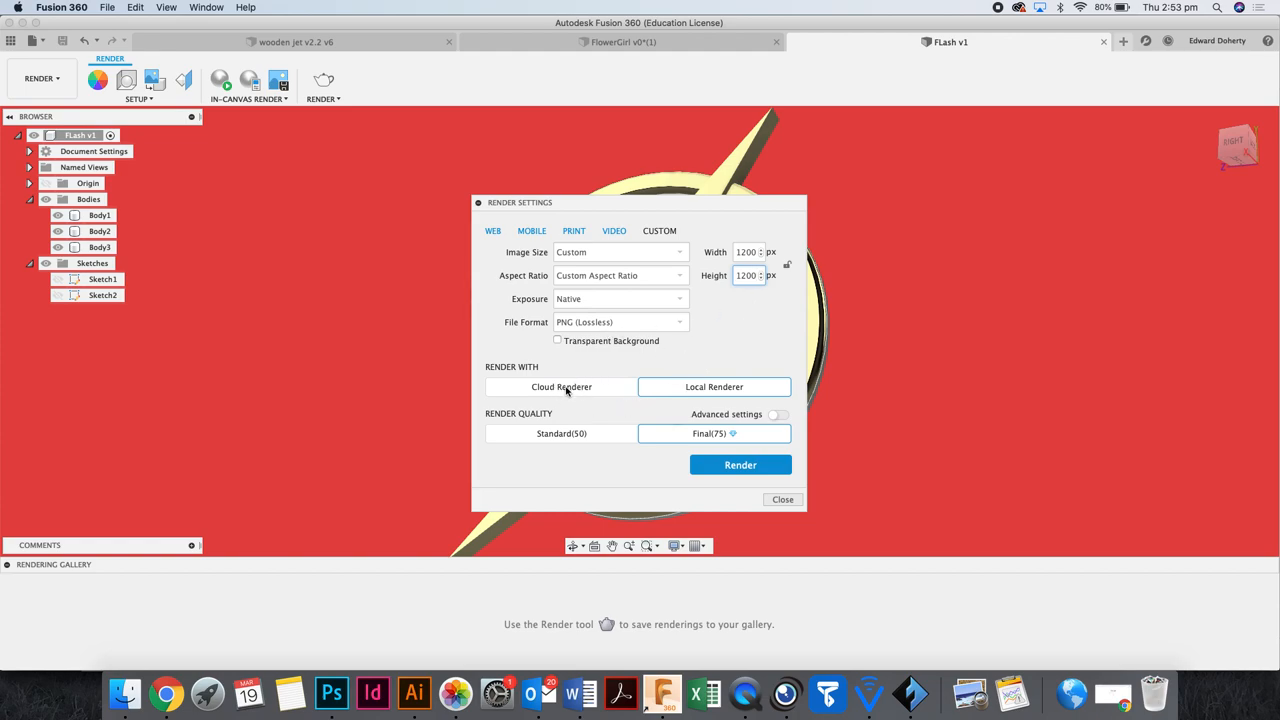
left_click(556, 340)
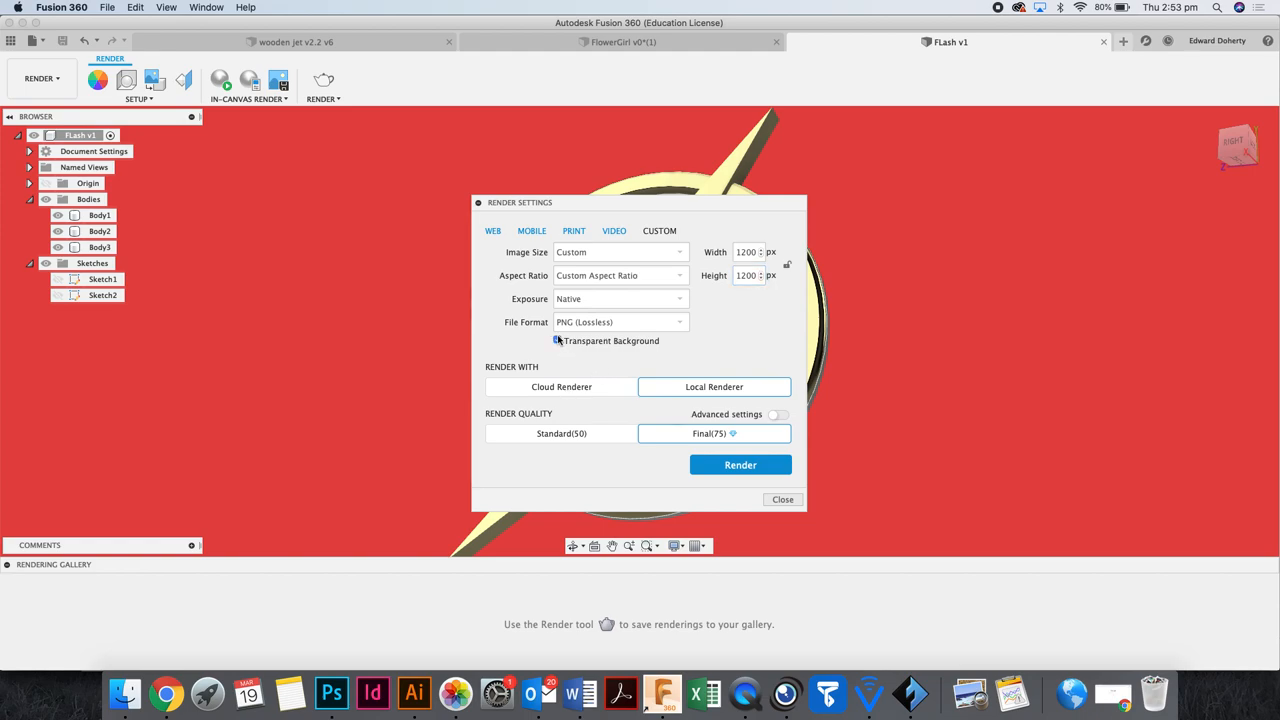
left_click(556, 340)
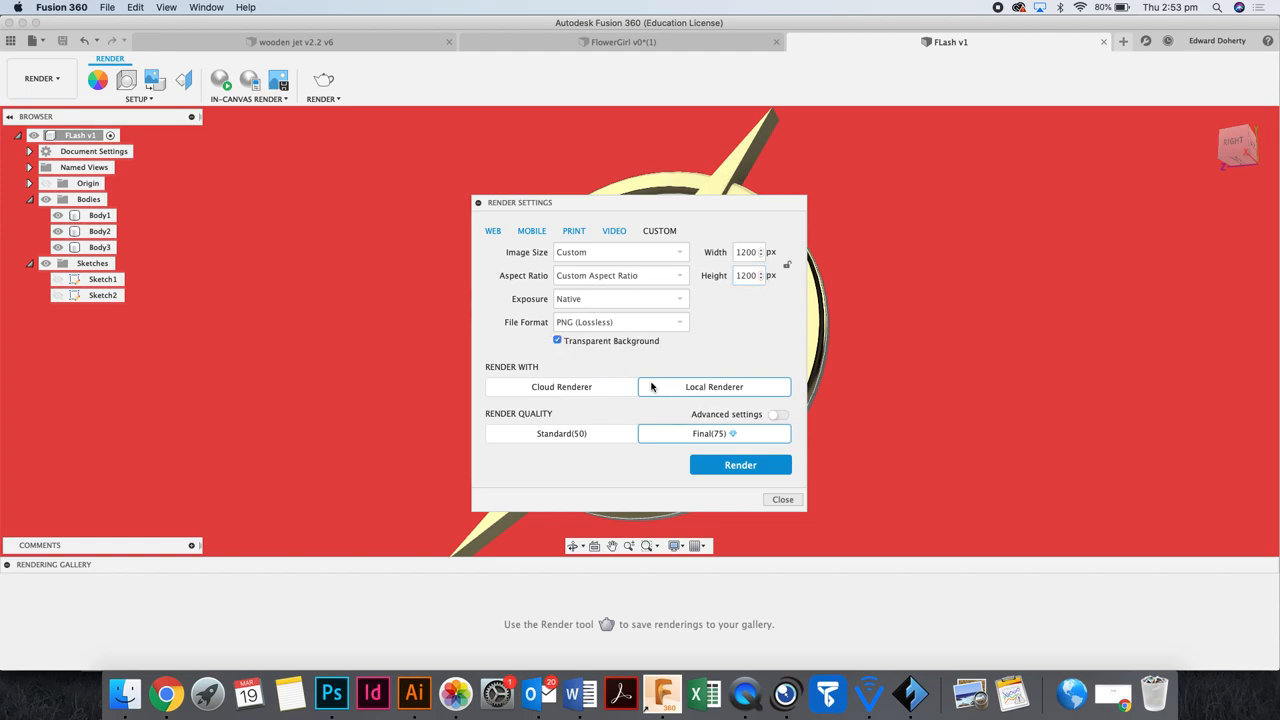
left_click(556, 340)
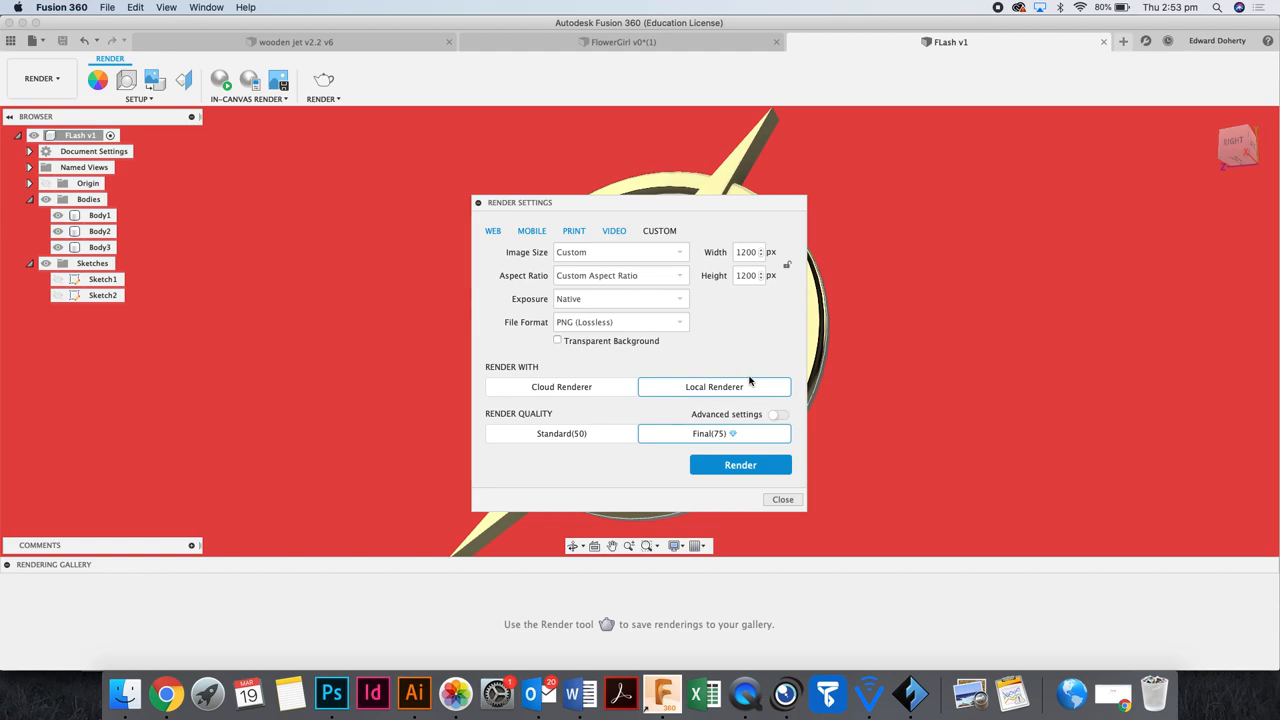
mouse_move(628, 374)
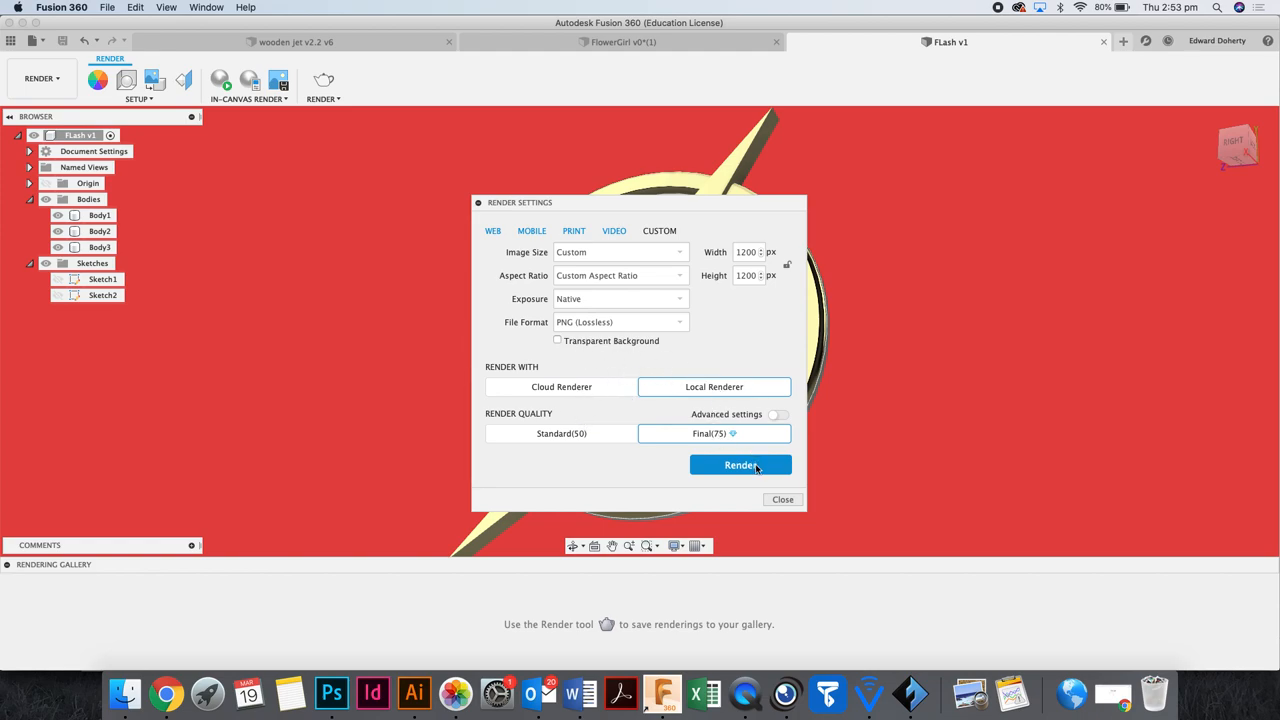
left_click(740, 464)
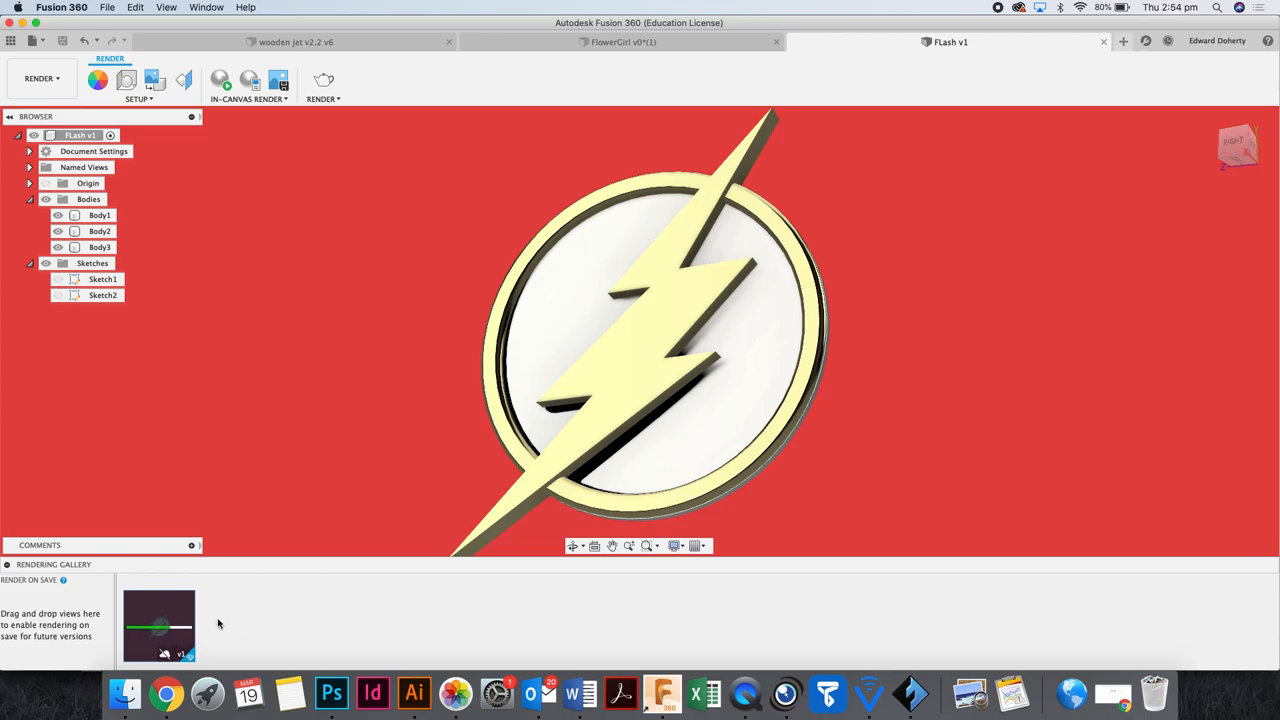
mouse_move(210, 612)
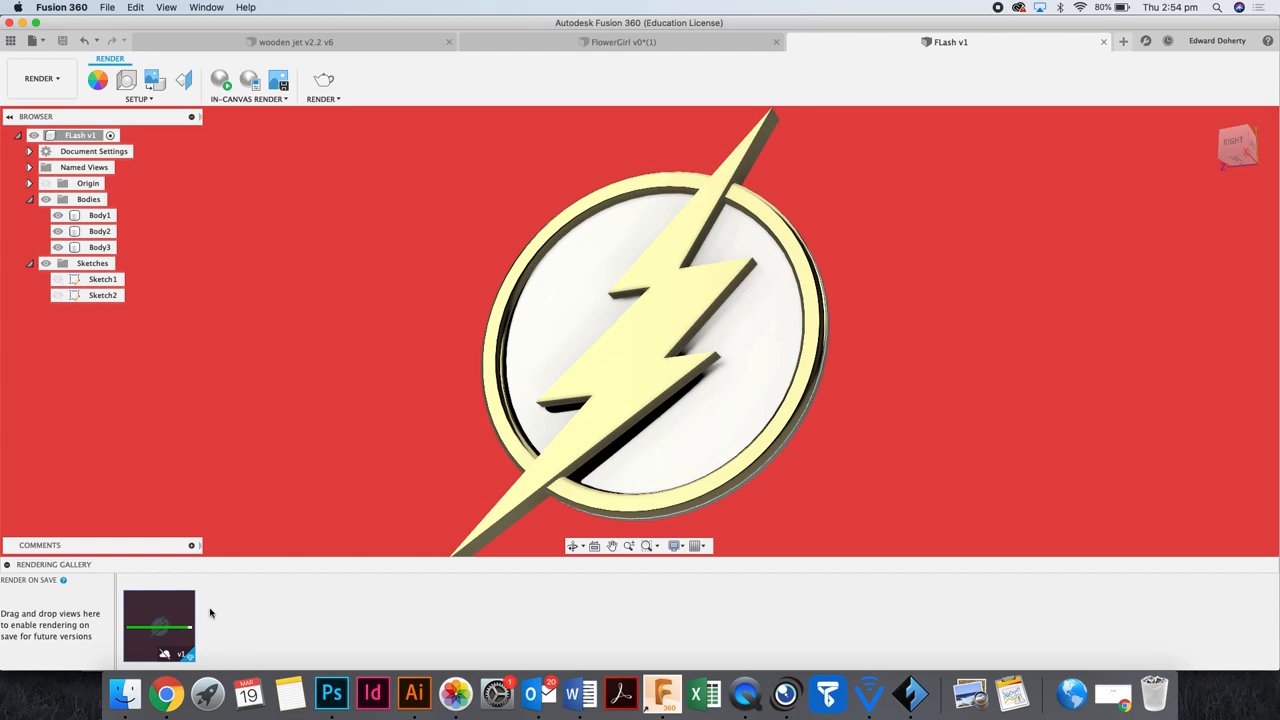
mouse_move(248, 606)
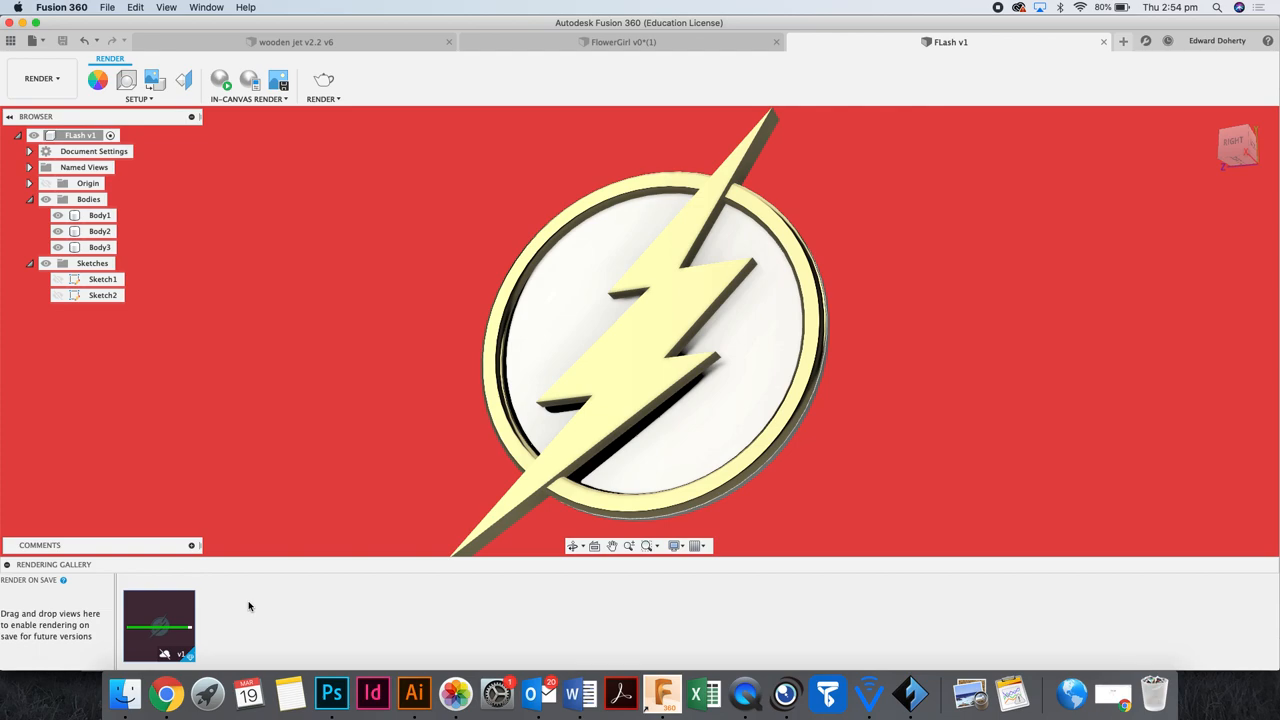
mouse_move(160, 636)
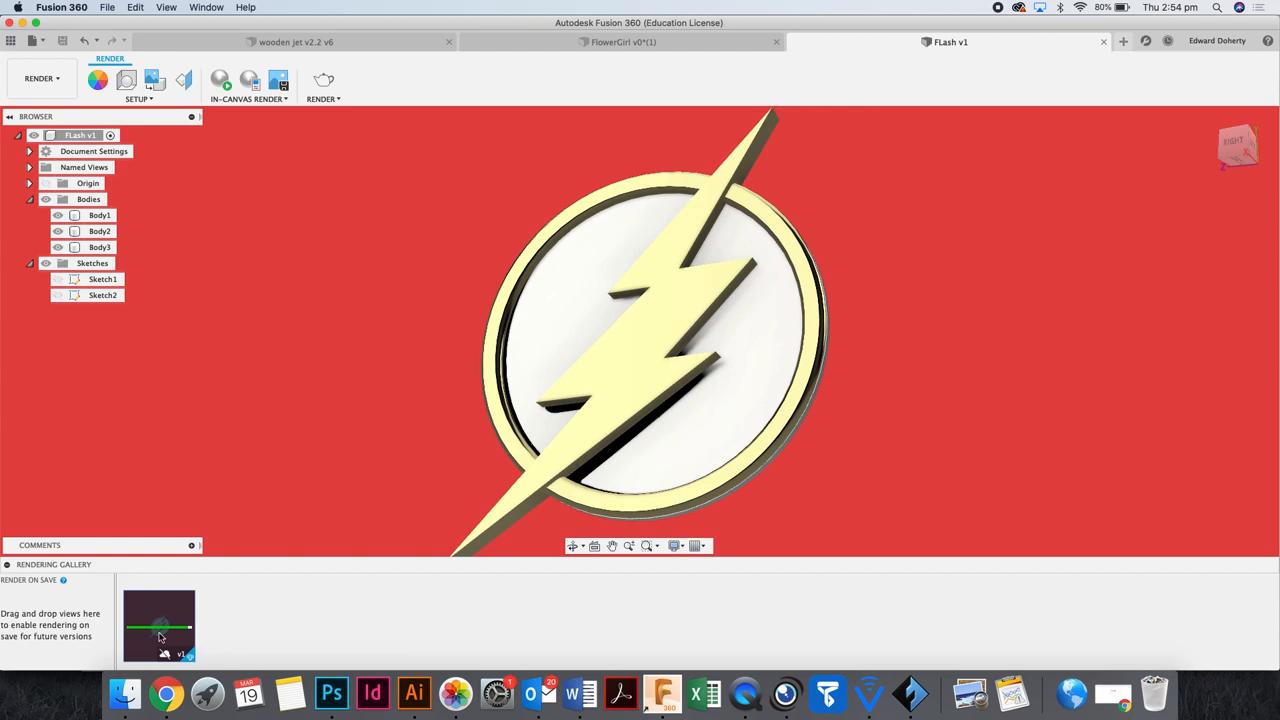
mouse_move(160, 624)
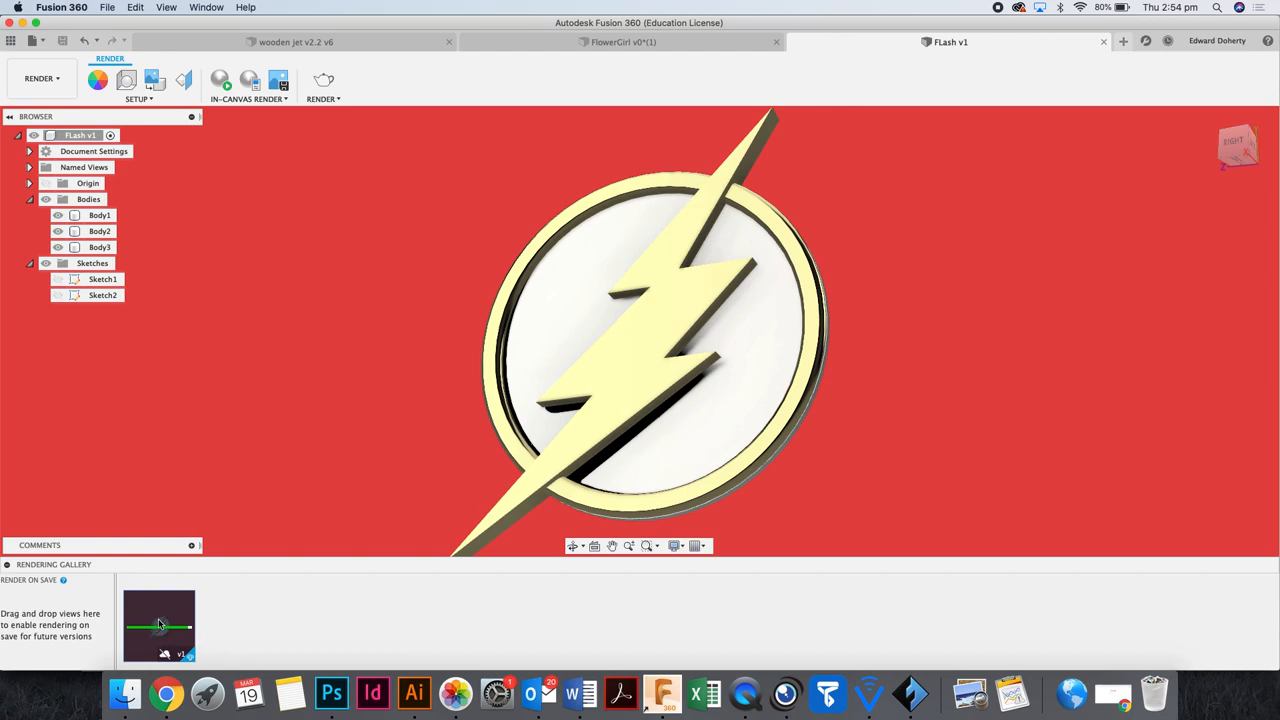
mouse_move(168, 636)
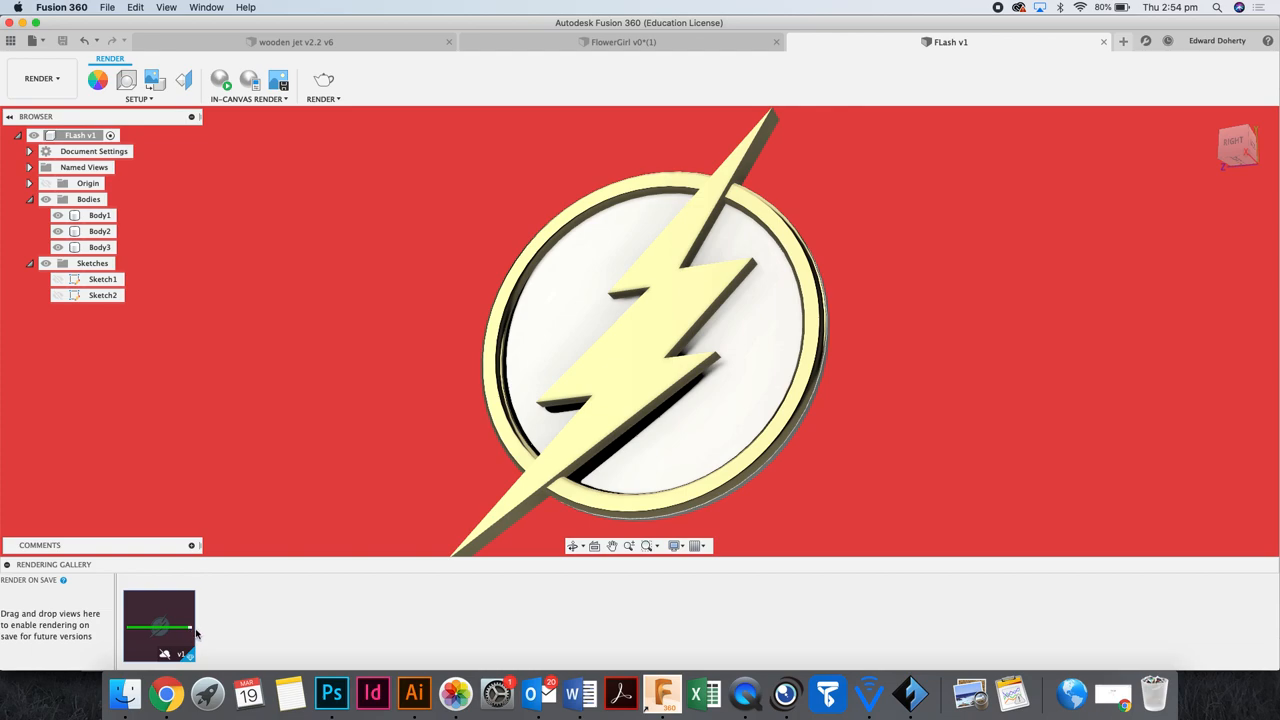
mouse_move(296, 618)
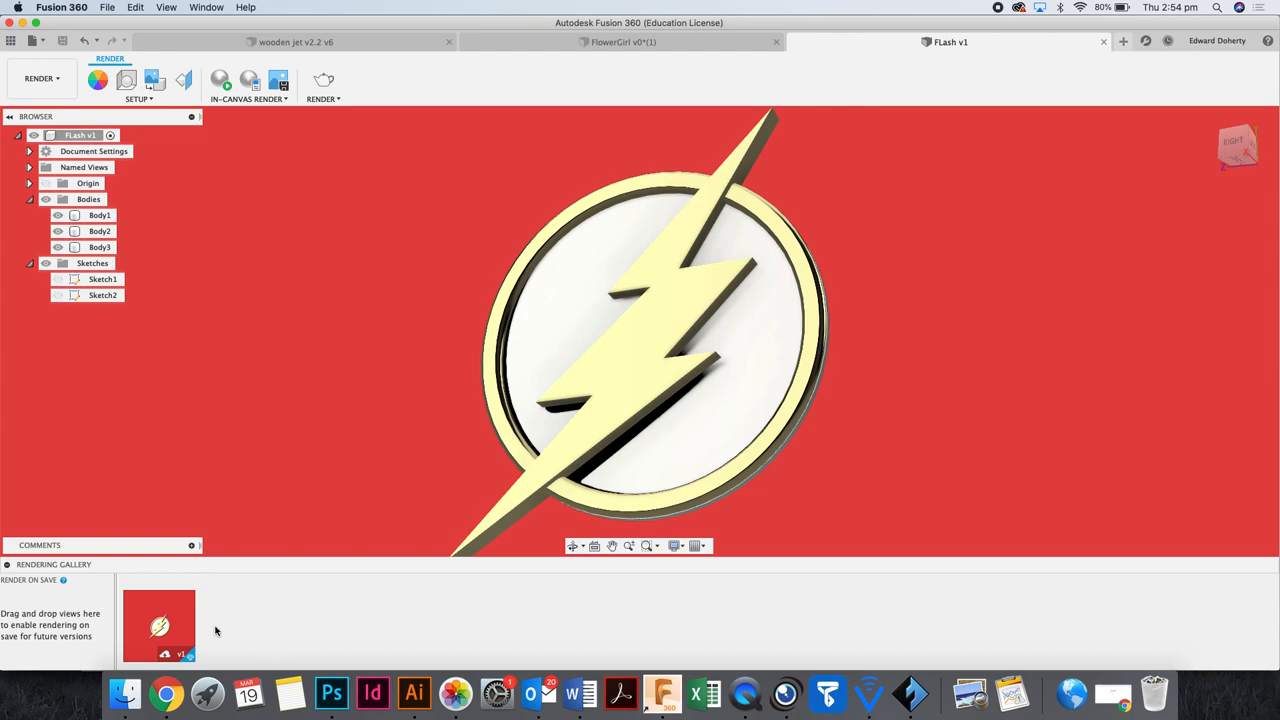
View the finished Flash logo render from the rendering gallery.
double_click(160, 624)
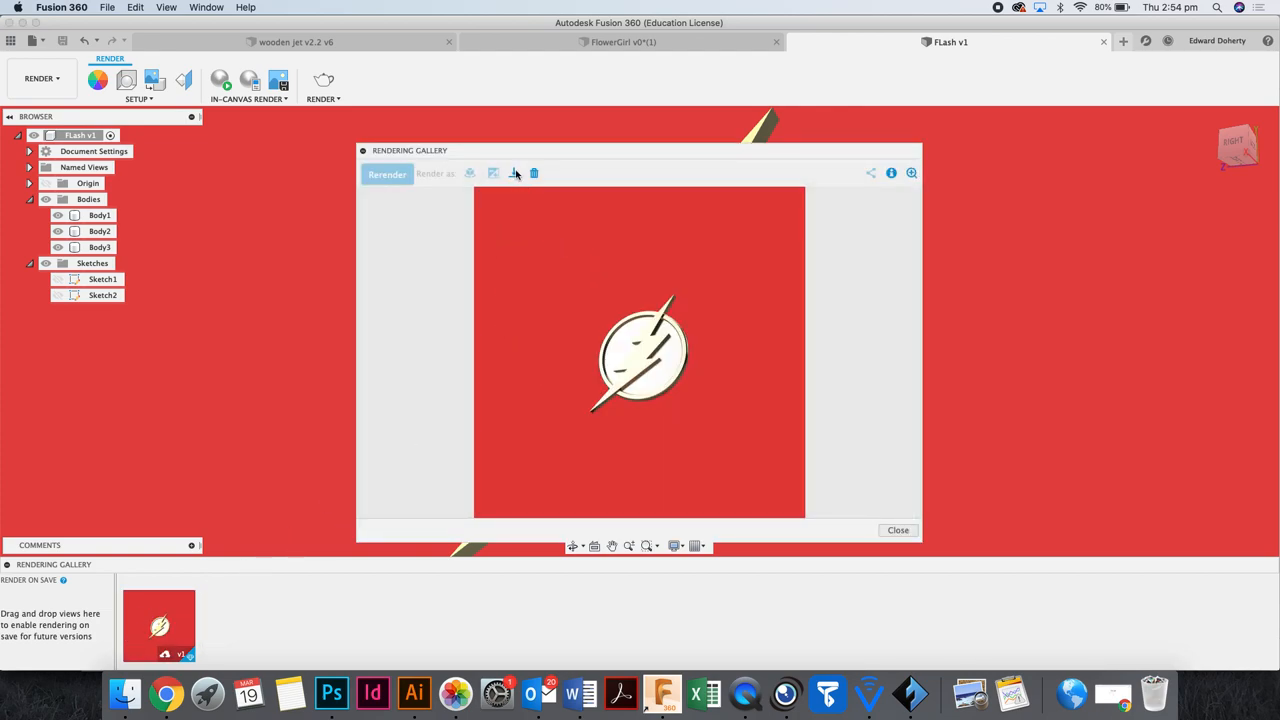
Download the rendered Flash logo image to a file and close the viewer.
left_click(514, 172)
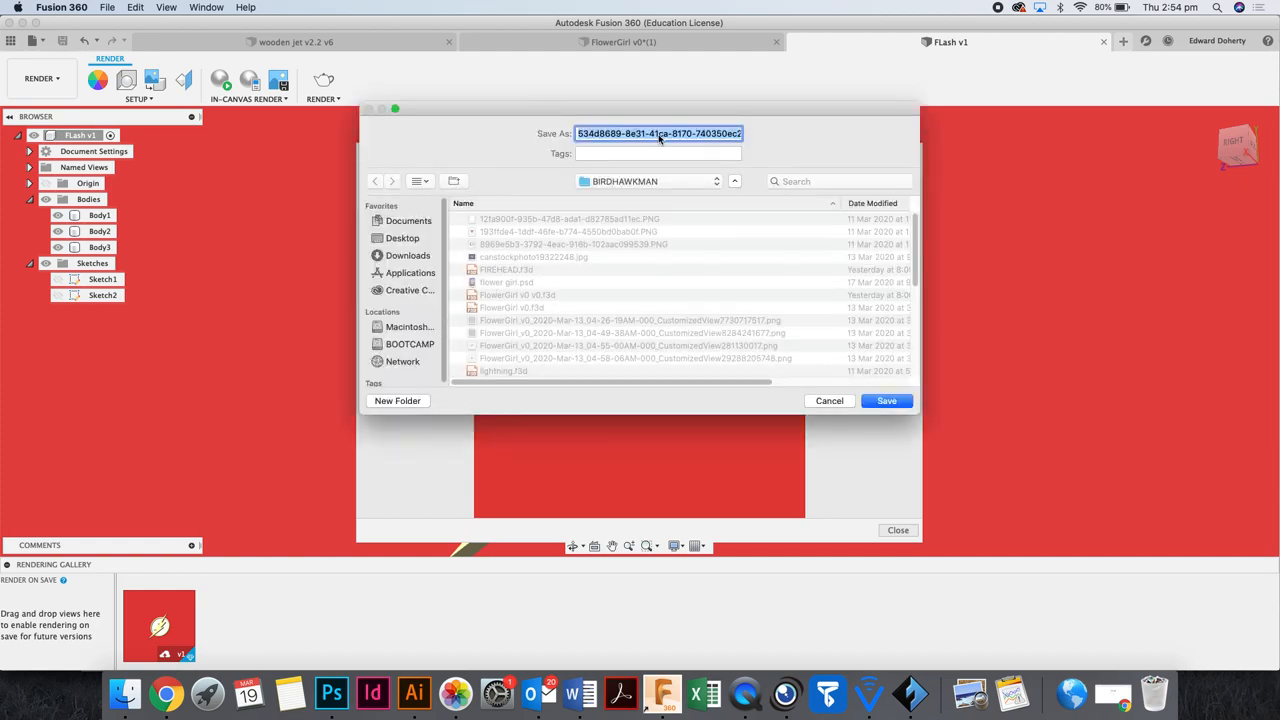
left_click(884, 400)
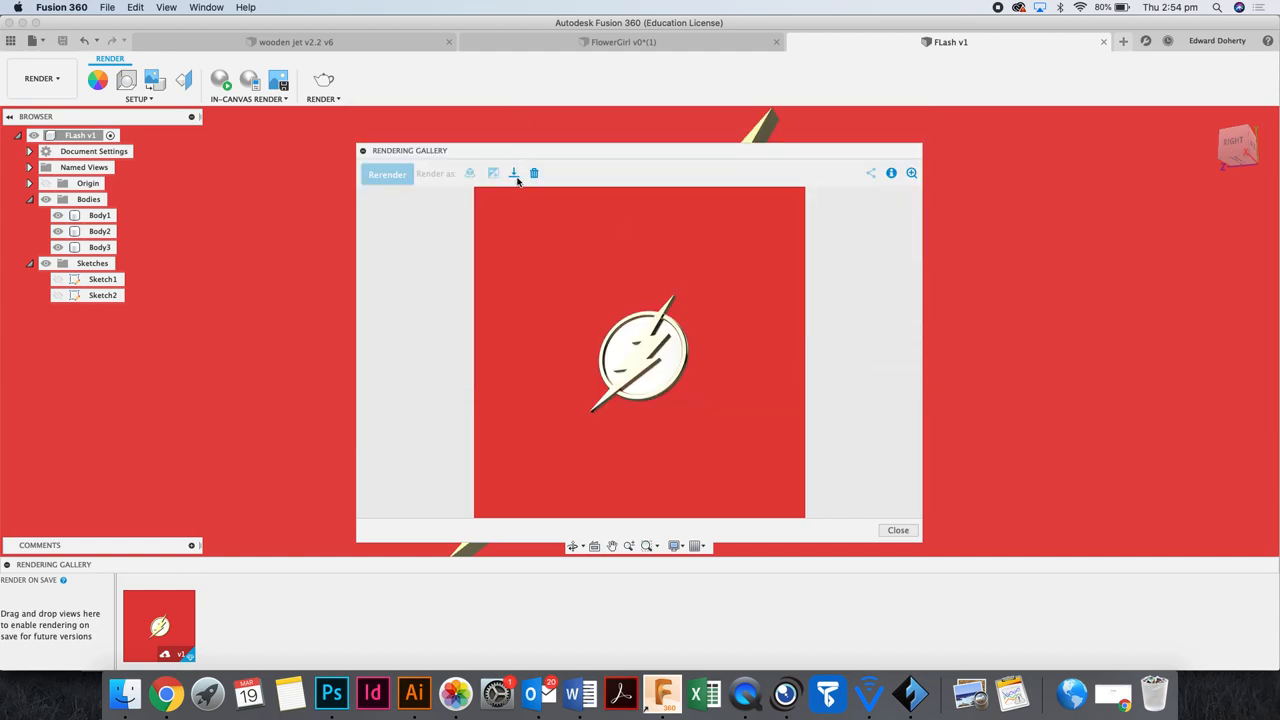
left_click(512, 172)
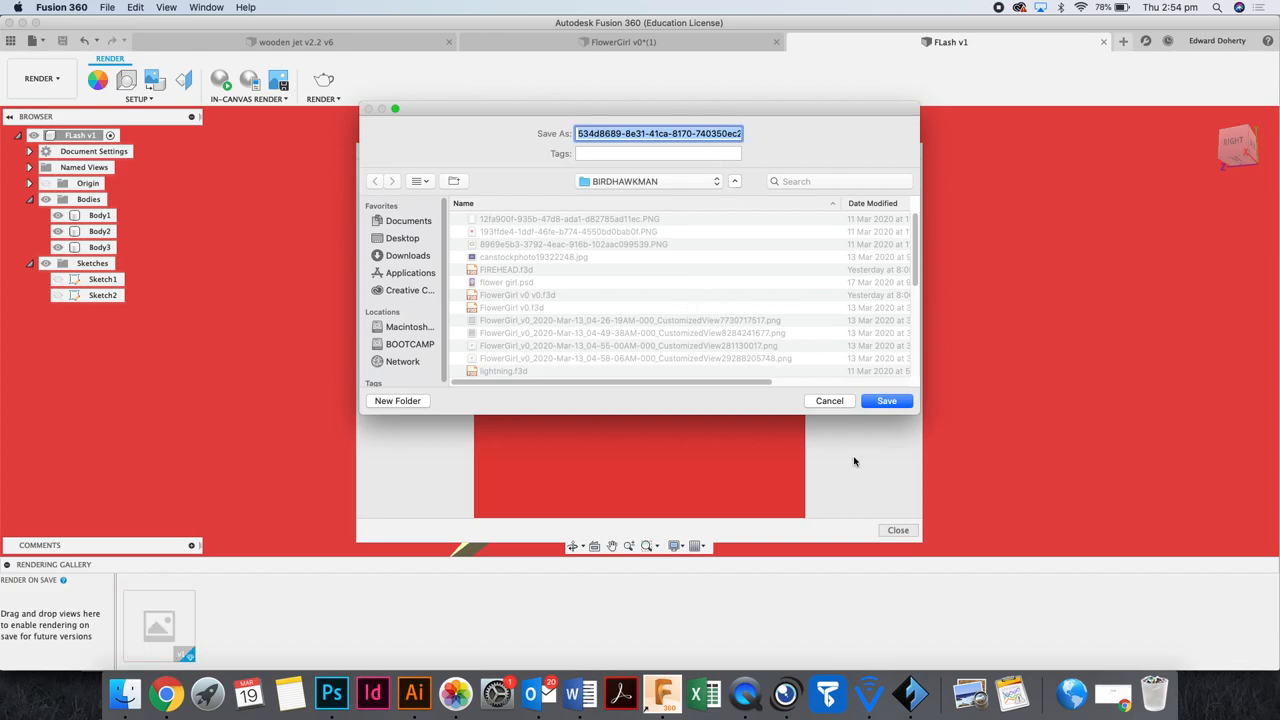
left_click(886, 400)
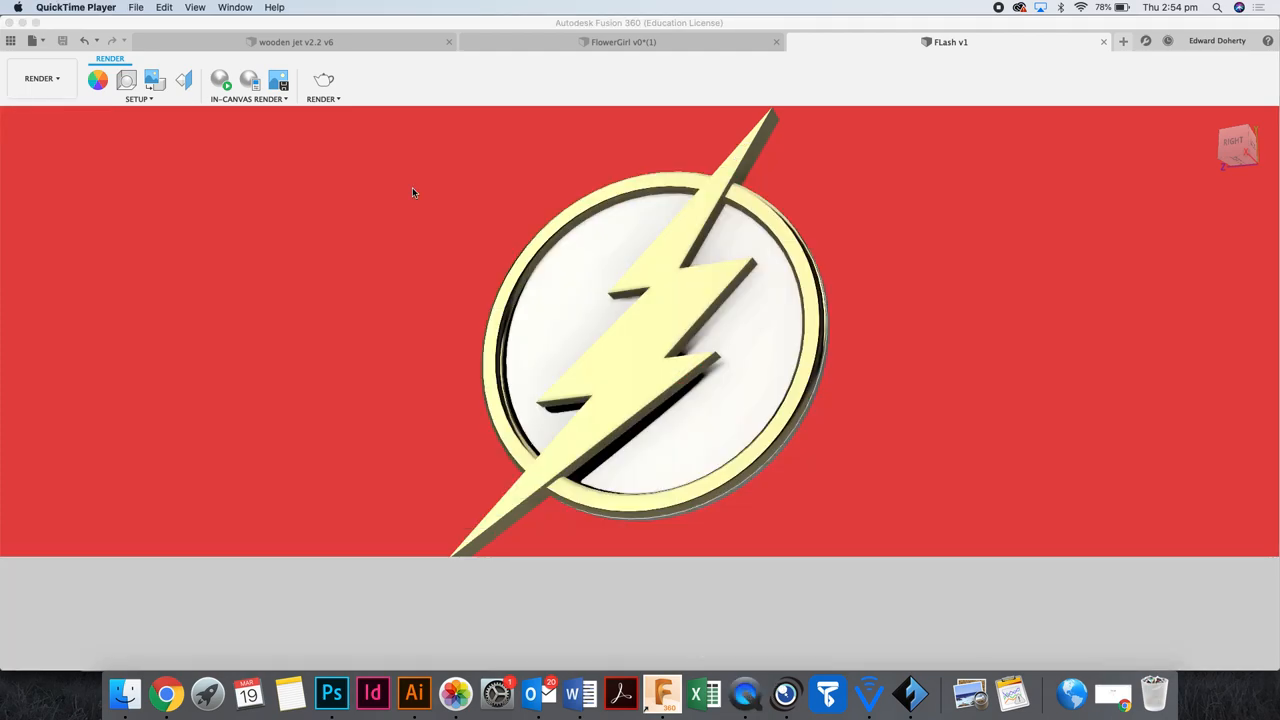
left_click(136, 8)
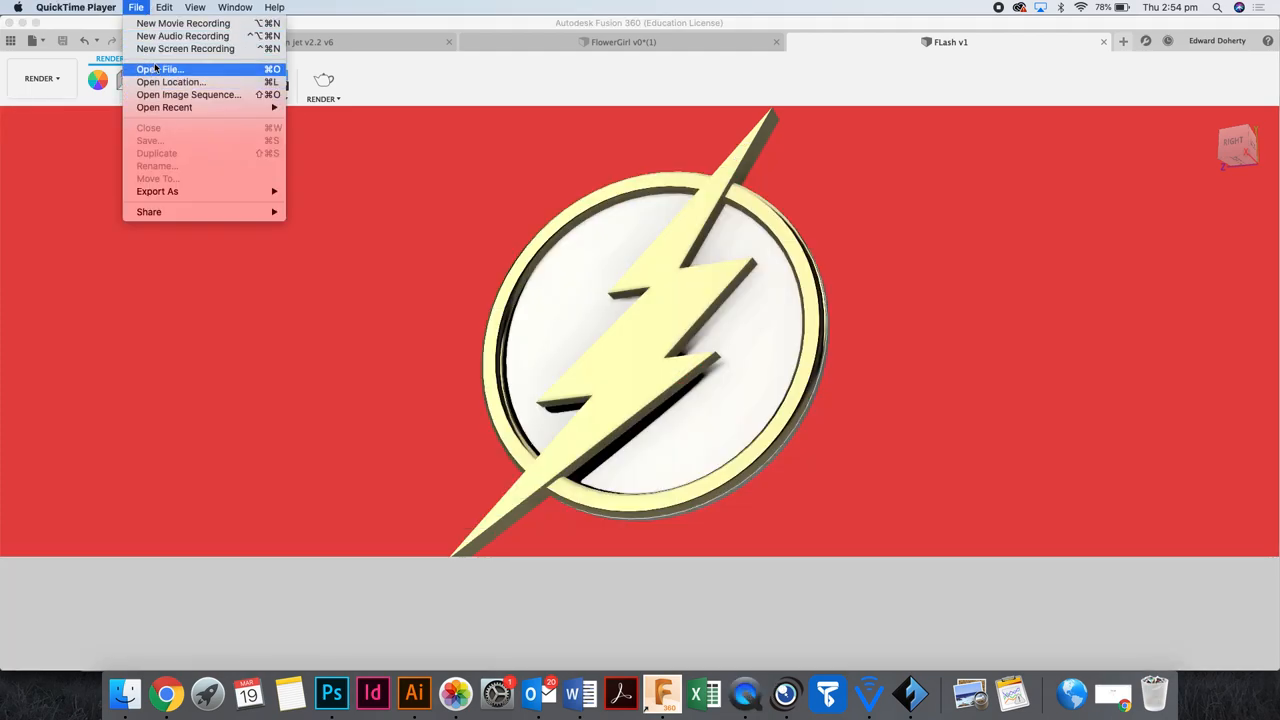